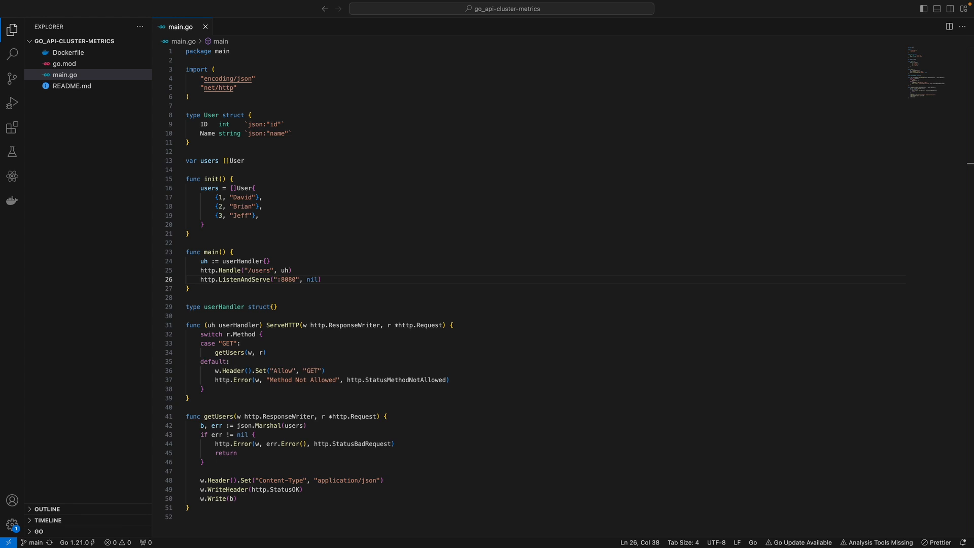
Step: Delete the hardcoded users list and its init function from main.go
left_click(203, 224)
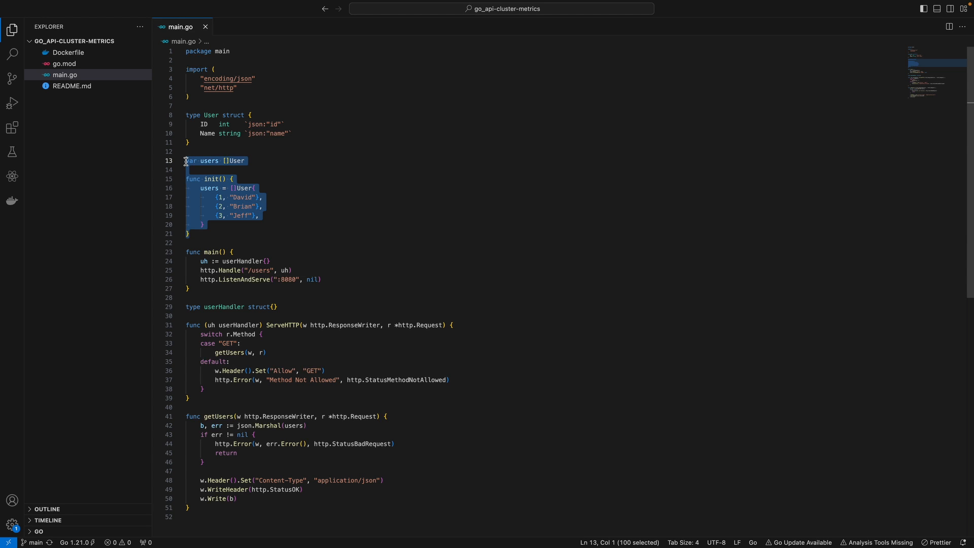
key("Delete")
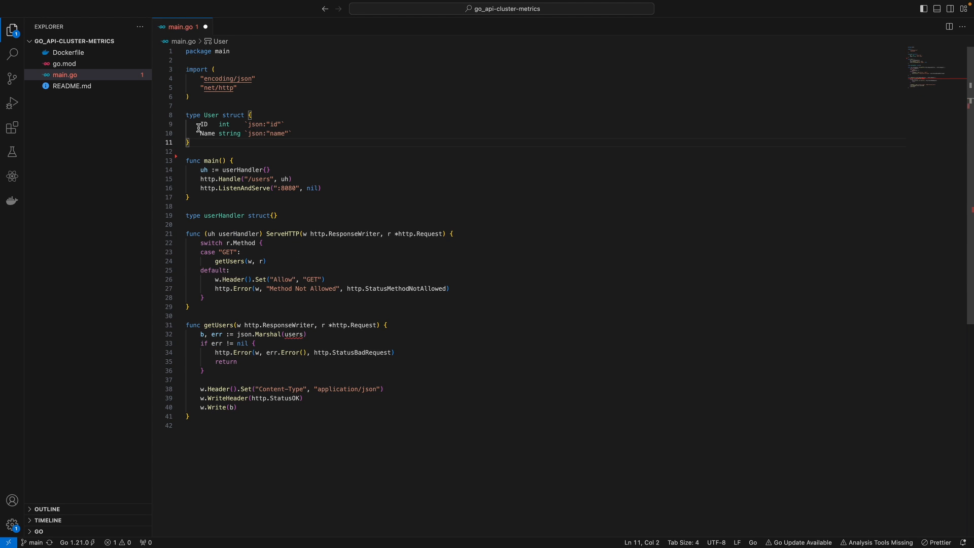
Step: Change the User struct's ID to a string UUID field tagged uuid
type("UUID")
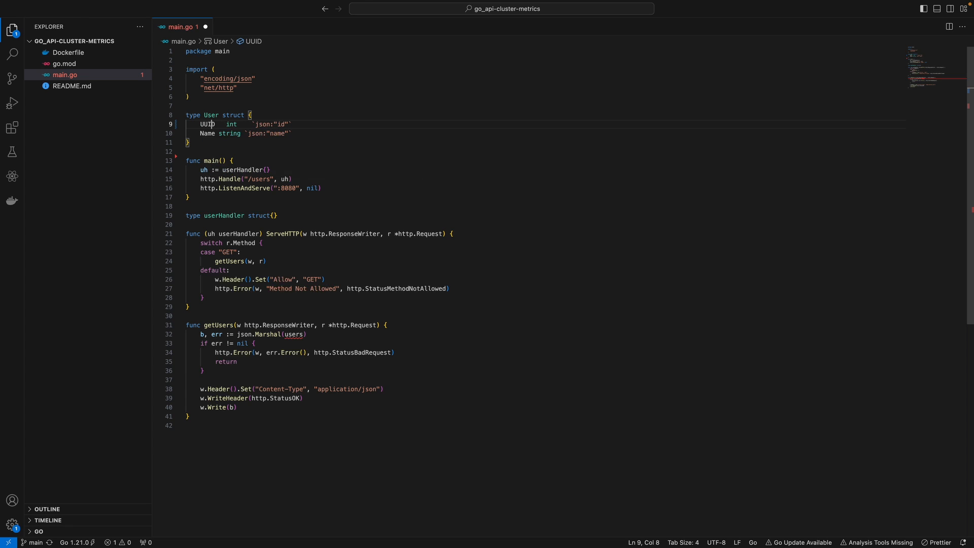
type("string")
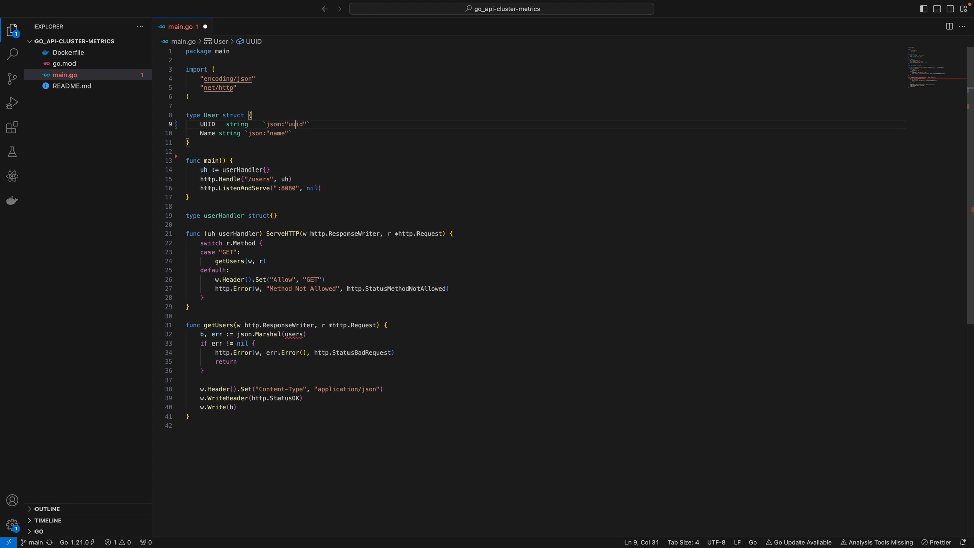
left_click(233, 161)
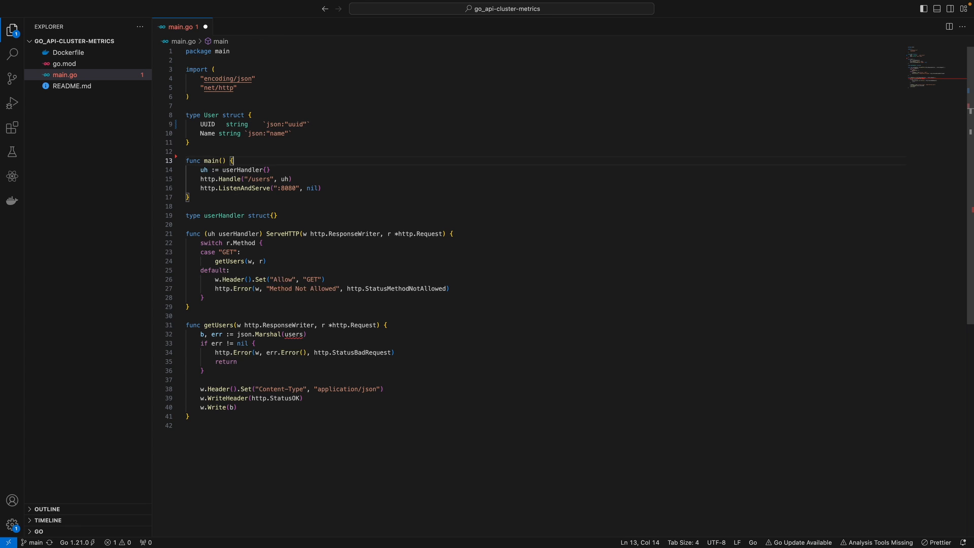
Step: Start an sql.Open call in main, importing database/sql
type("sql.")
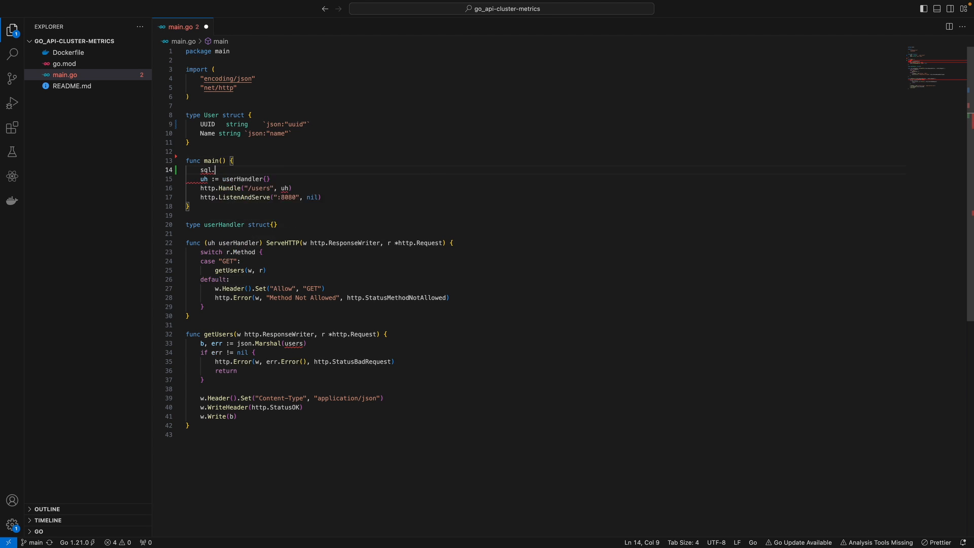
type("Open(")
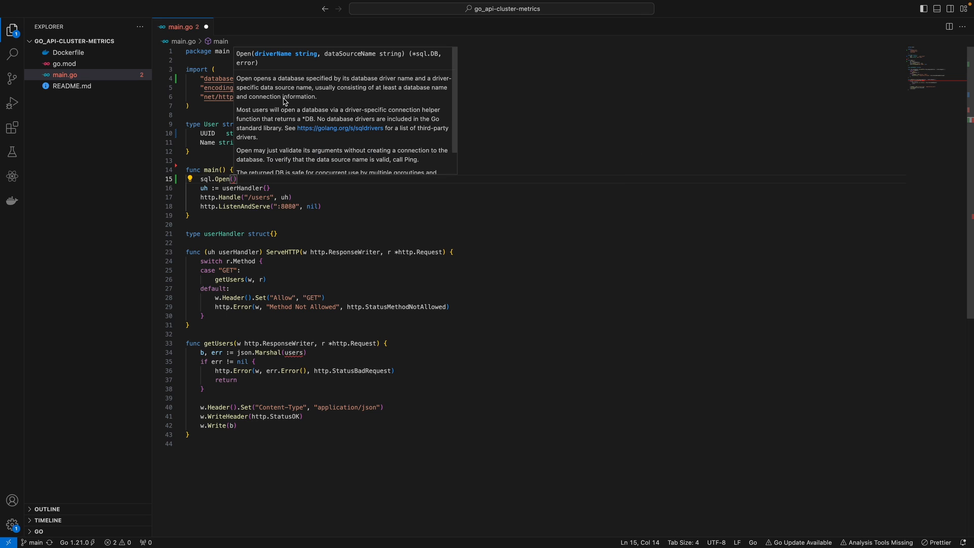
mouse_move(344, 58)
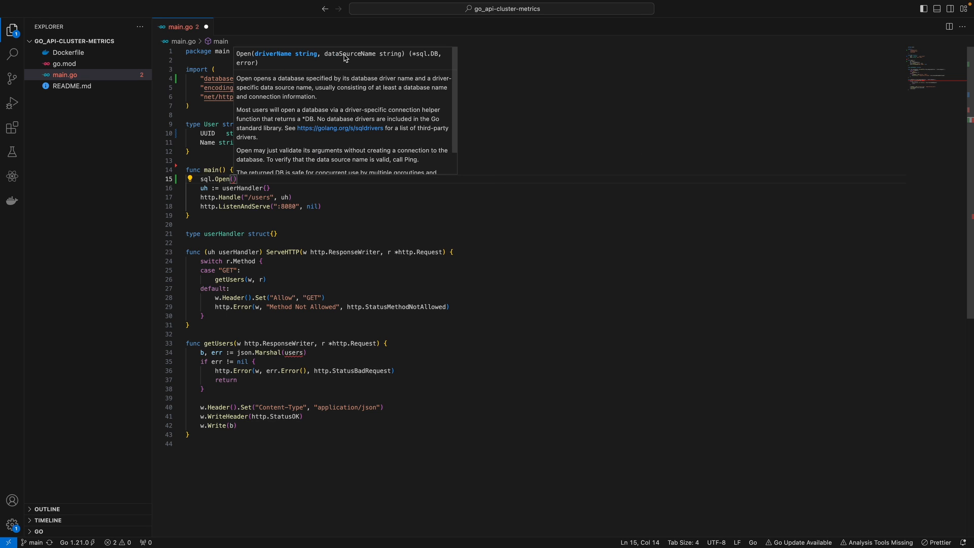
key("Enter")
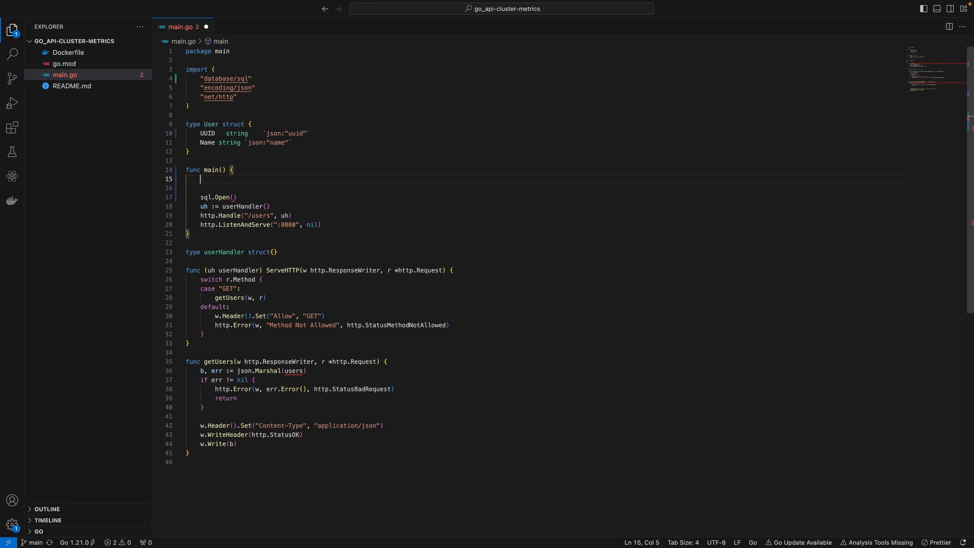
type("var (")
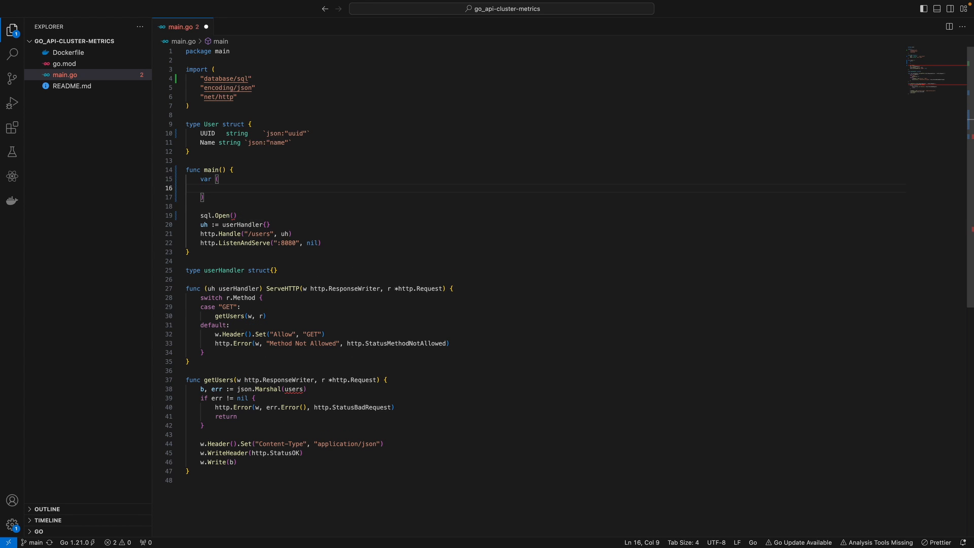
type("dbDriver")
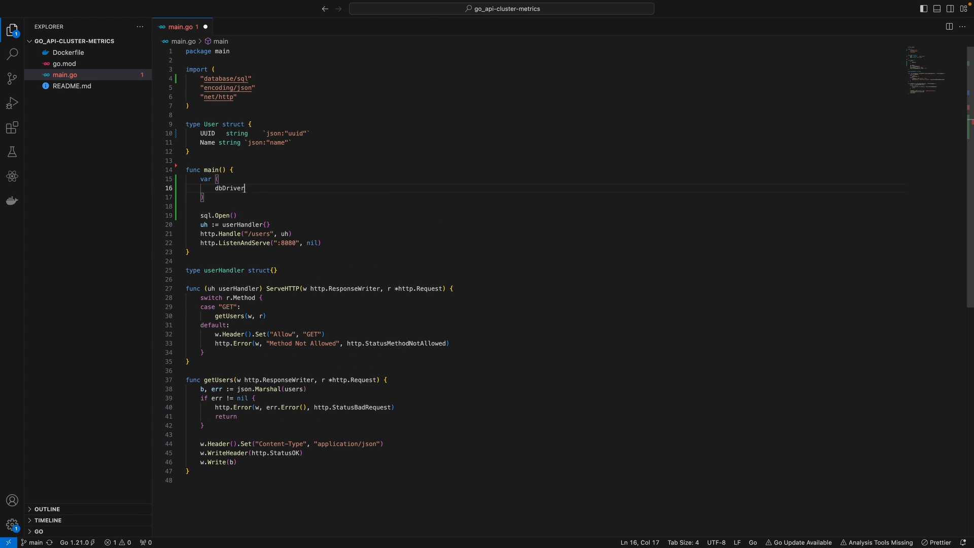
type("= \"mysql\"")
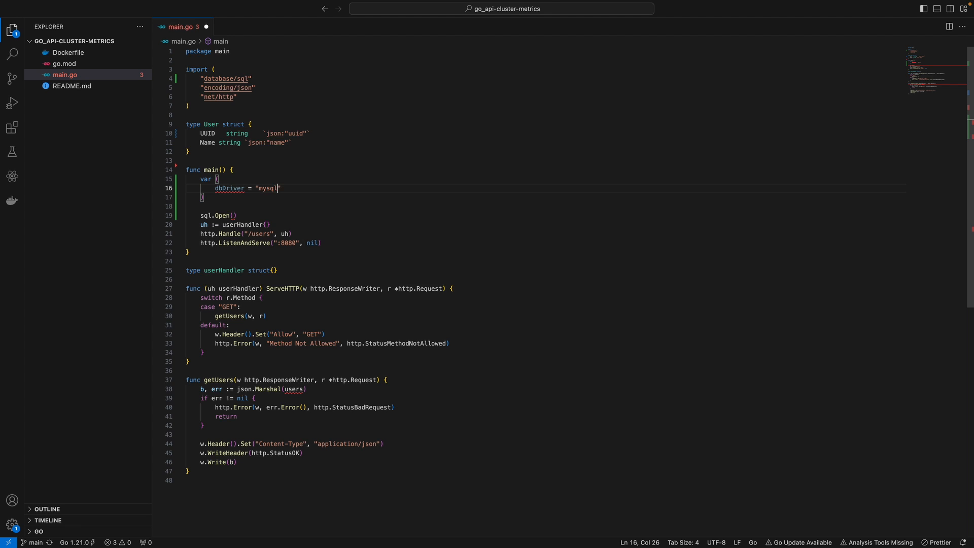
type("dbSource = \"")
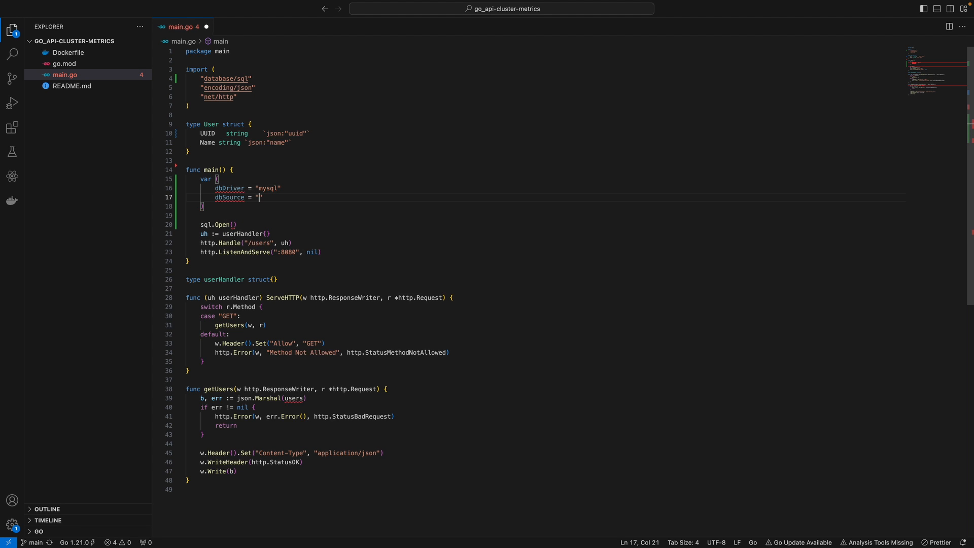
type("root:p")
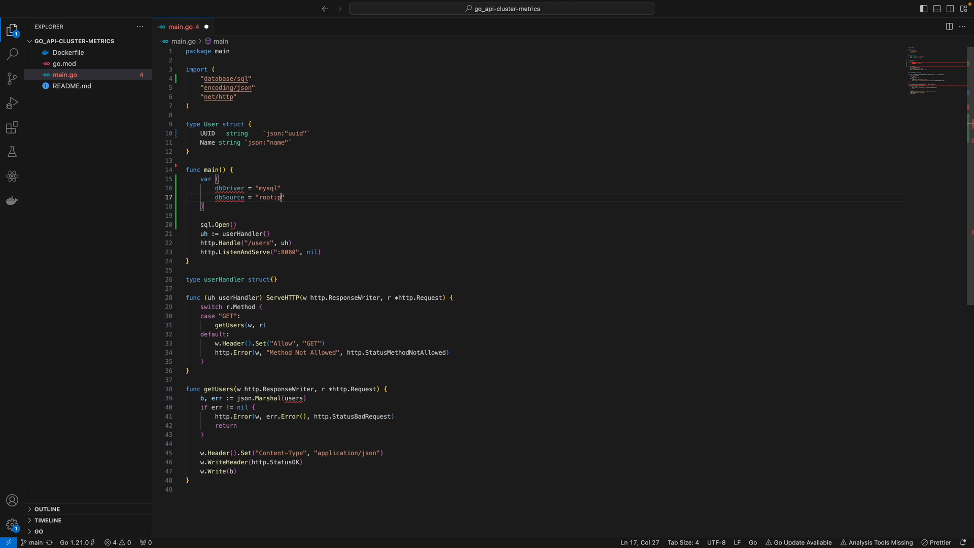
type("assword")
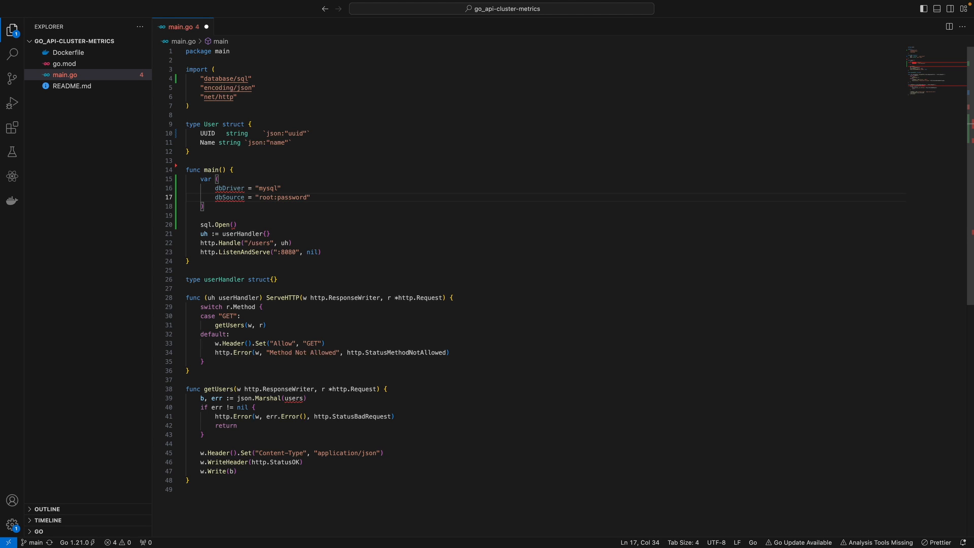
type("@tcp()")
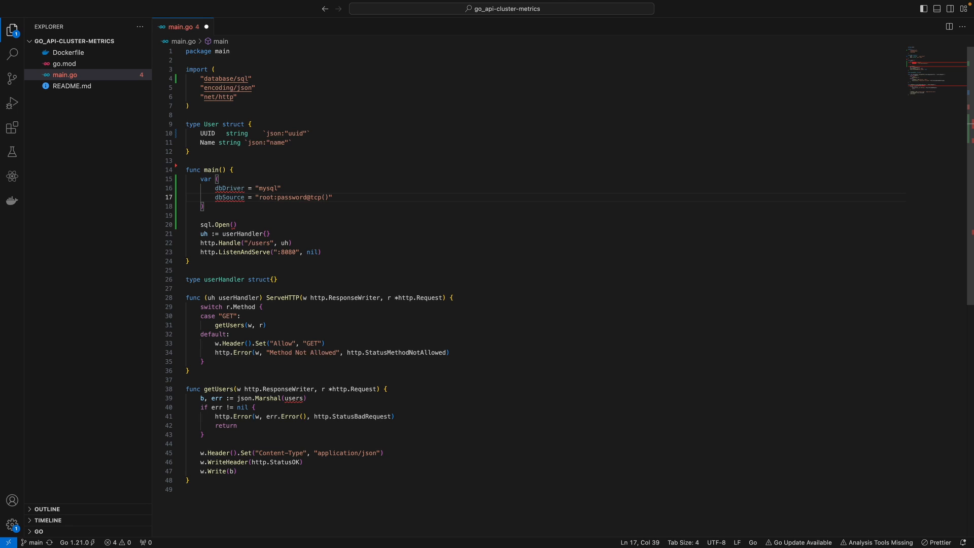
type("localh")
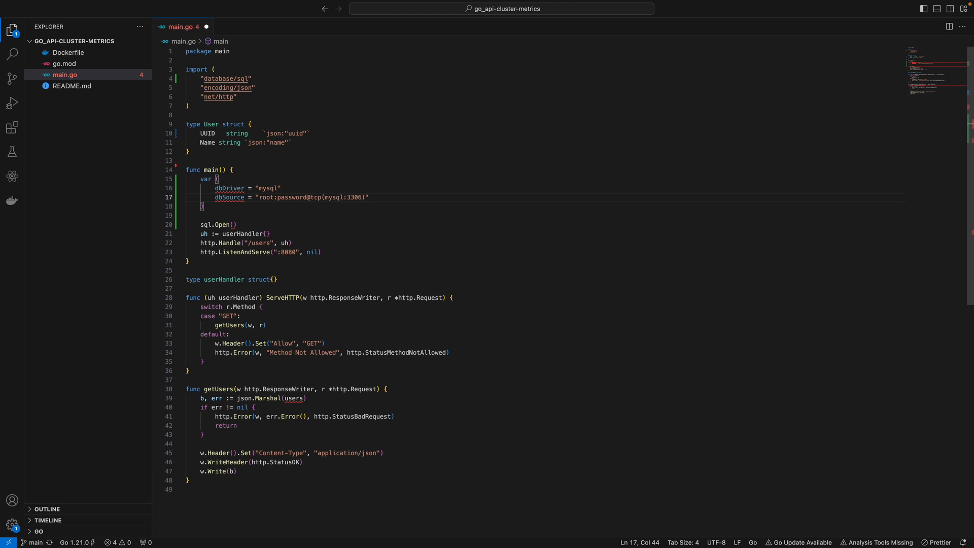
type("/")
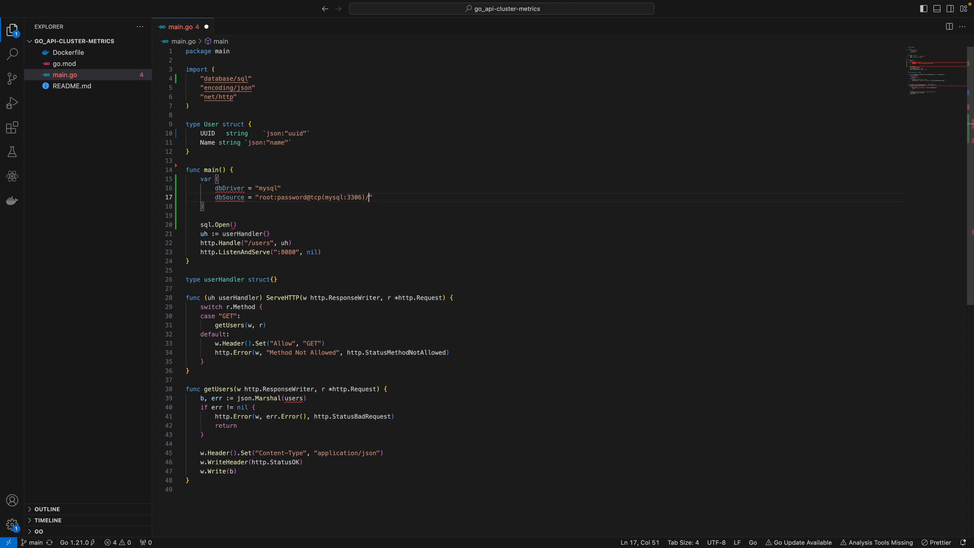
type("users_")
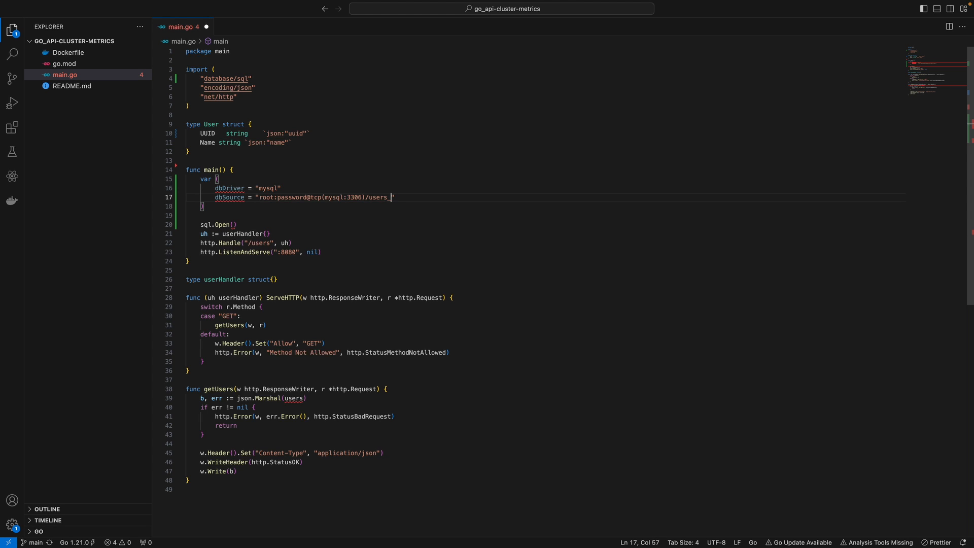
type("db")
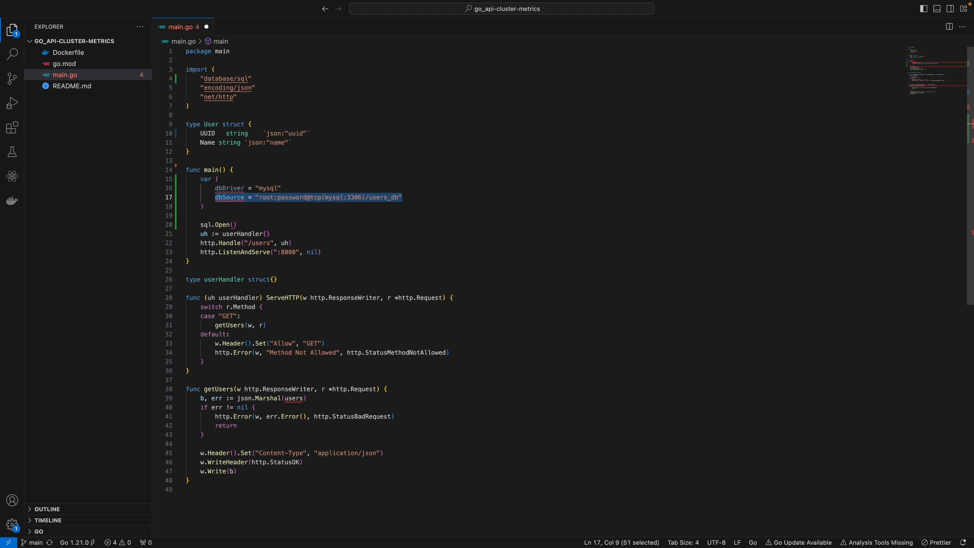
Step: Open the database with dbDriver and dbSource, fatally logging any connection error
type("db")
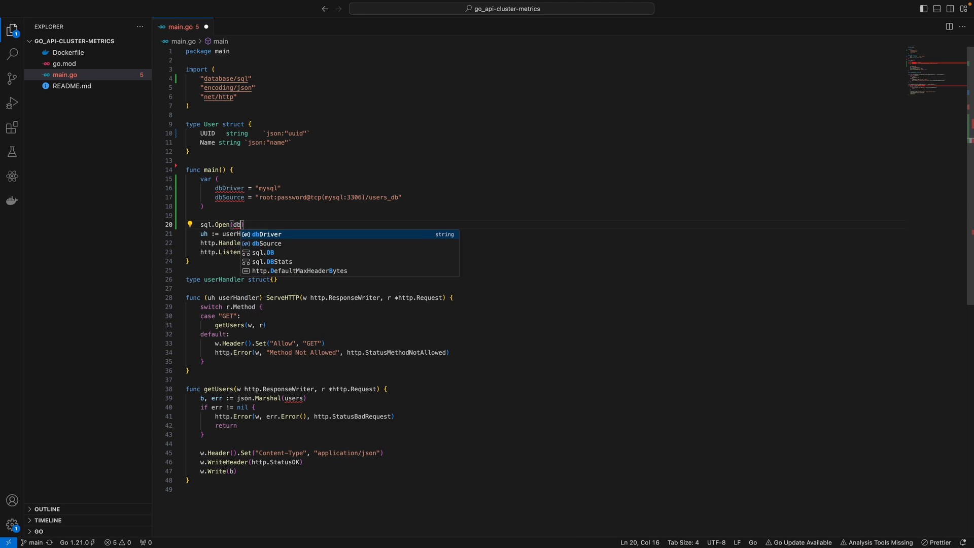
type("Driver, dbSource")
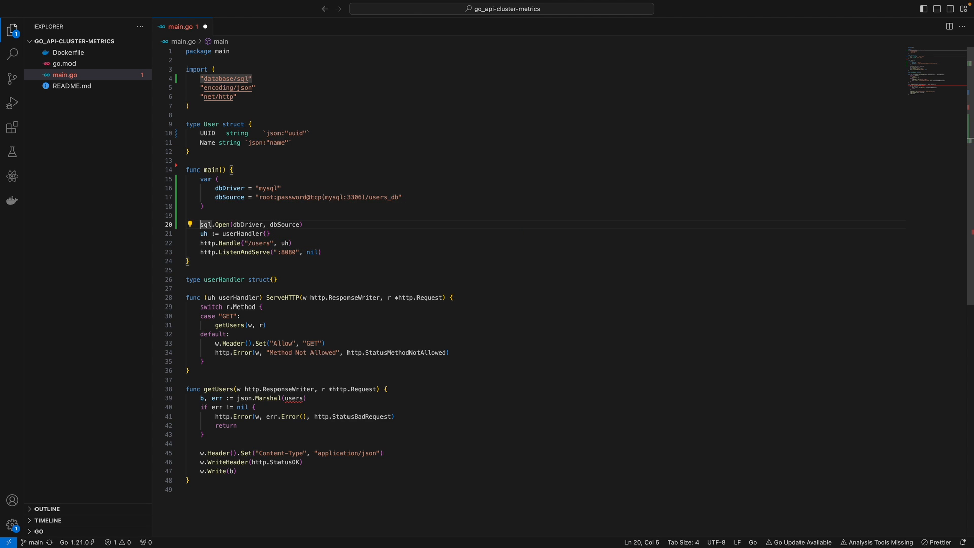
type("db, err :=")
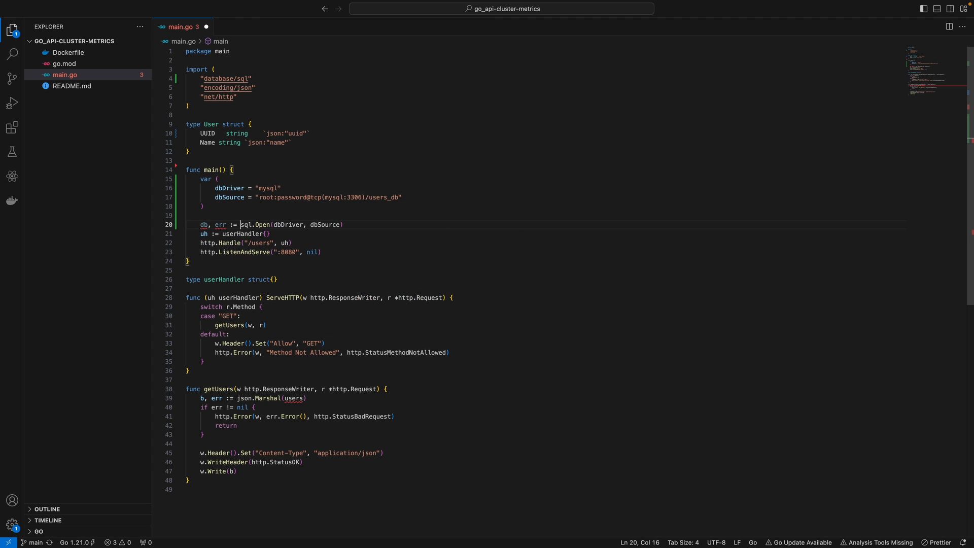
type("if err != nil {")
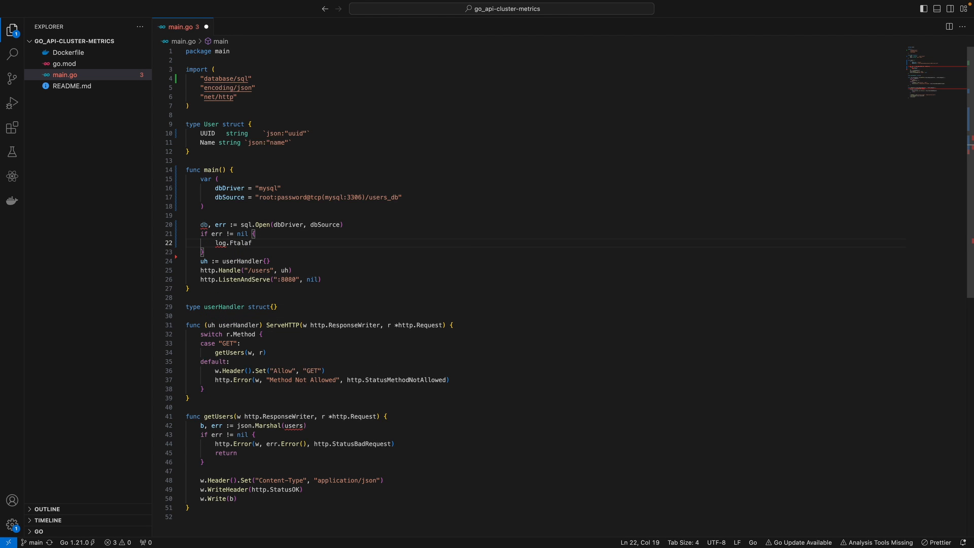
key("Backspace")
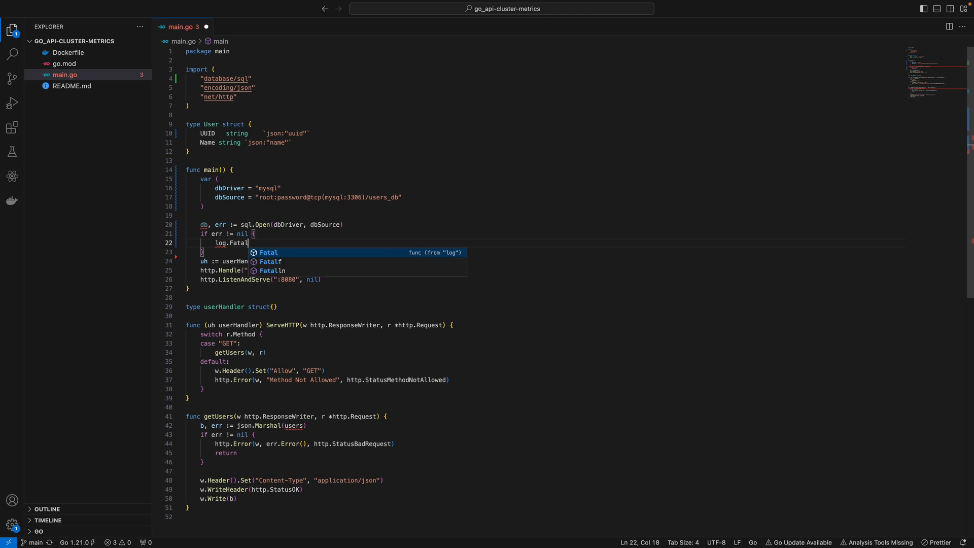
left_click(272, 261)
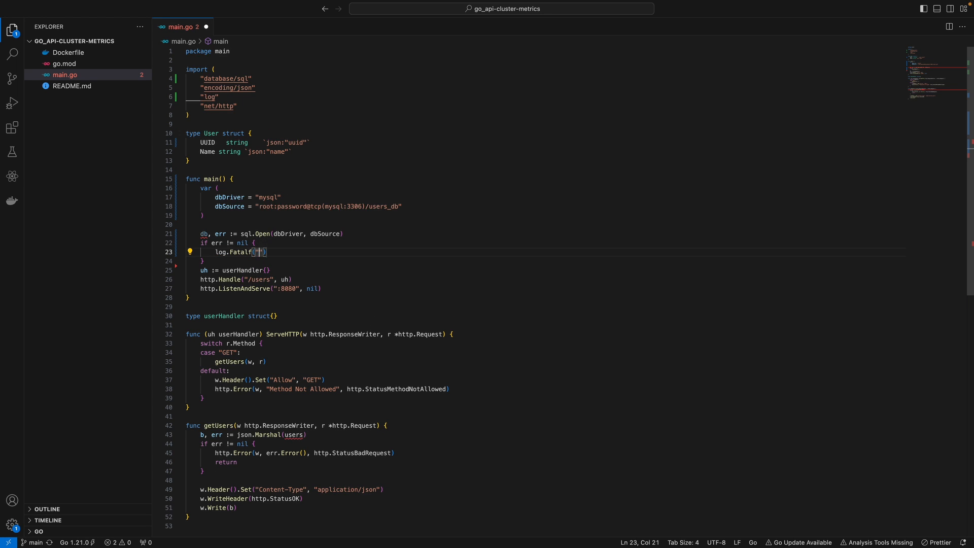
type("connecting to mySQL: %s")
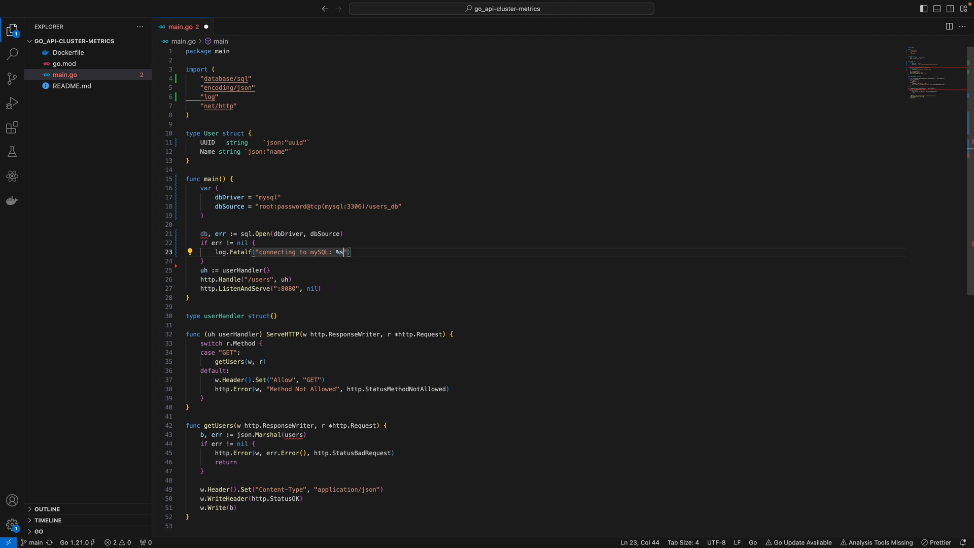
type(", err")
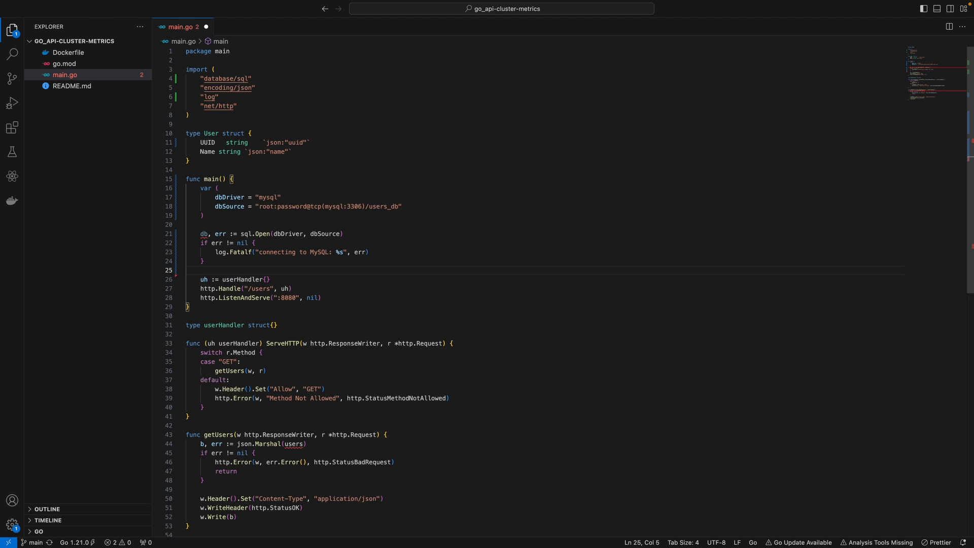
Step: Defer db.Close and log "successfully connected to MySQL"
type("defer db.Close(")
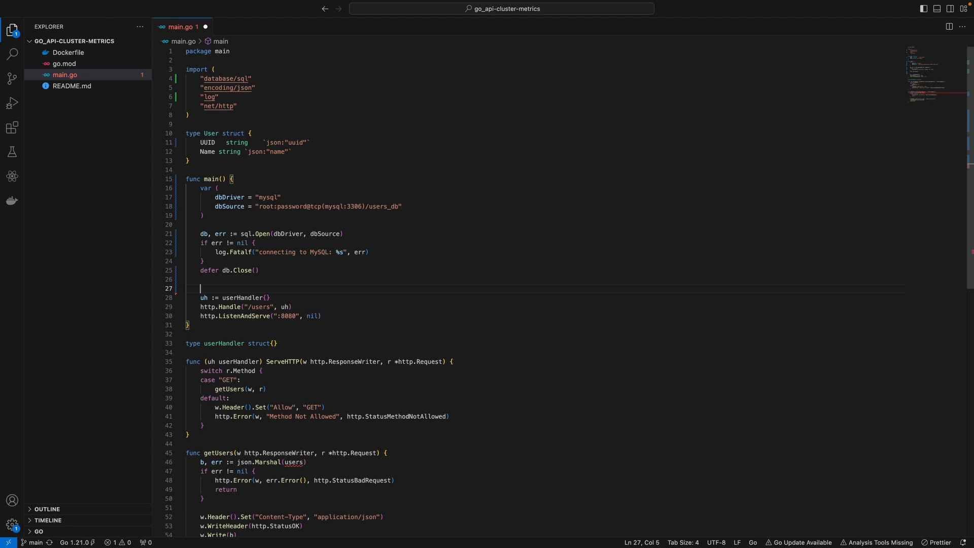
type("log.Print(\"successfully connec")
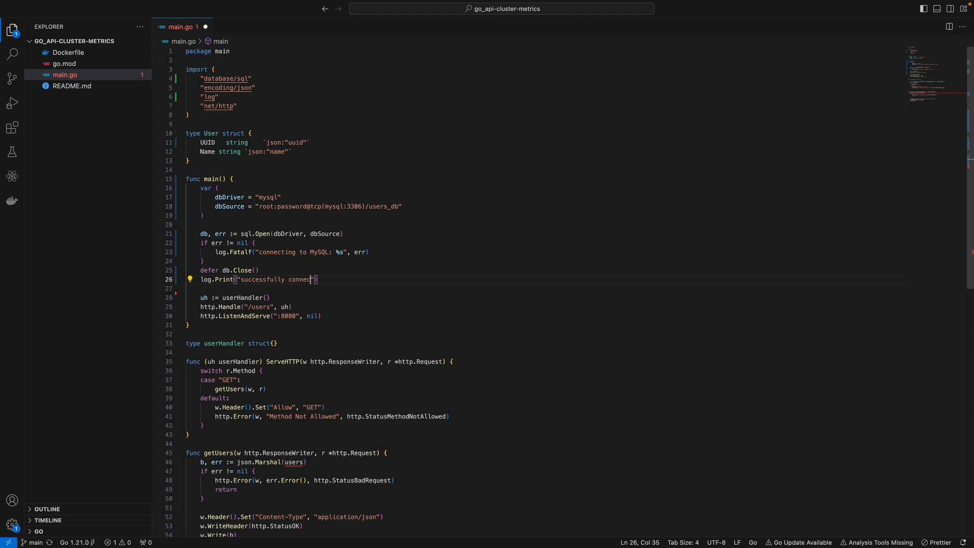
type("ted to MySQL")
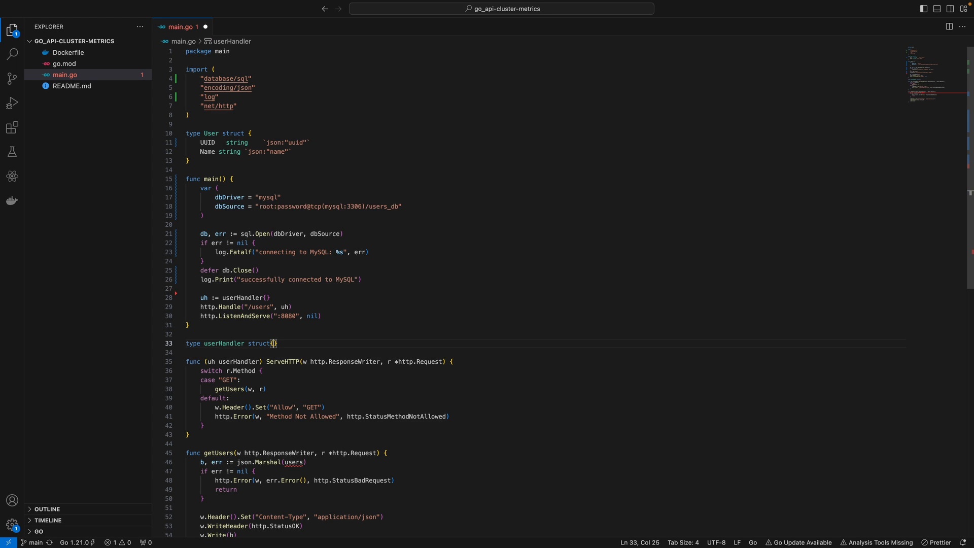
Step: Add db *sql.DB and ctx context.Context fields to the userHandler struct
type("d")
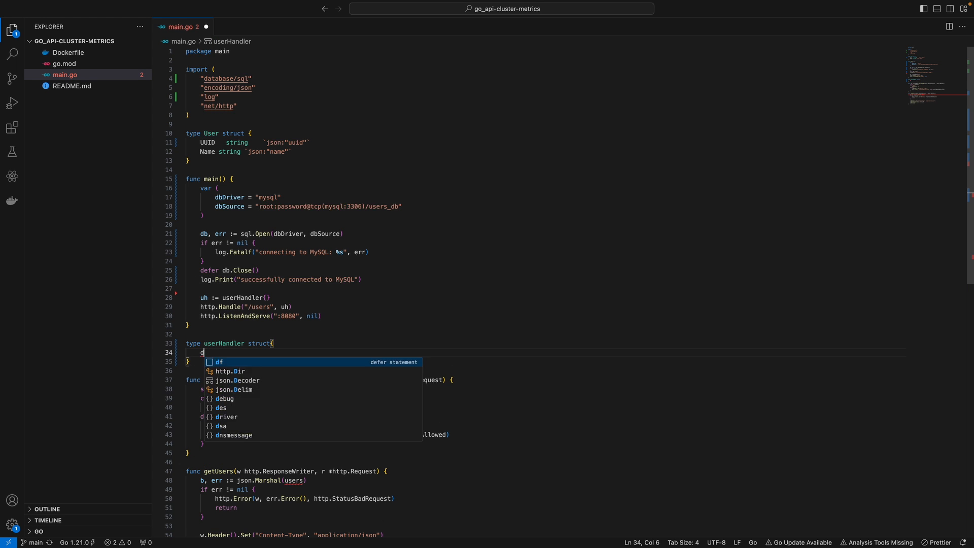
type("b *sql.DB")
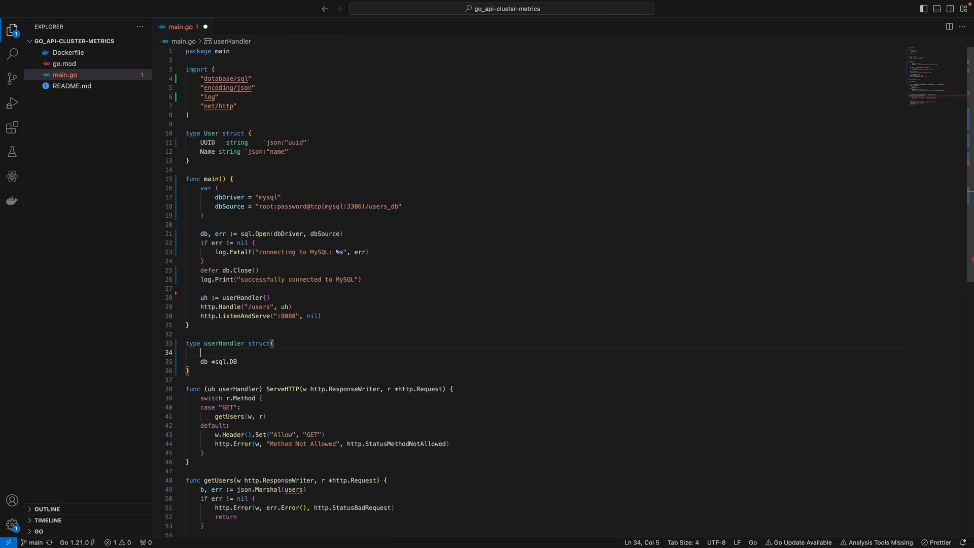
type("ctx")
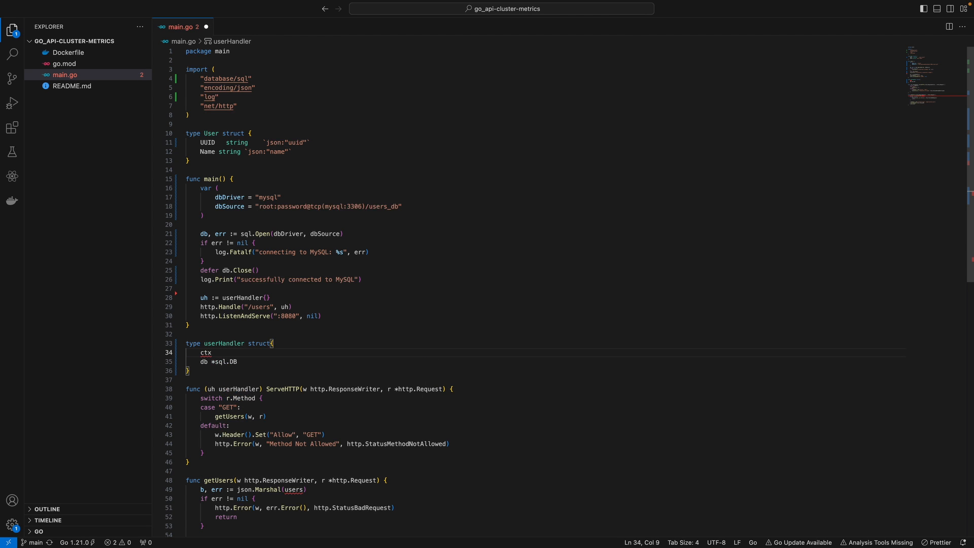
type("context.C")
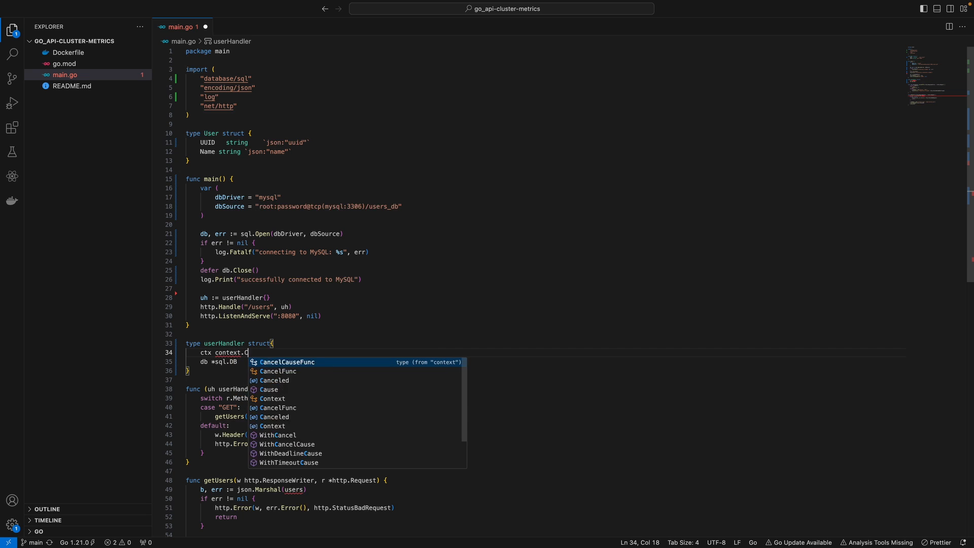
left_click(272, 398)
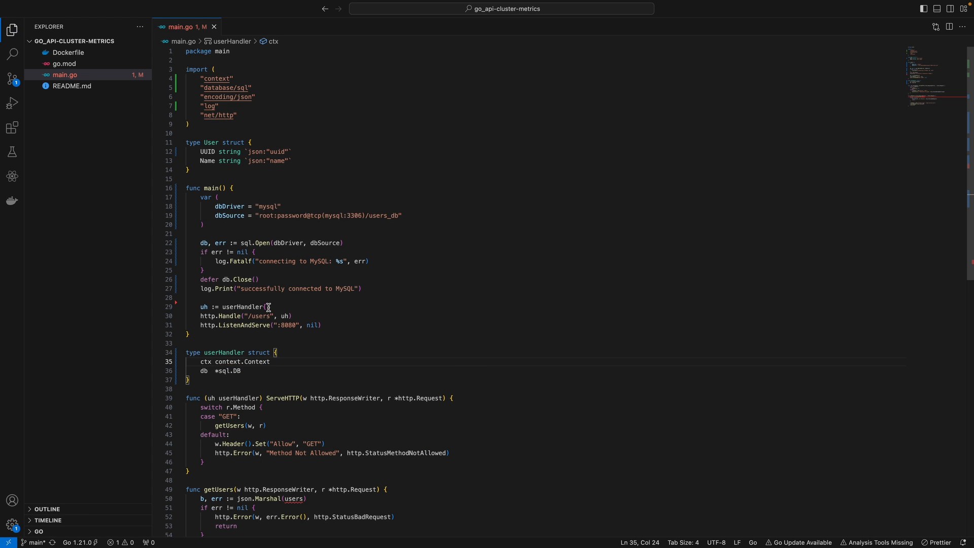
Step: Initialise uh with ctx: context.Background() and db: db in main
type("ctx: context.")
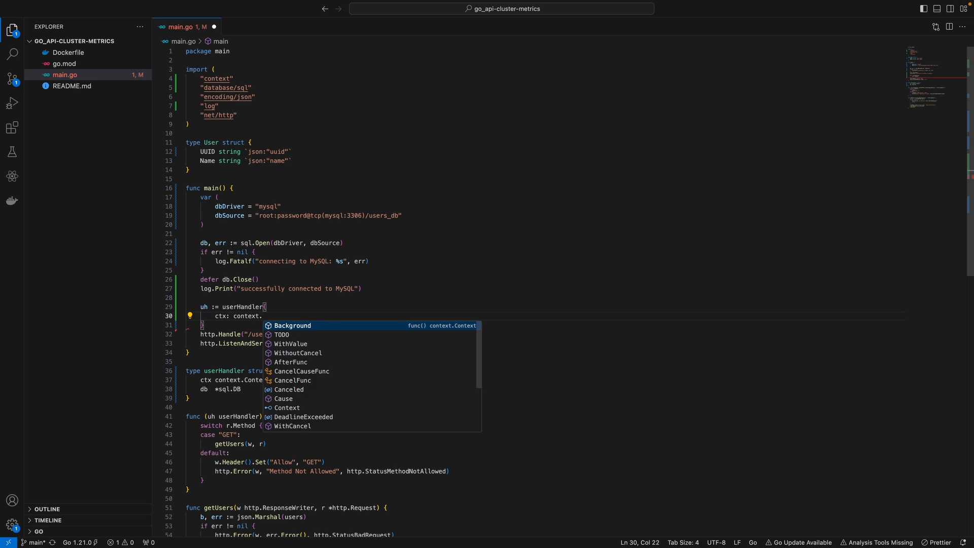
left_click(292, 325)
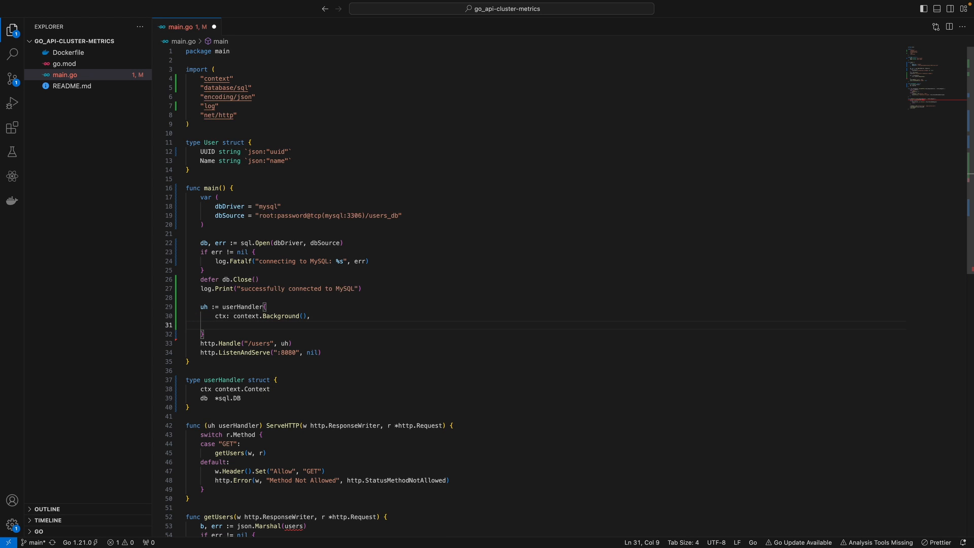
type("db: db,")
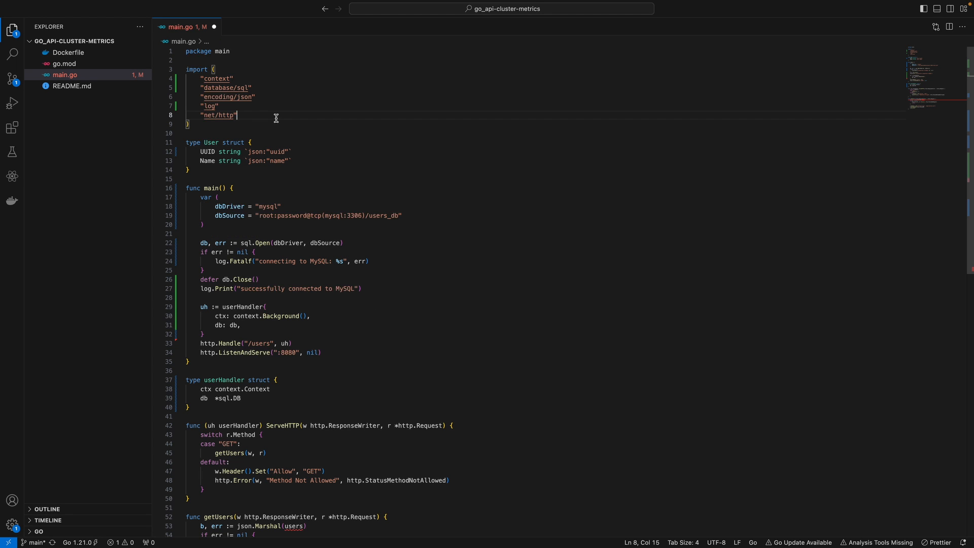
Step: Add a blank import of github.com/go-sql-driver/mysql to the import block
type("_ \"github.com/go-sql-driver/mysql\"")
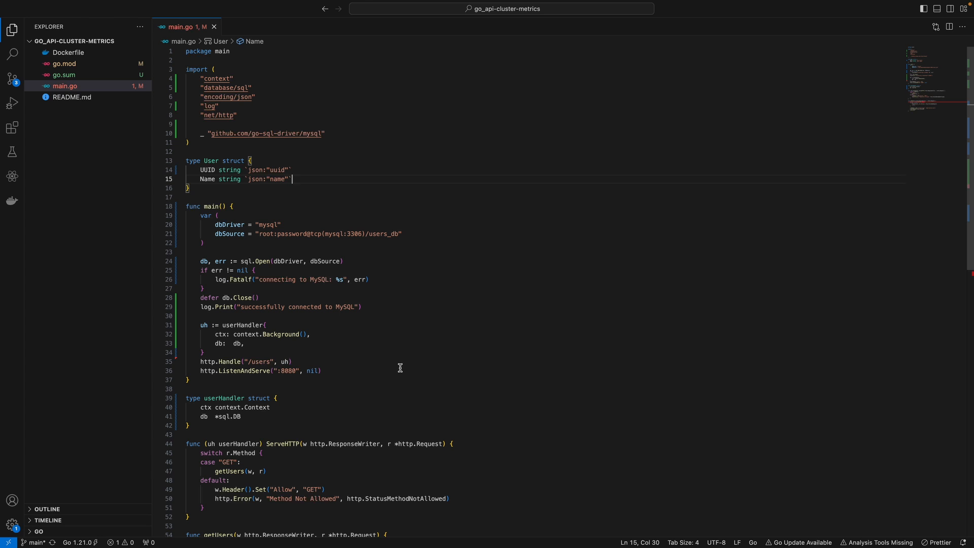
scroll("down", 3)
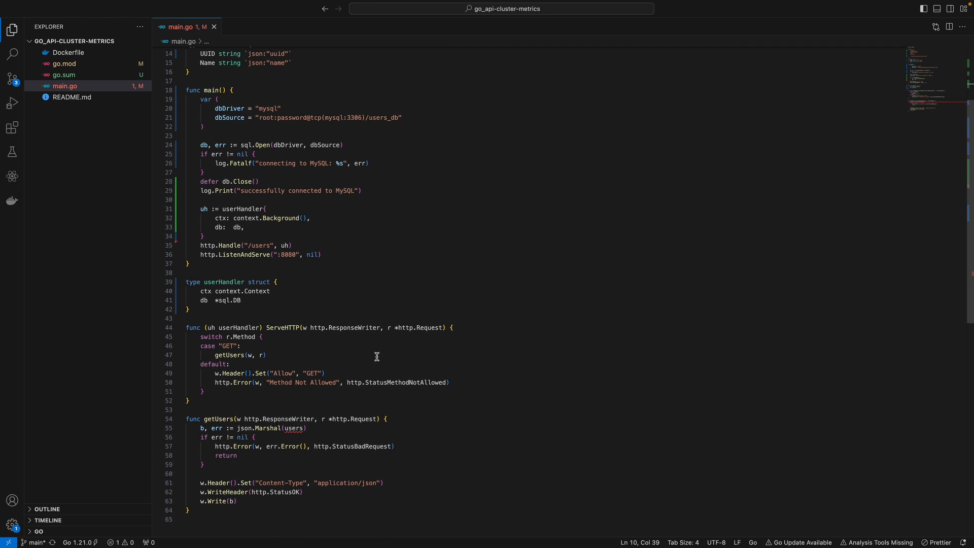
left_click(267, 355)
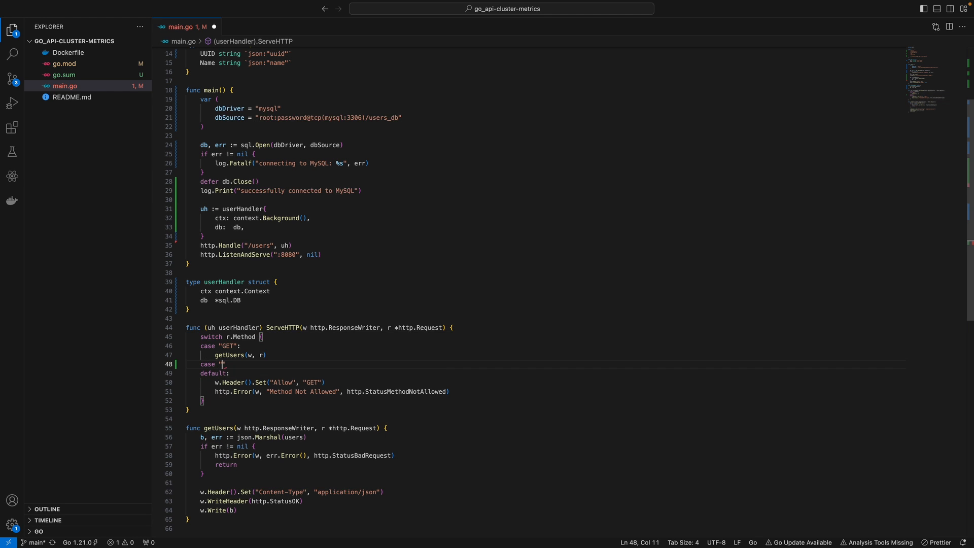
Step: Add case "POST": createUser(w, r) and set the Allow header to "GET, POST"
type("POST\":")
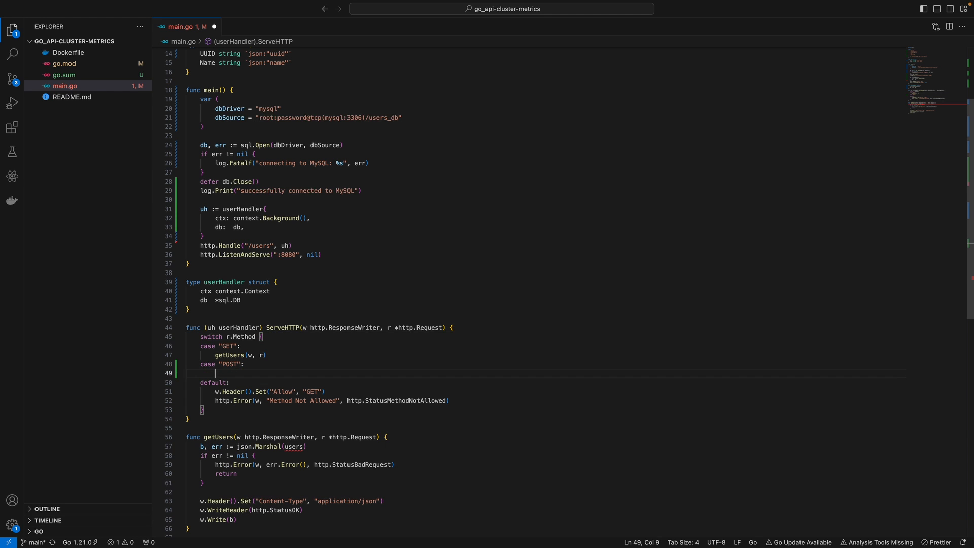
type("create")
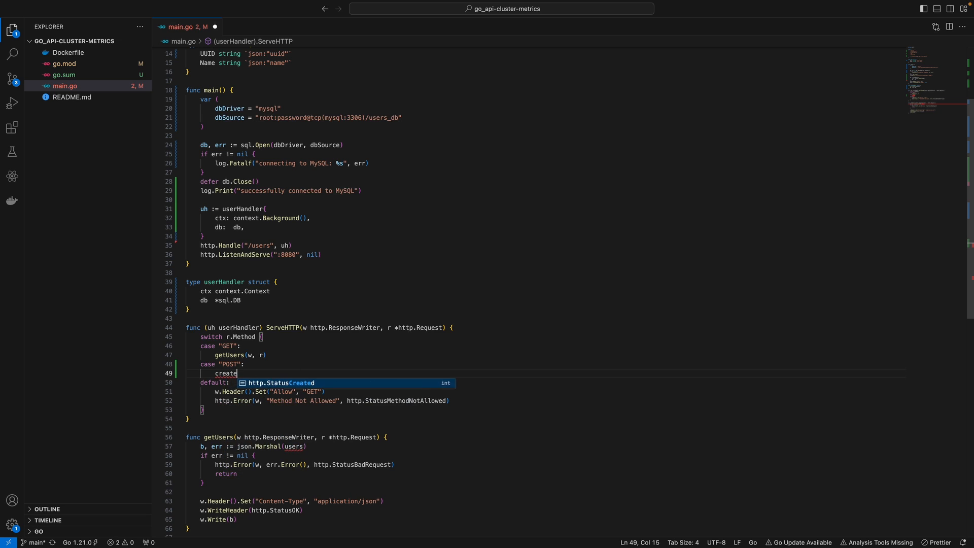
type("User(w, r")
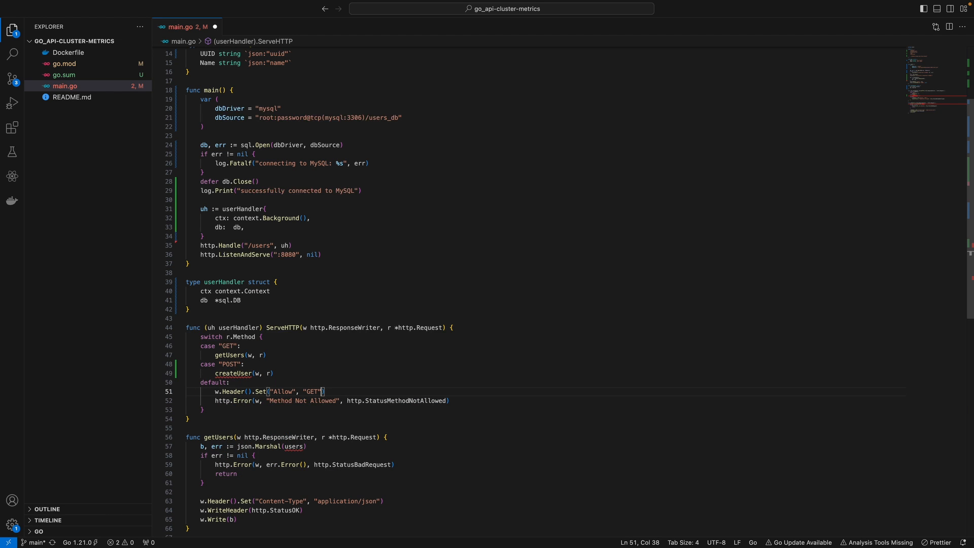
type(", POST")
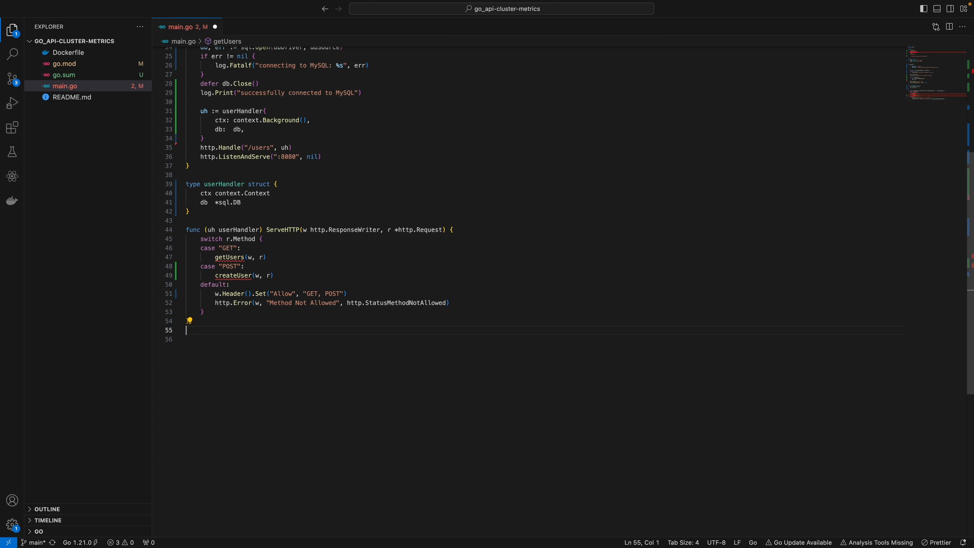
Step: Prefix the getUsers and createUser calls in ServeHTTP with uh
scroll("down", 3)
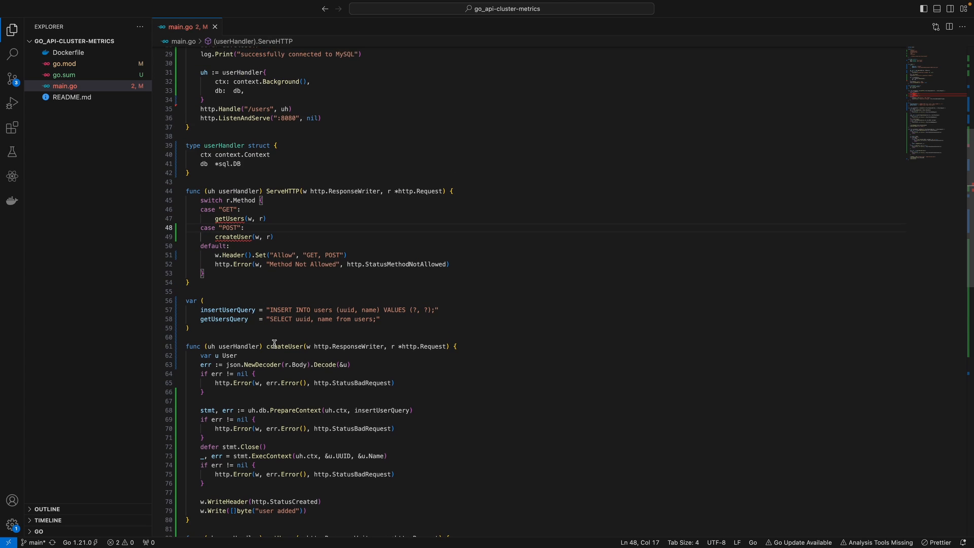
left_click(246, 346)
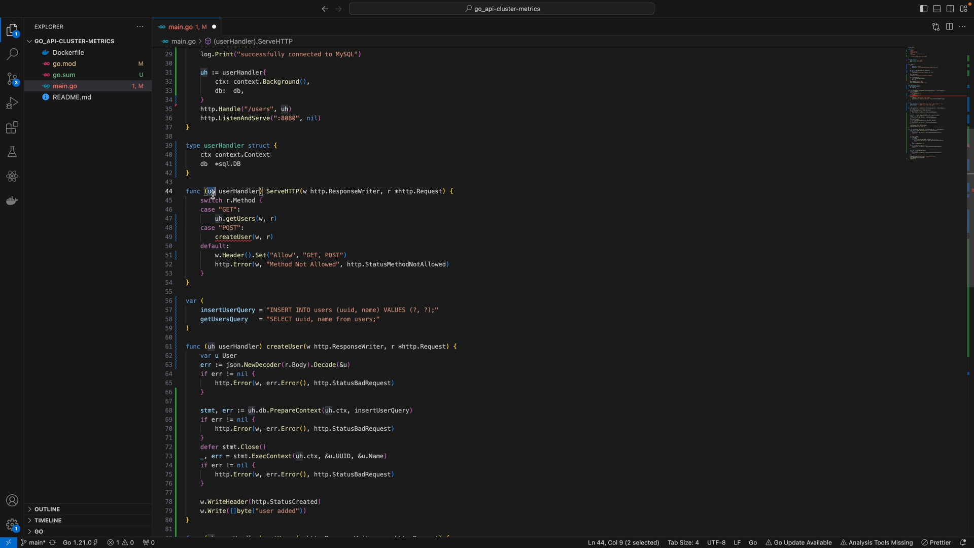
type("uh.")
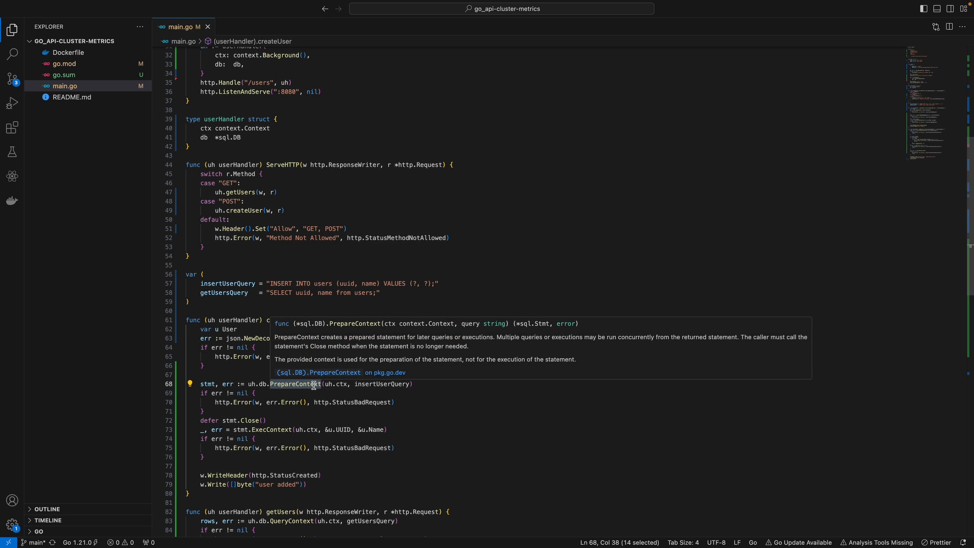
mouse_move(193, 384)
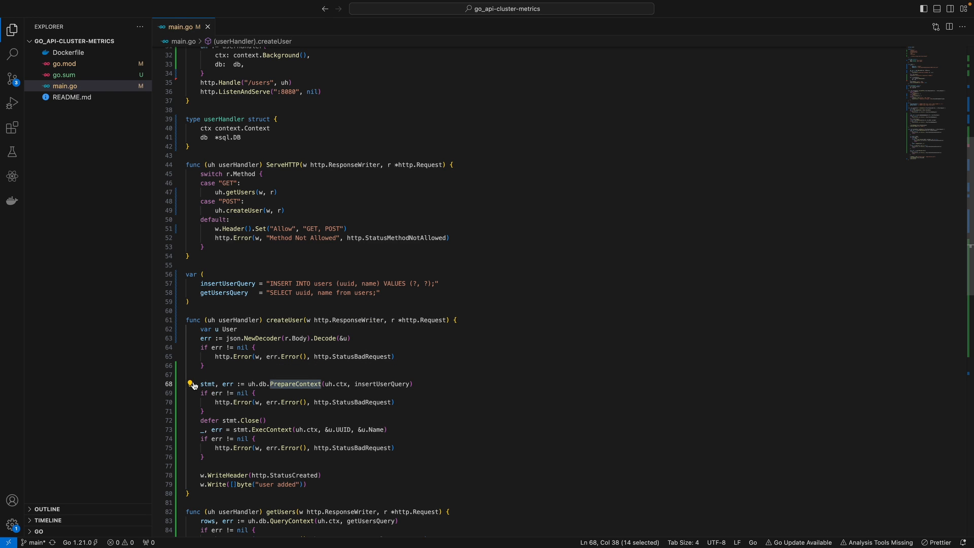
Step: Review the createUser and getUsers methods, highlighting stmt and the insert query placeholders
double_click(381, 384)
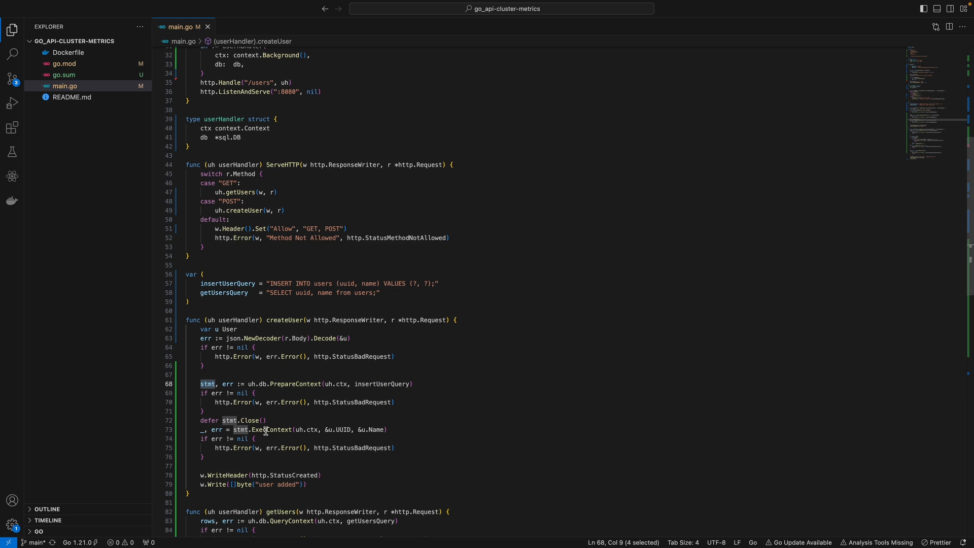
double_click(272, 429)
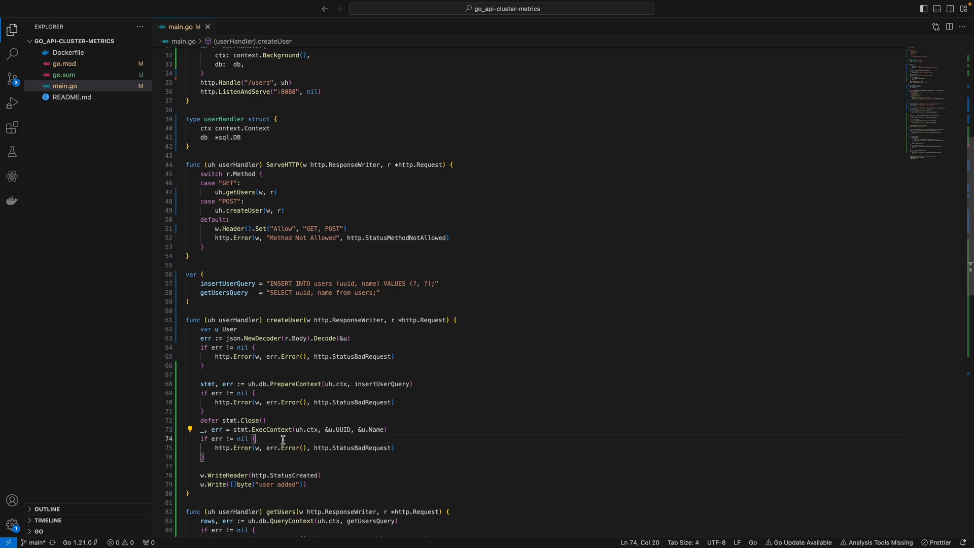
scroll("down", 3)
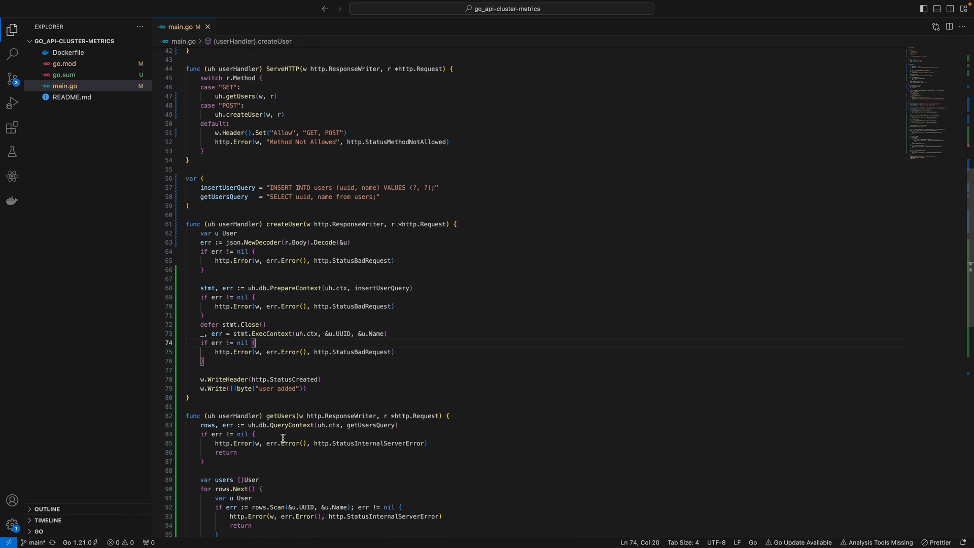
double_click(381, 287)
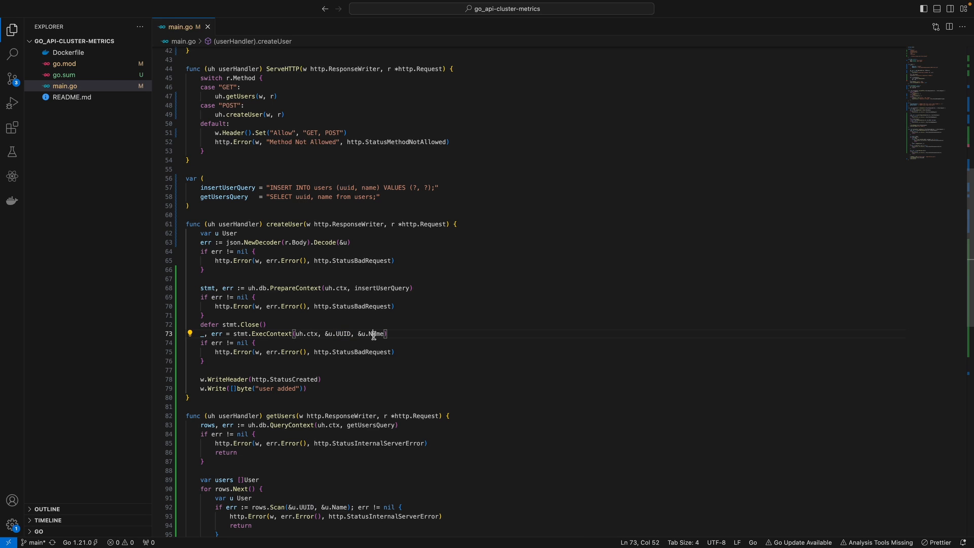
left_click(431, 187)
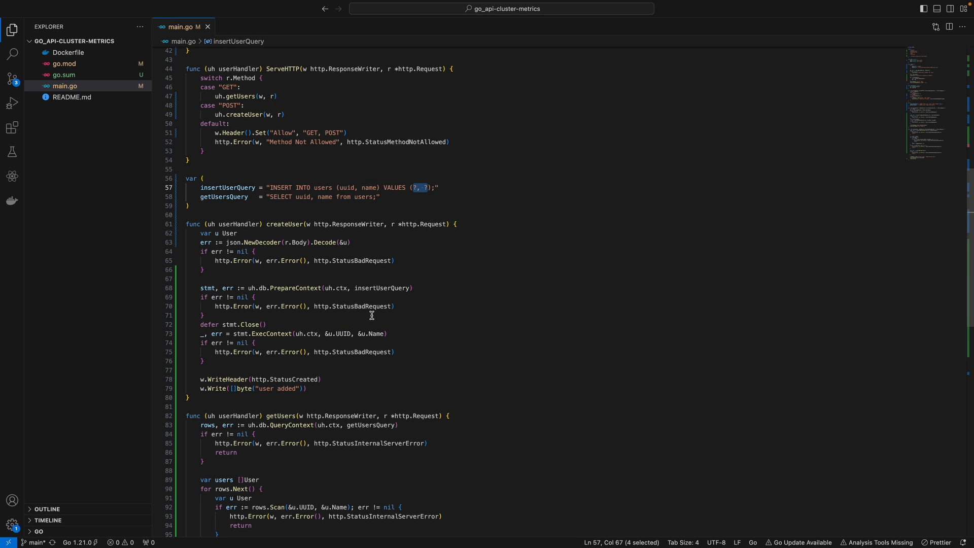
scroll("down", 3)
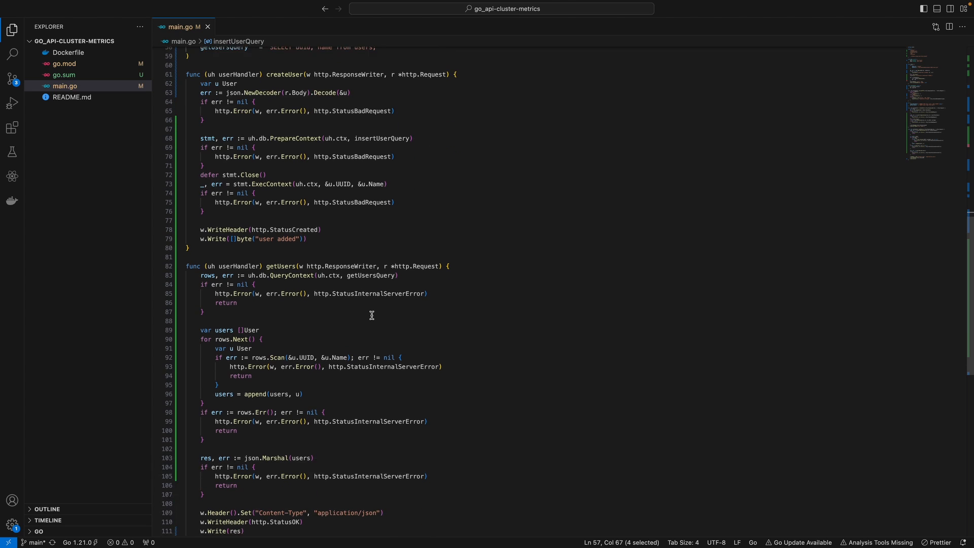
scroll("down", 3)
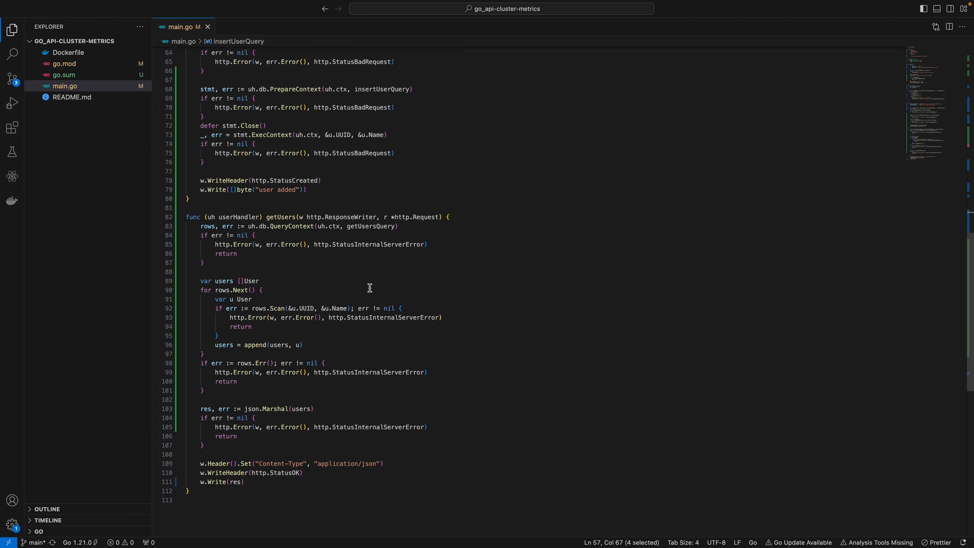
double_click(280, 216)
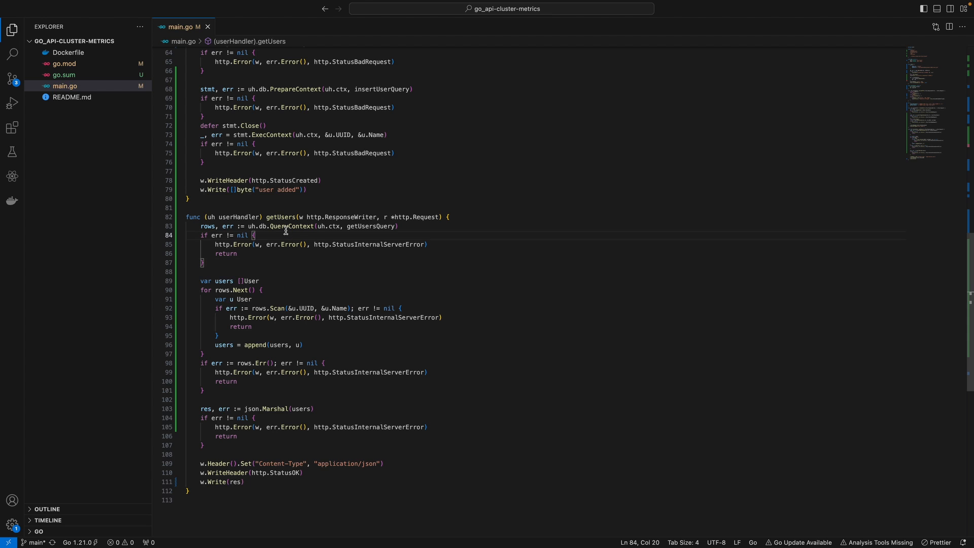
double_click(371, 226)
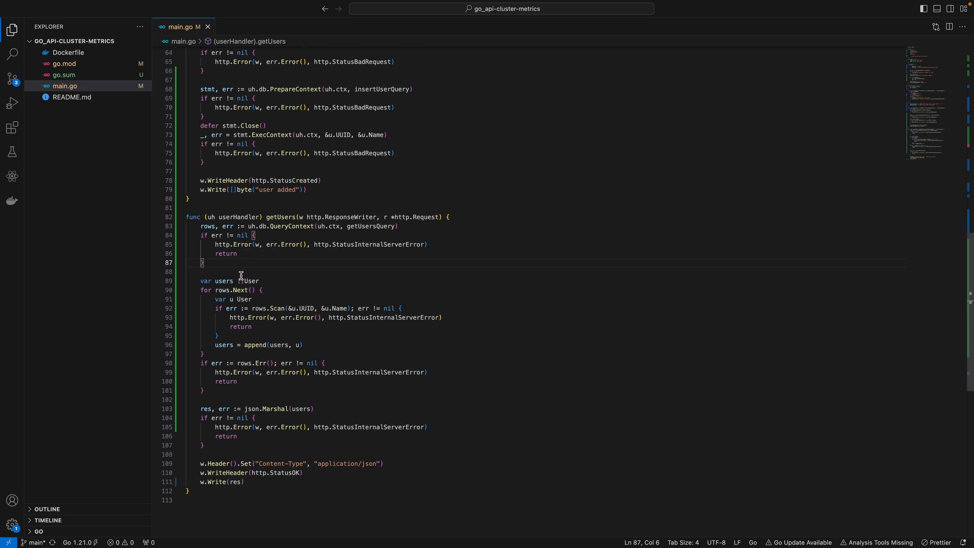
double_click(221, 289)
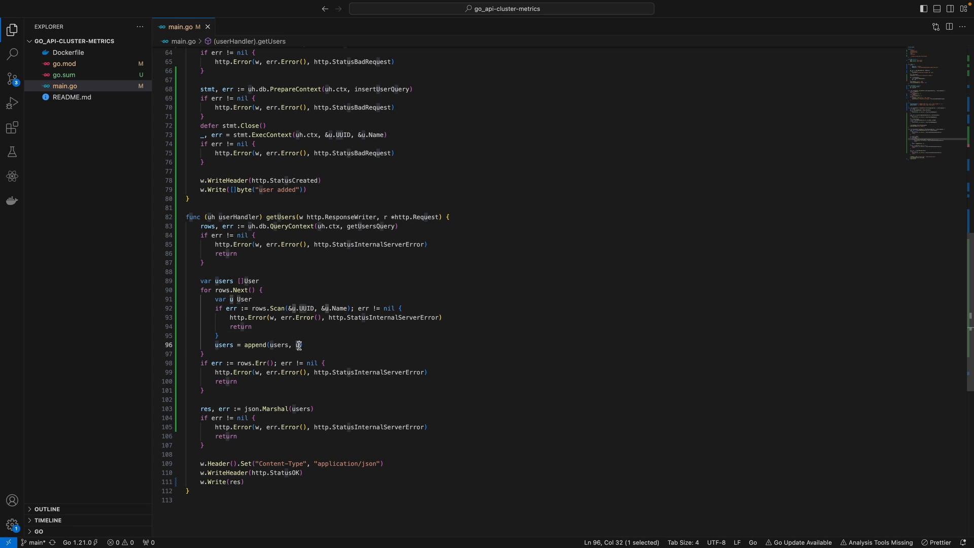
double_click(278, 345)
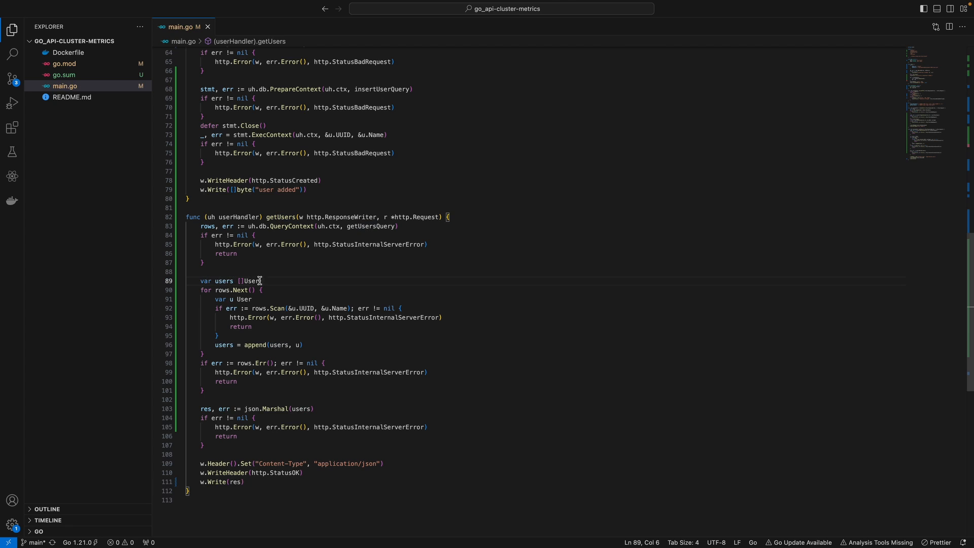
left_click_drag(200, 280, 260, 280)
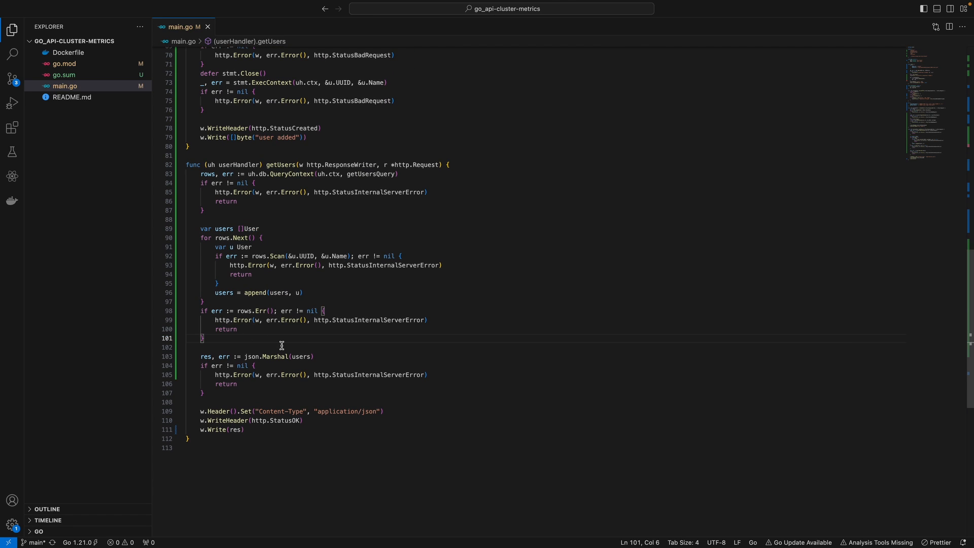
mouse_move(306, 363)
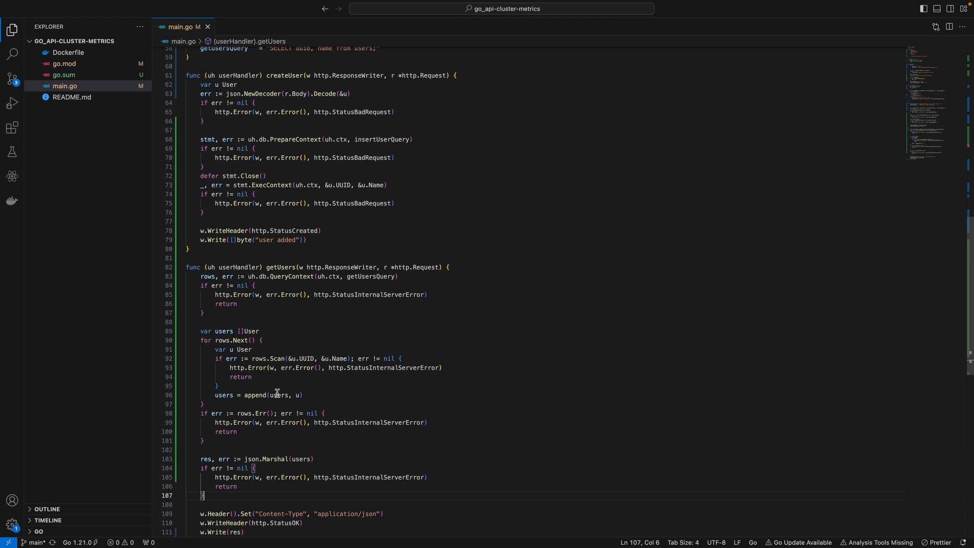
double_click(280, 266)
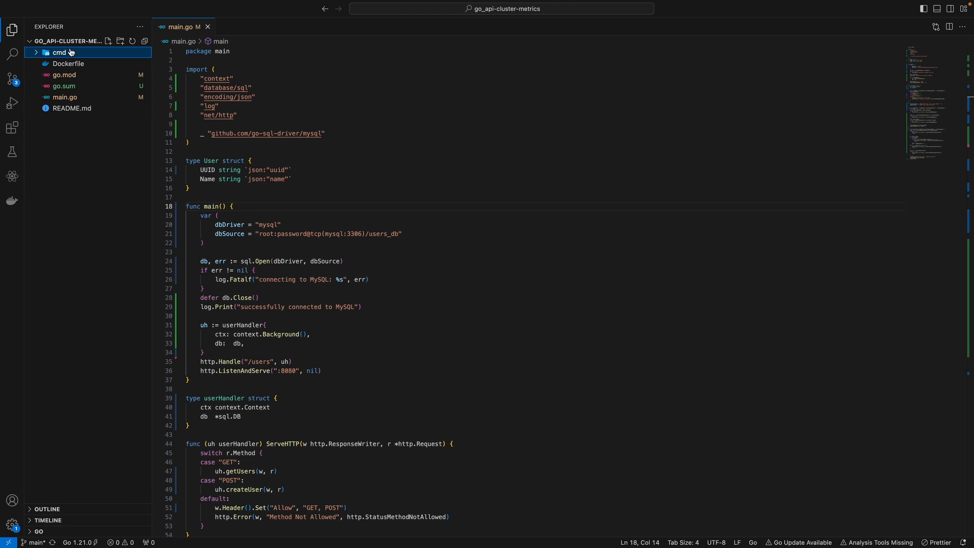
Step: Create a userapi folder inside cmd
left_click(121, 41)
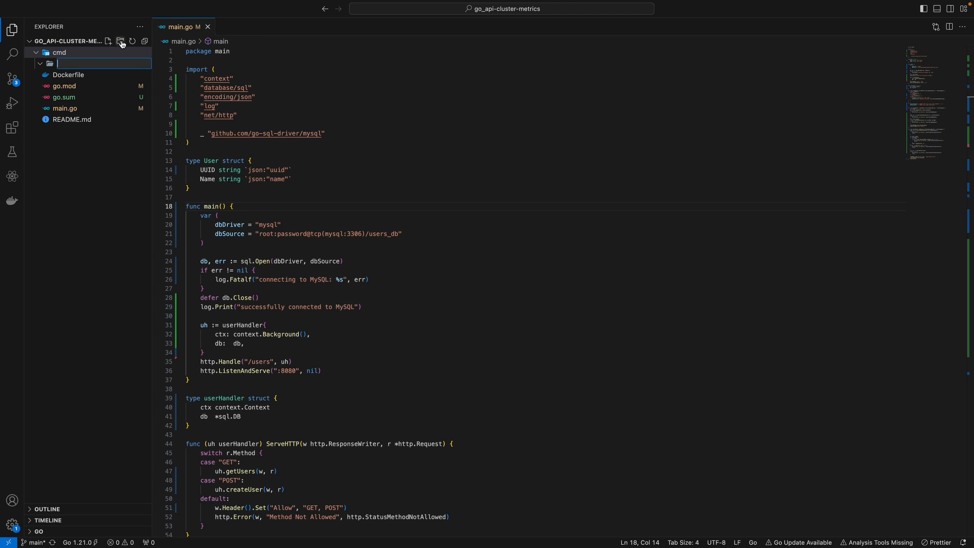
type("userapi")
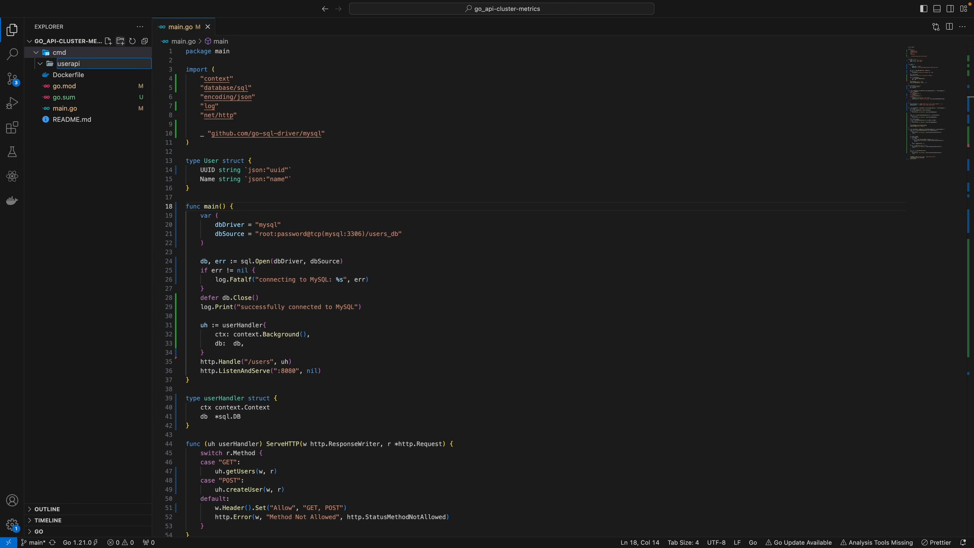
left_click(69, 51)
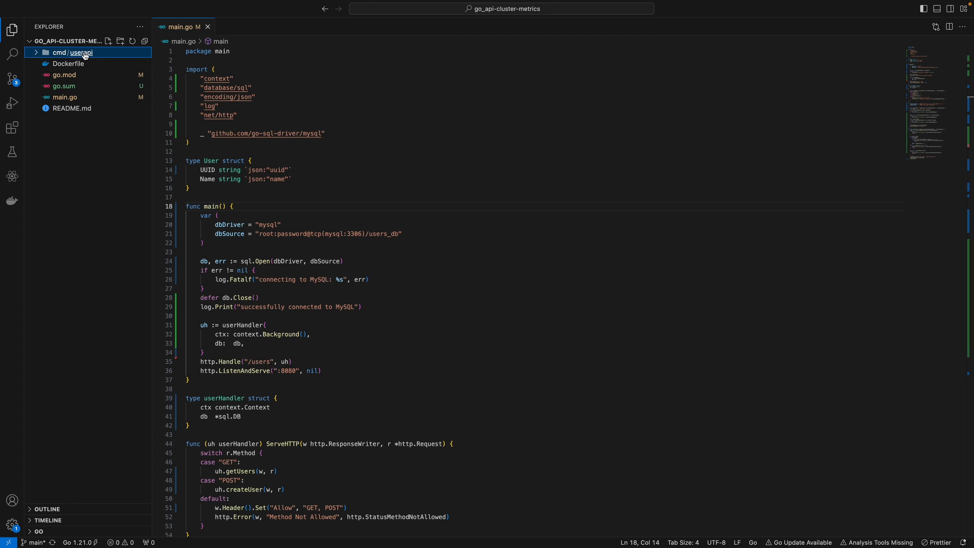
Step: Move main.go and the Dockerfile into cmd/userapi
left_click(65, 97)
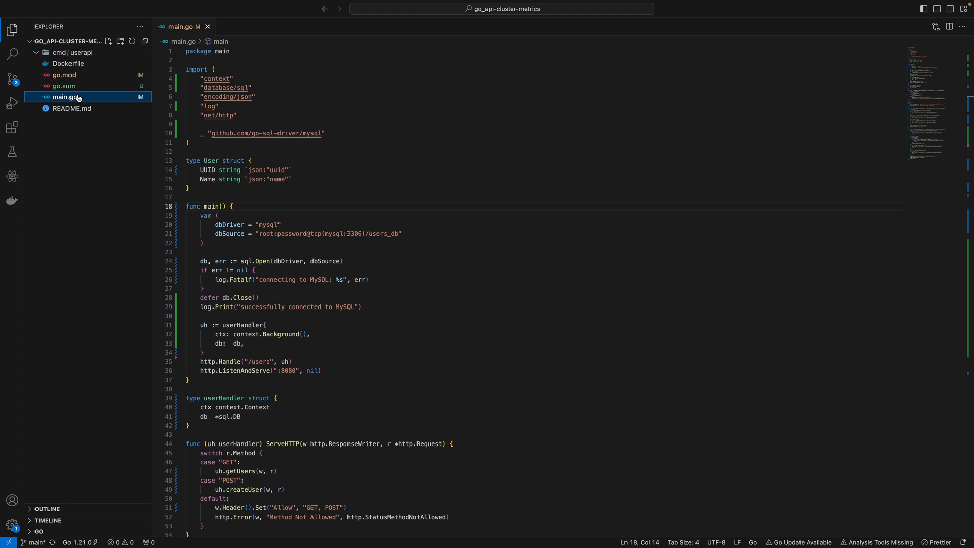
left_click_drag(65, 97, 75, 52)
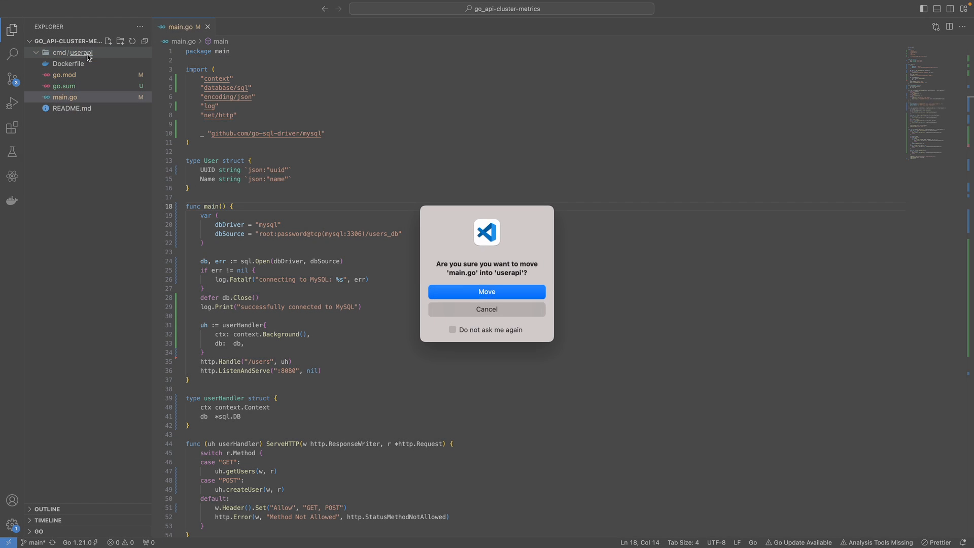
left_click(486, 291)
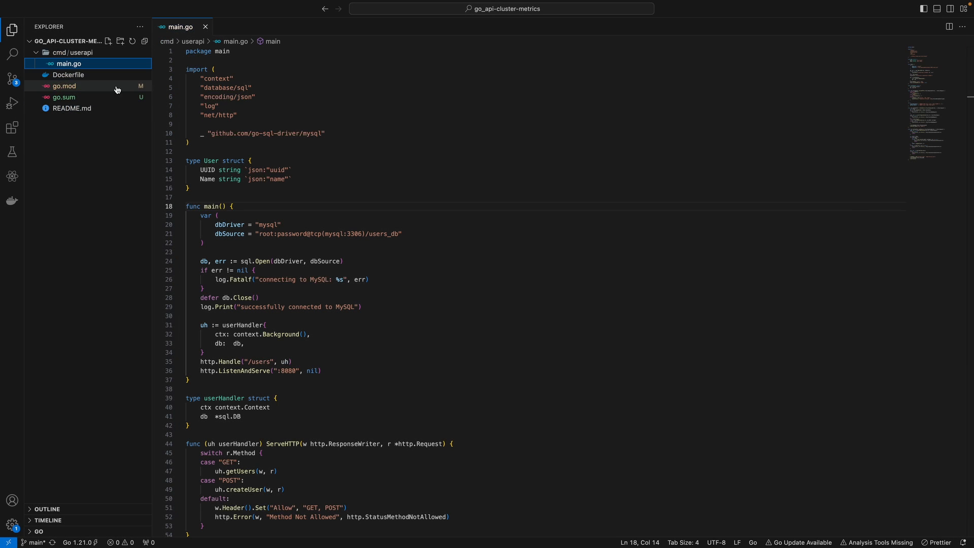
left_click(68, 74)
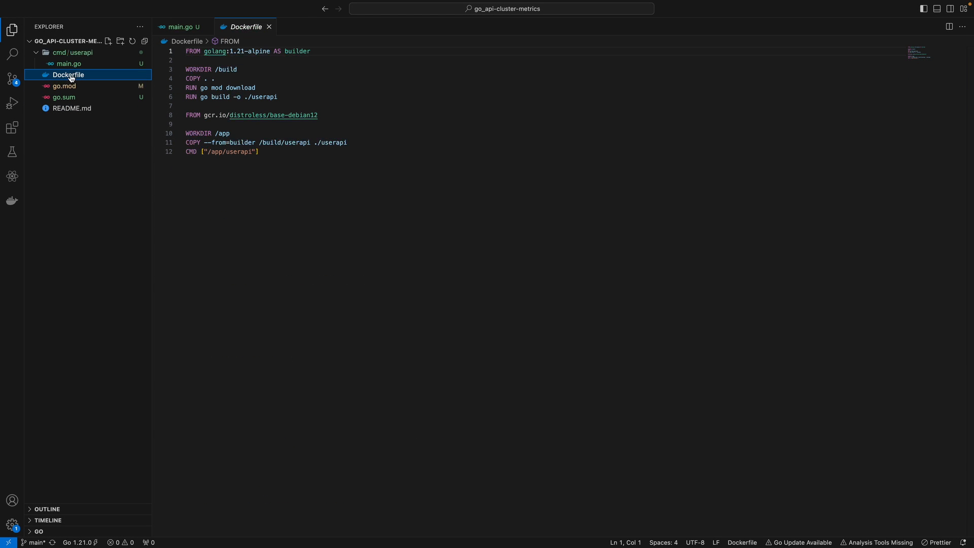
left_click_drag(68, 74, 79, 52)
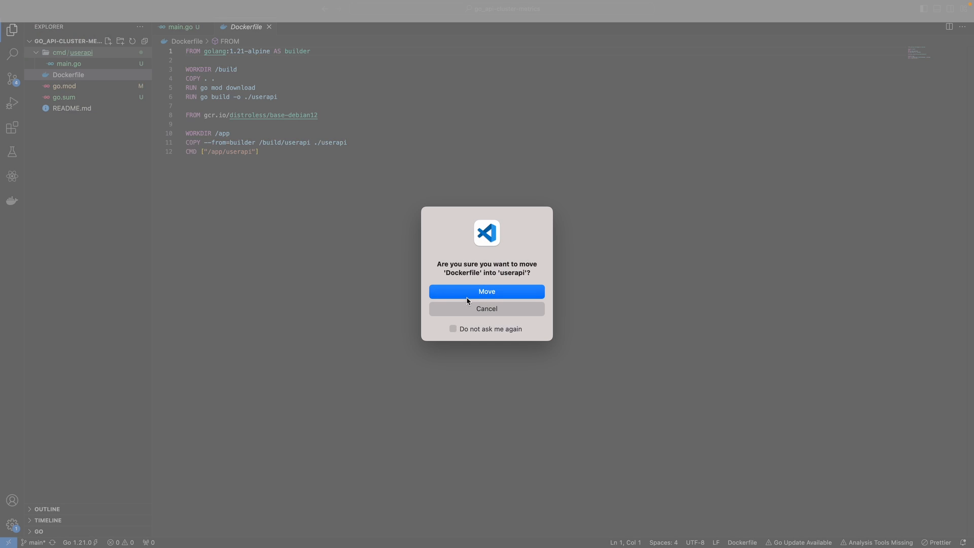
left_click(486, 291)
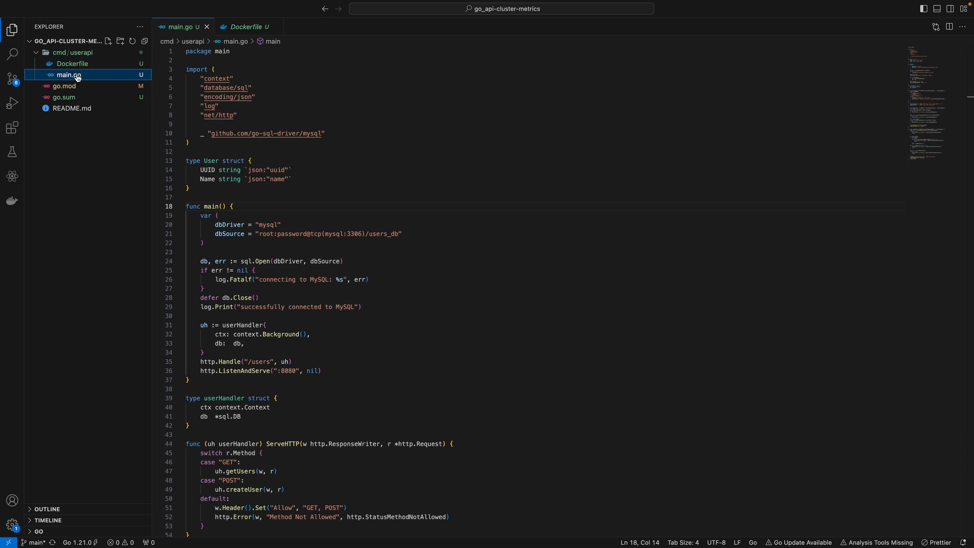
mouse_move(72, 63)
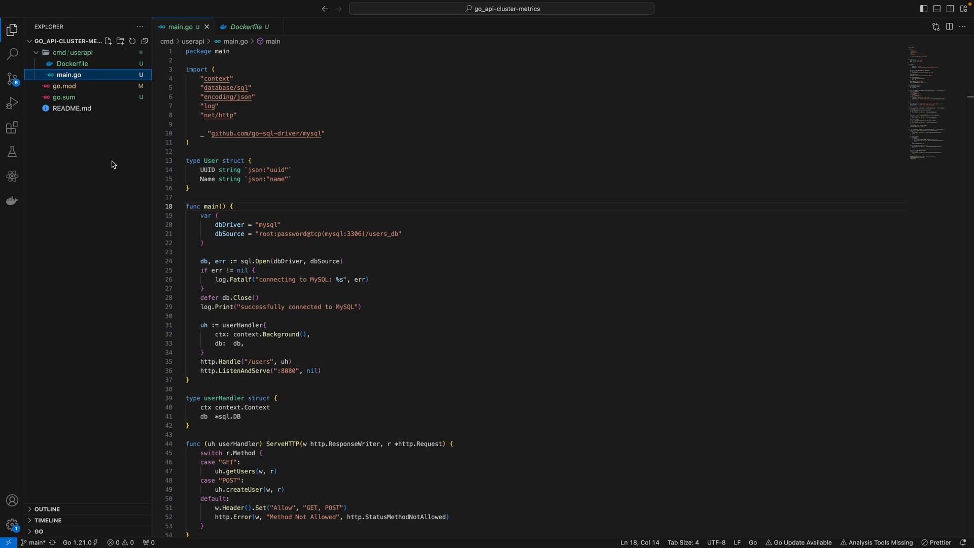
mouse_move(150, 166)
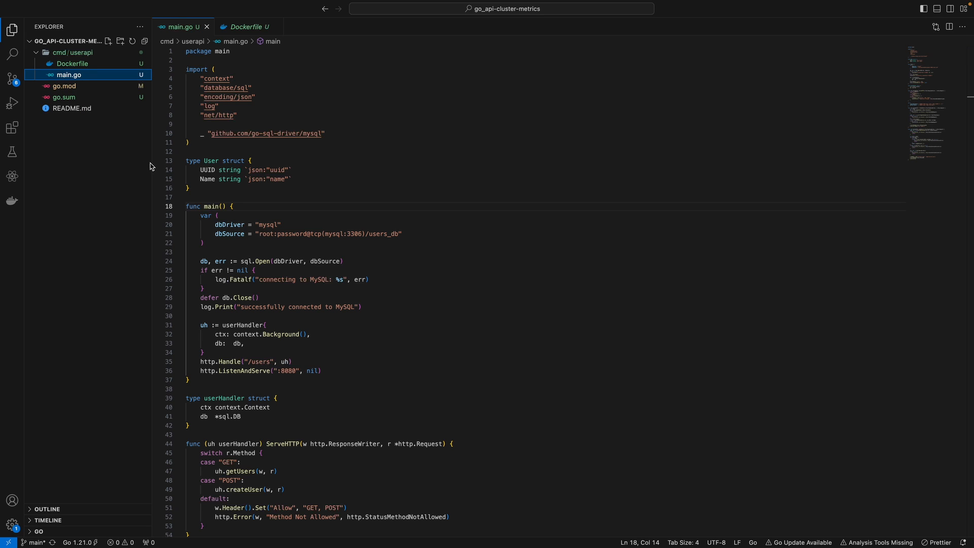
left_click(76, 52)
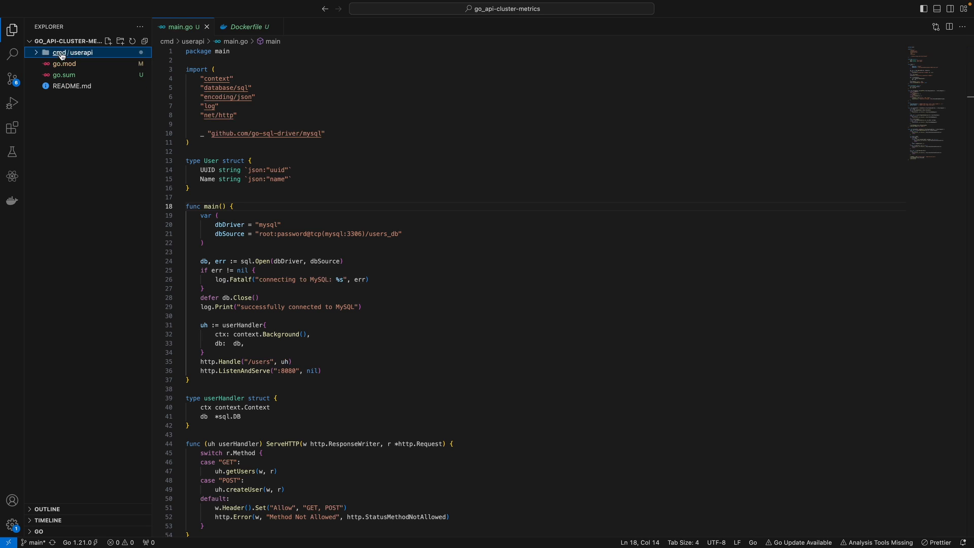
left_click(74, 51)
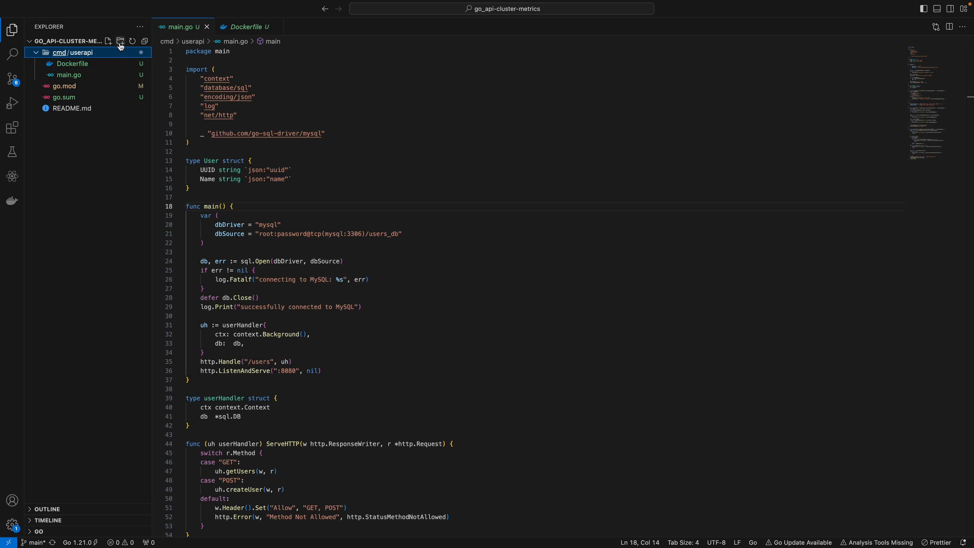
left_click(121, 40)
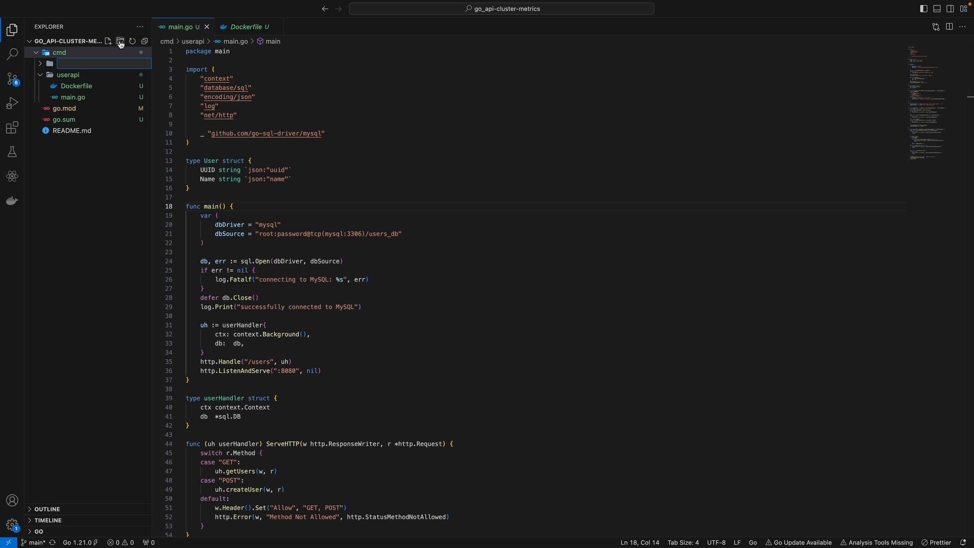
type("grpcs")
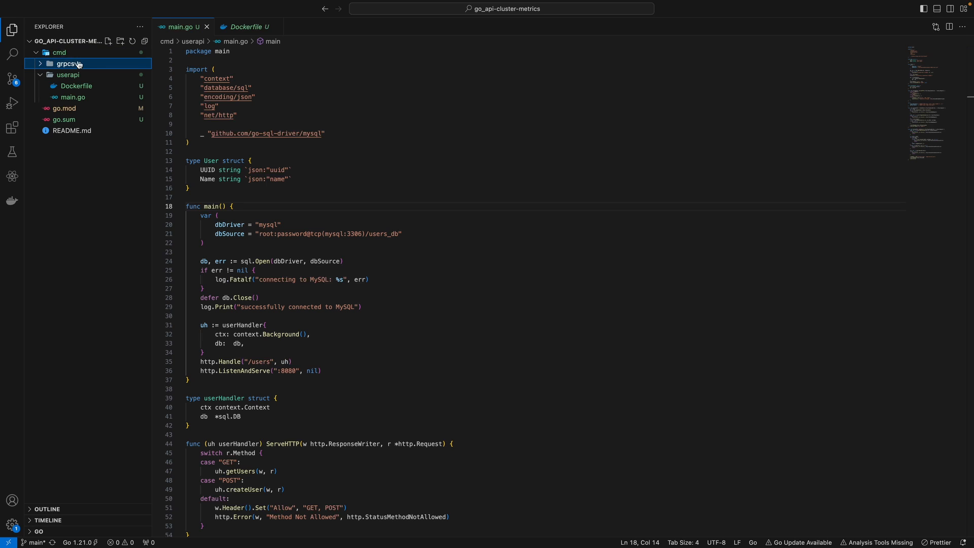
left_click(68, 74)
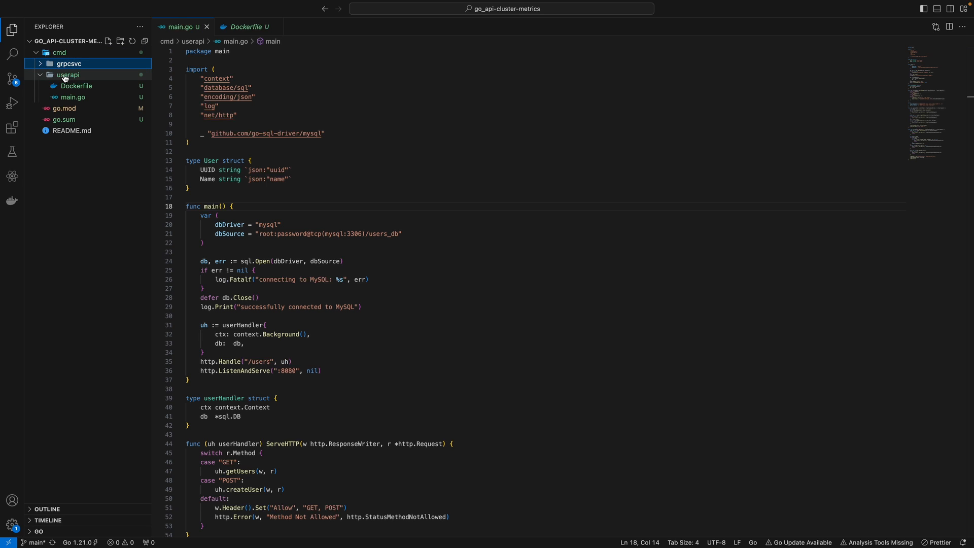
left_click(68, 63)
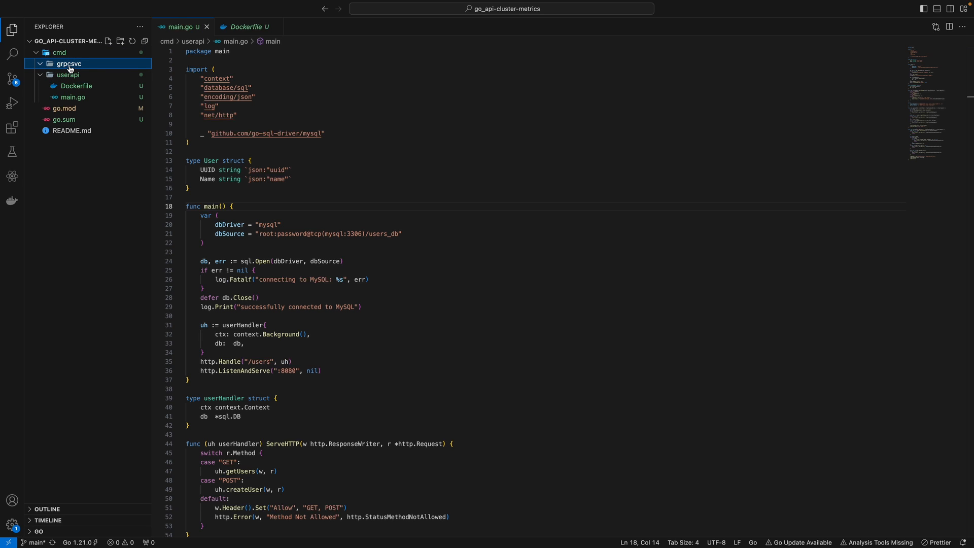
mouse_move(68, 65)
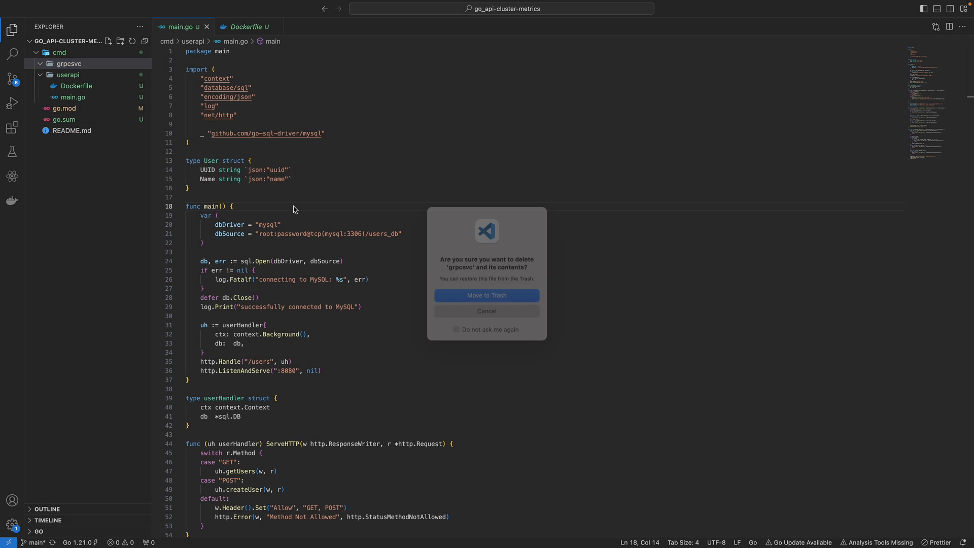
left_click(486, 296)
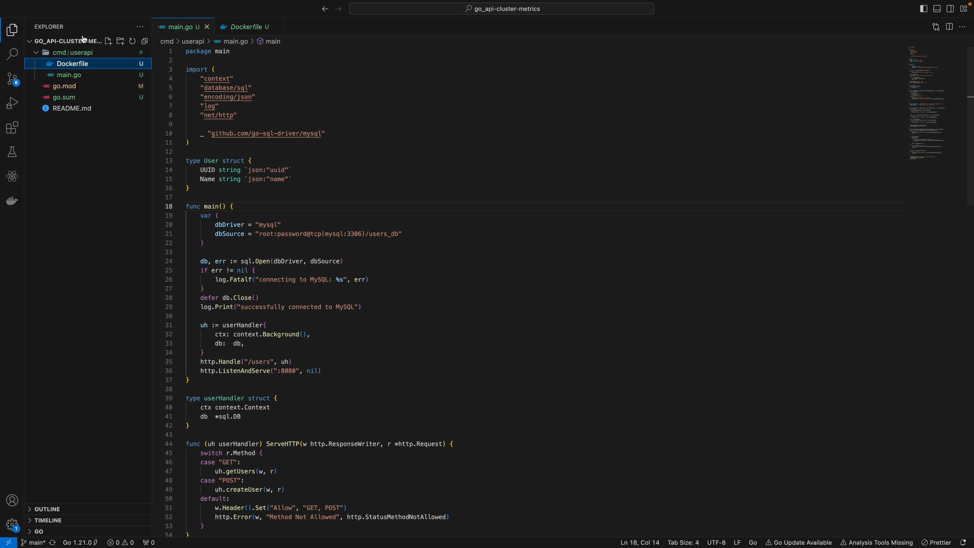
Step: Create a new docker-compose.yaml file at the project root
left_click(73, 52)
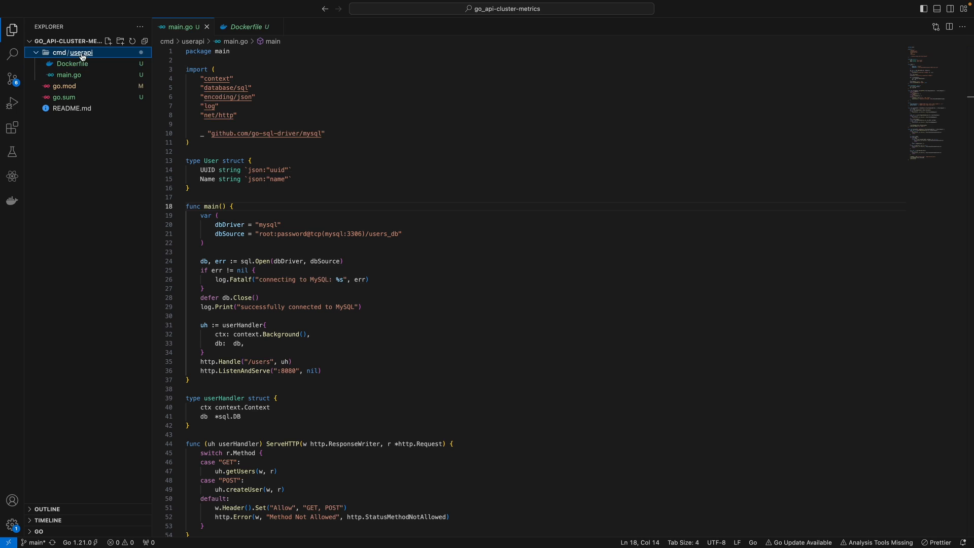
left_click(68, 74)
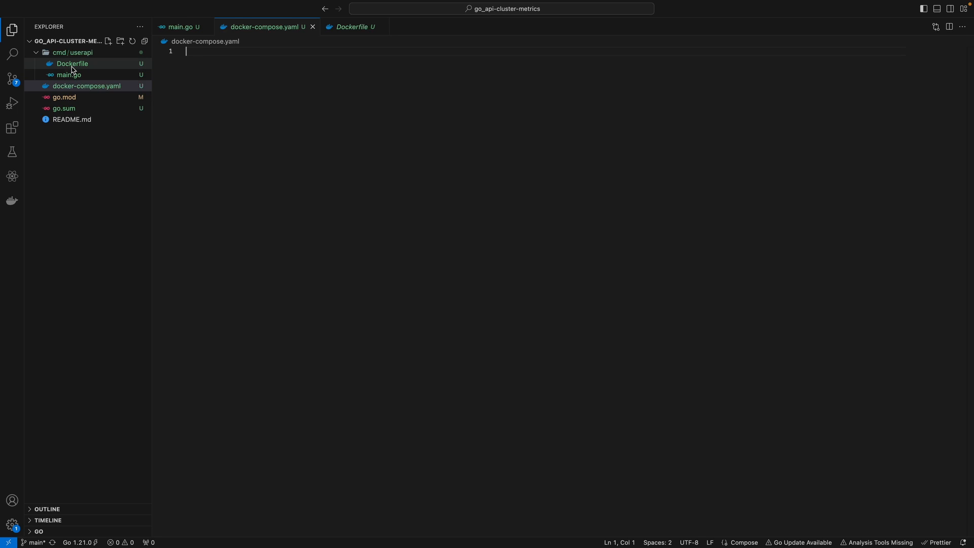
Step: Edit the Dockerfile build step to RUN go build -o ./userapi ./cmd/userapi/main.go
left_click(72, 63)
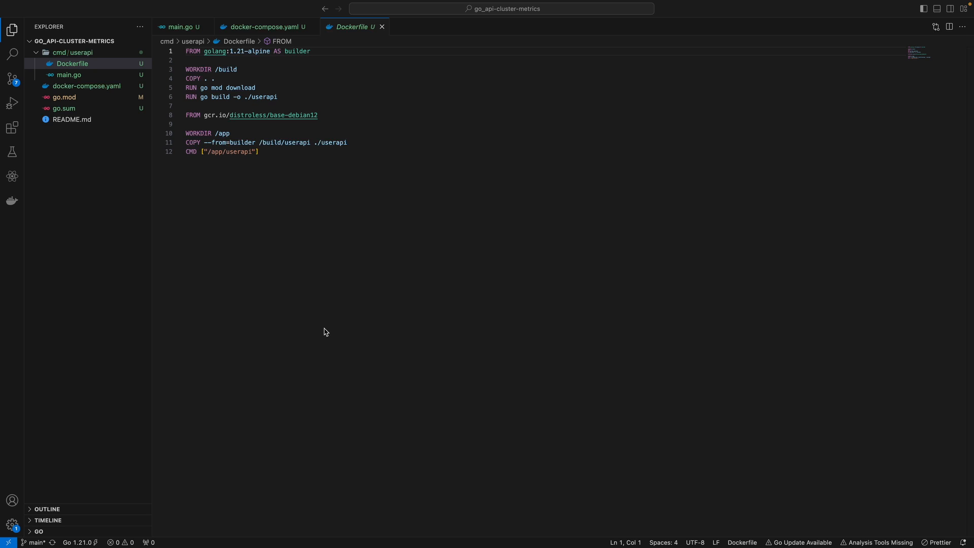
mouse_move(313, 98)
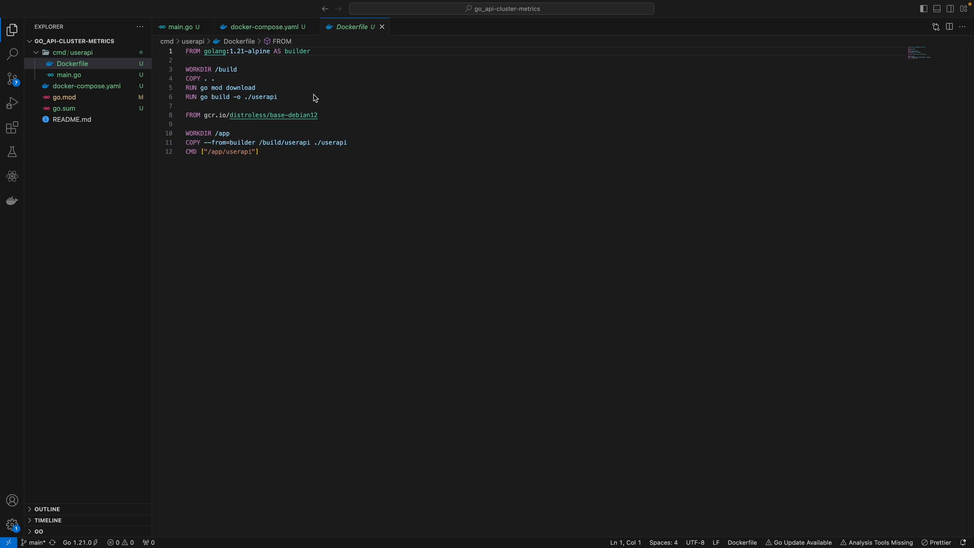
left_click(249, 97)
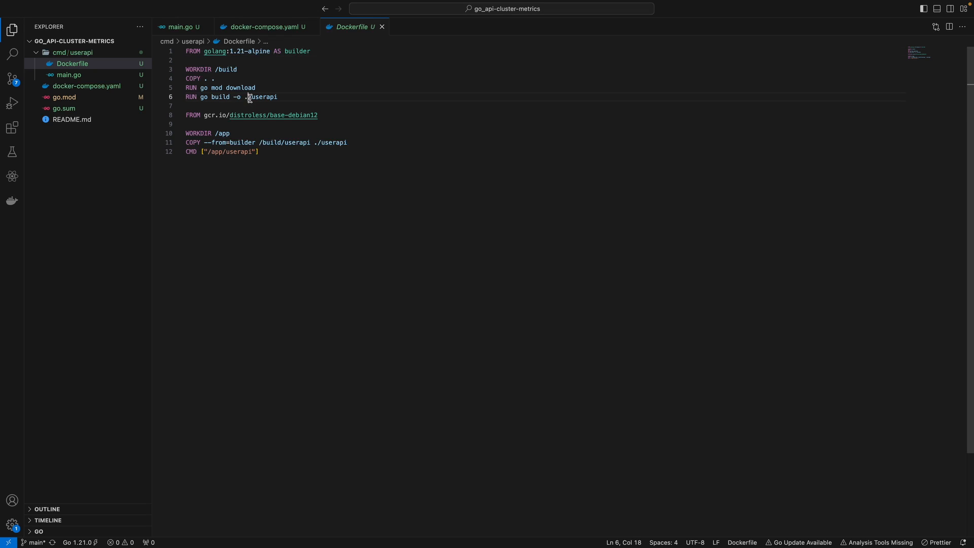
type("./")
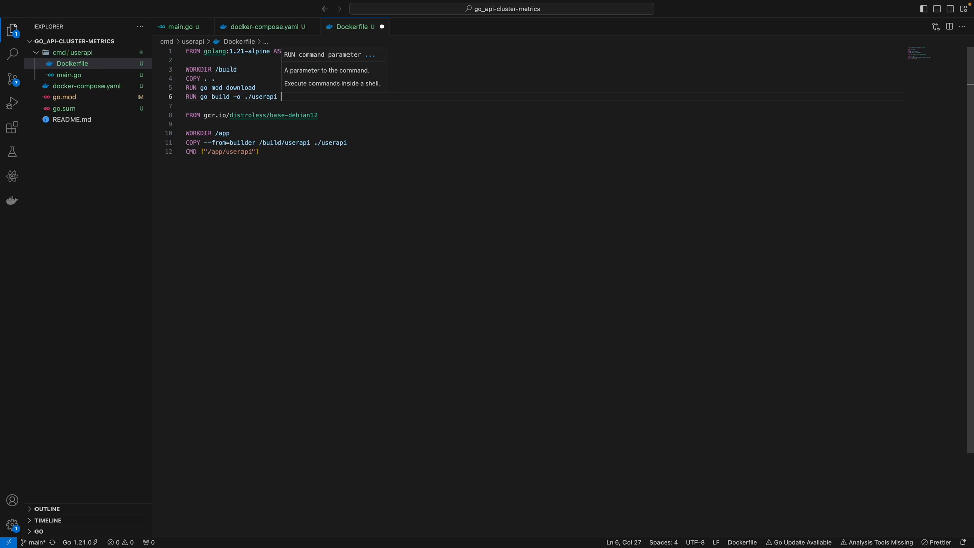
type("github.com")
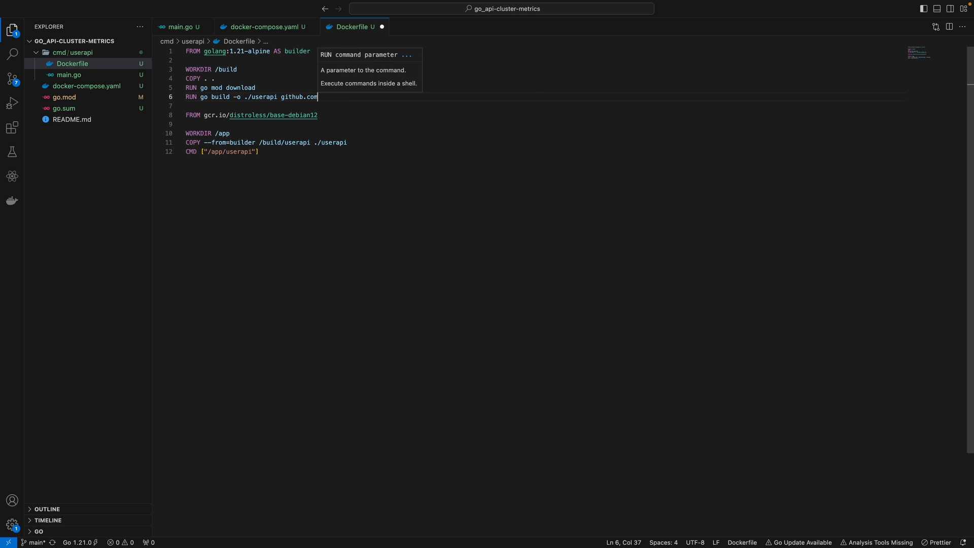
type("/")
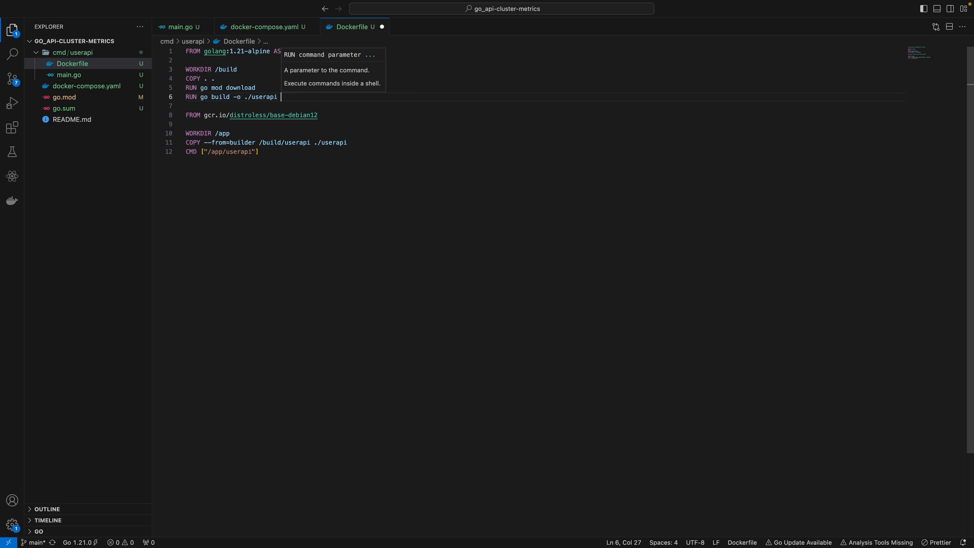
type("./cmd/userapi/")
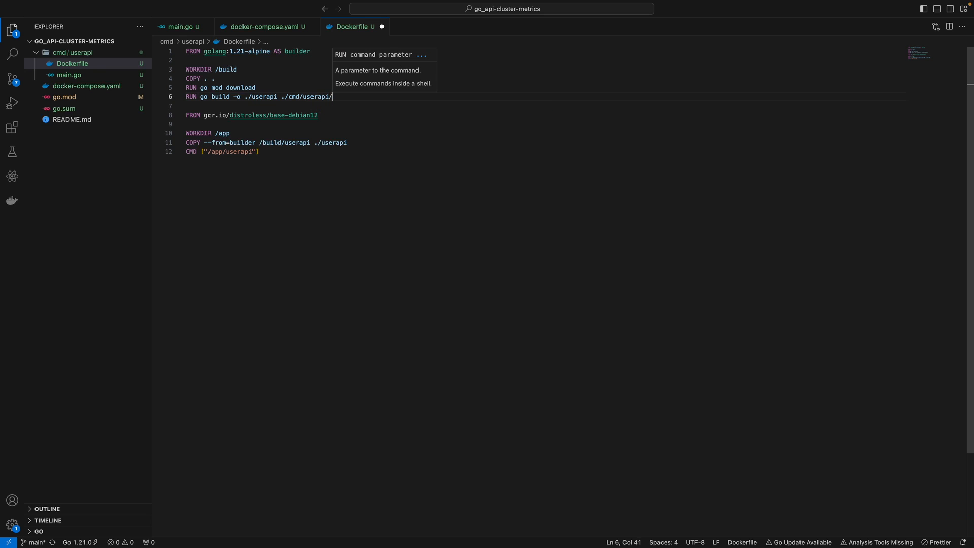
type("main.go")
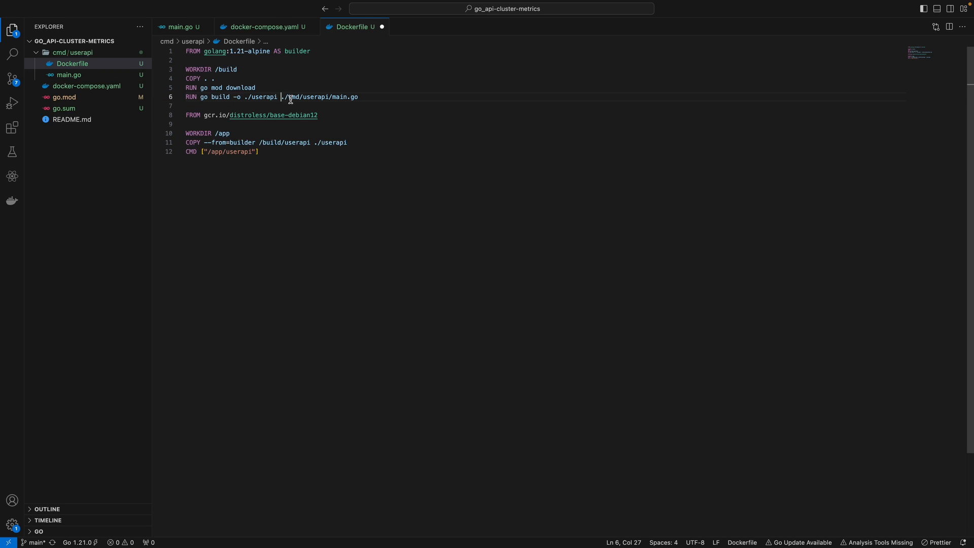
double_click(292, 98)
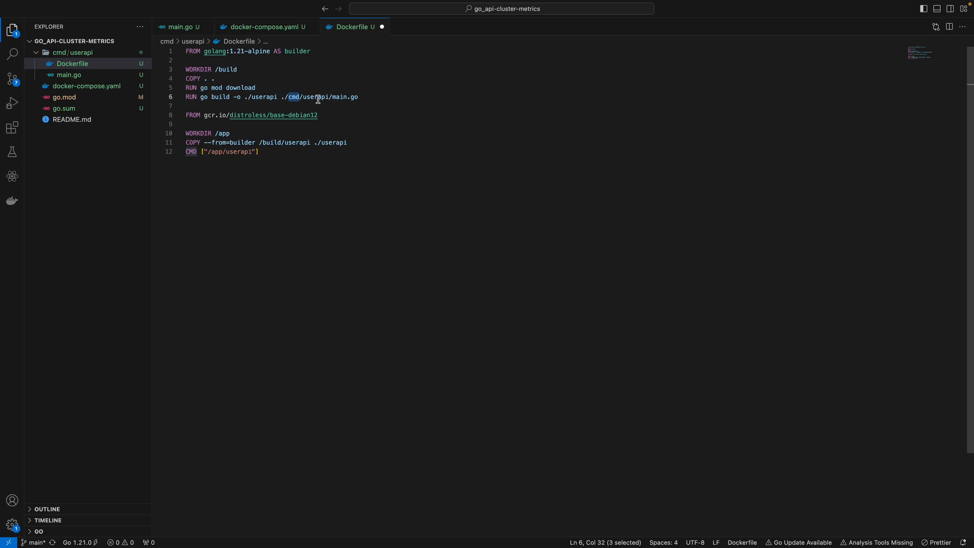
double_click(340, 97)
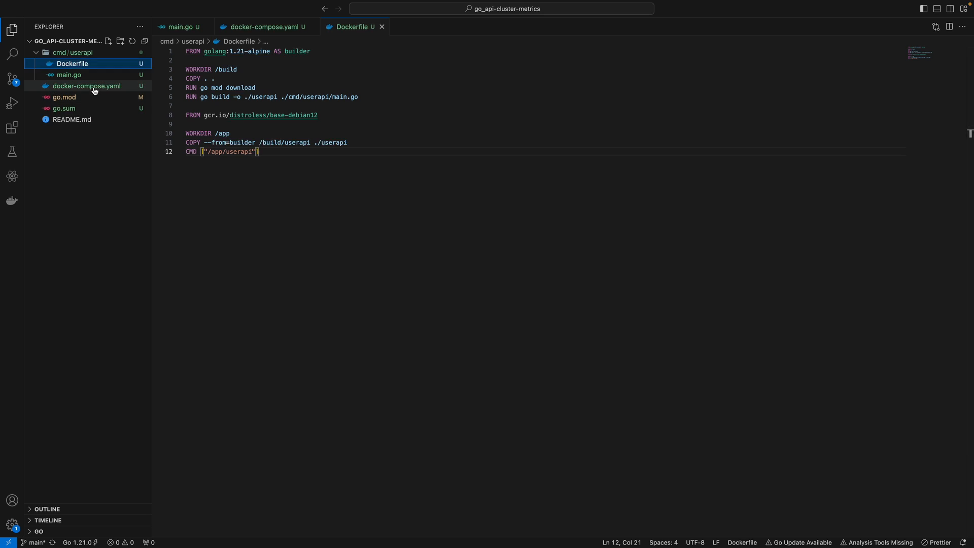
Step: Declare version '3.8' and a services key at the top of docker-compose.yaml
left_click(87, 86)
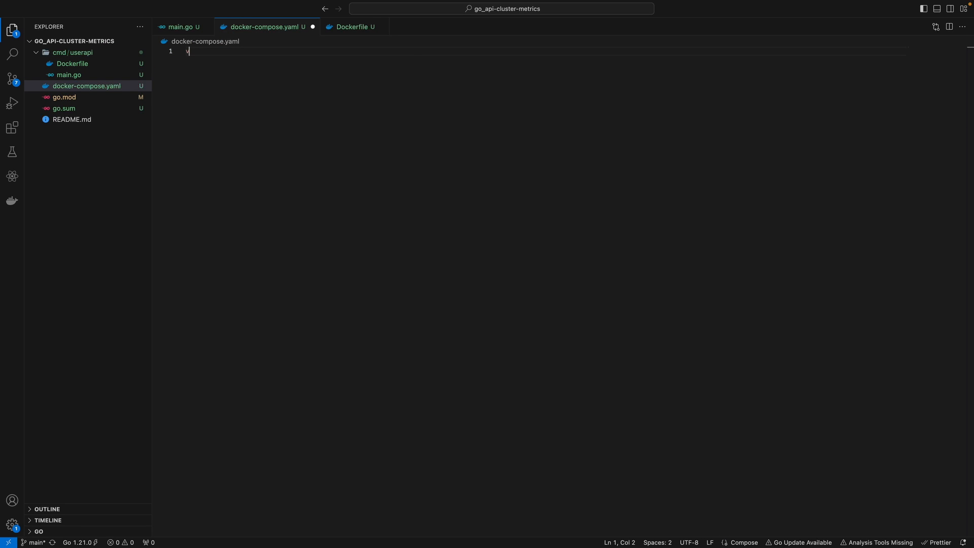
type("ersion: '3.")
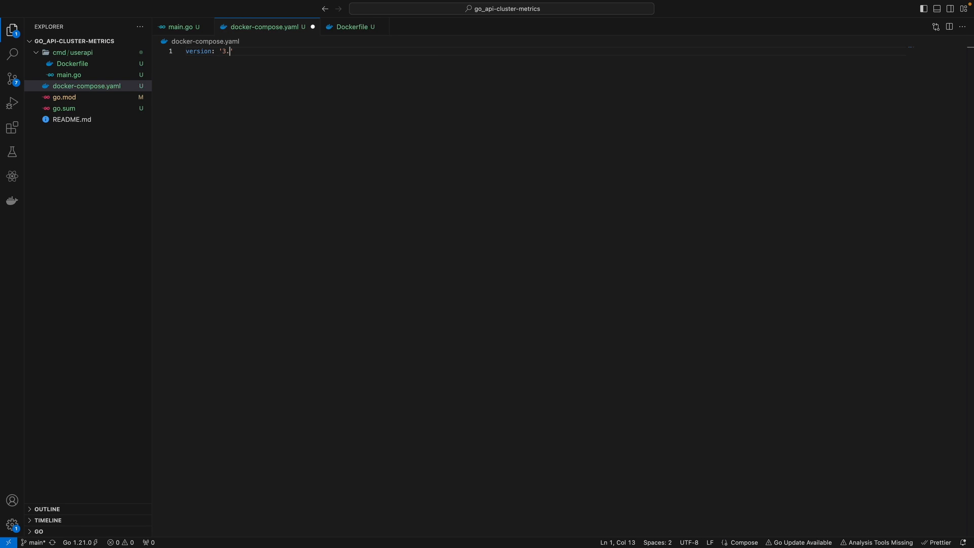
key("Enter")
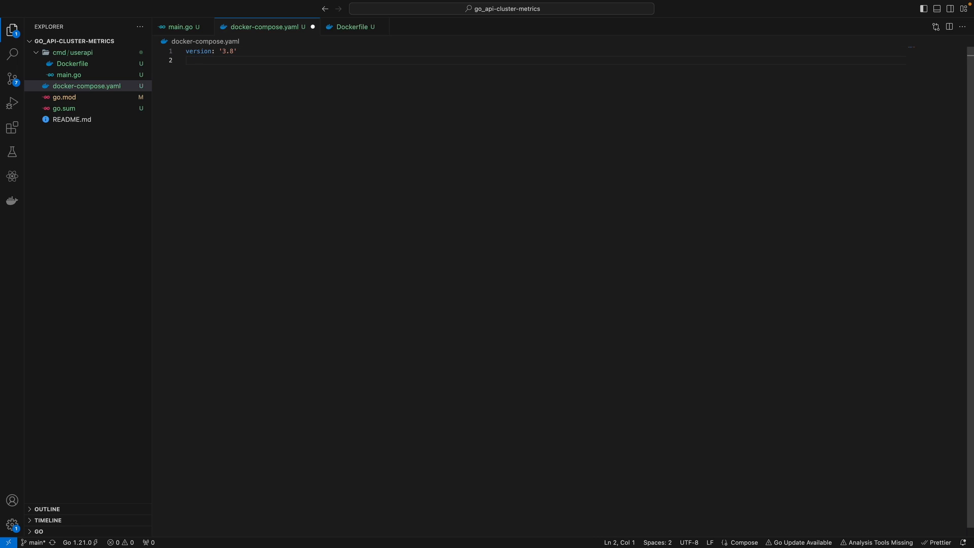
type("services")
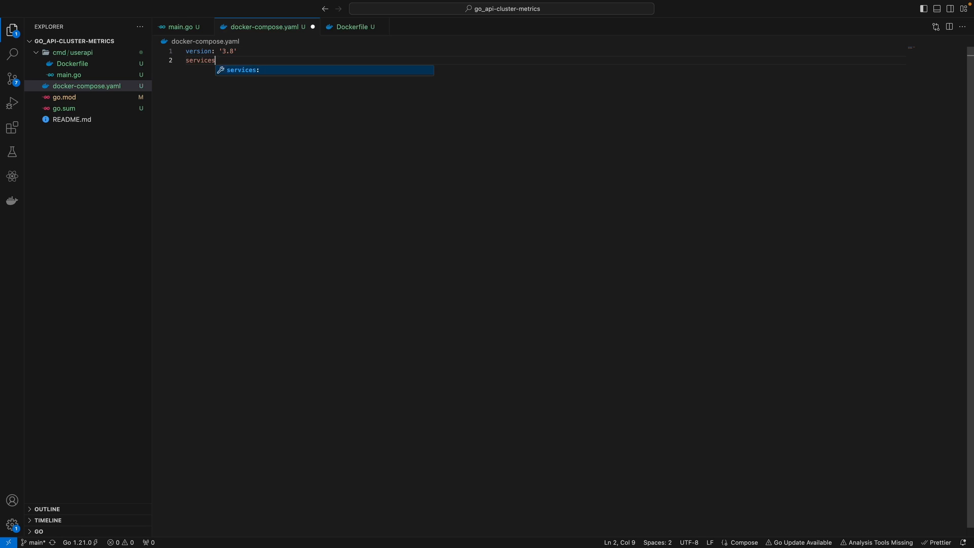
key("Enter")
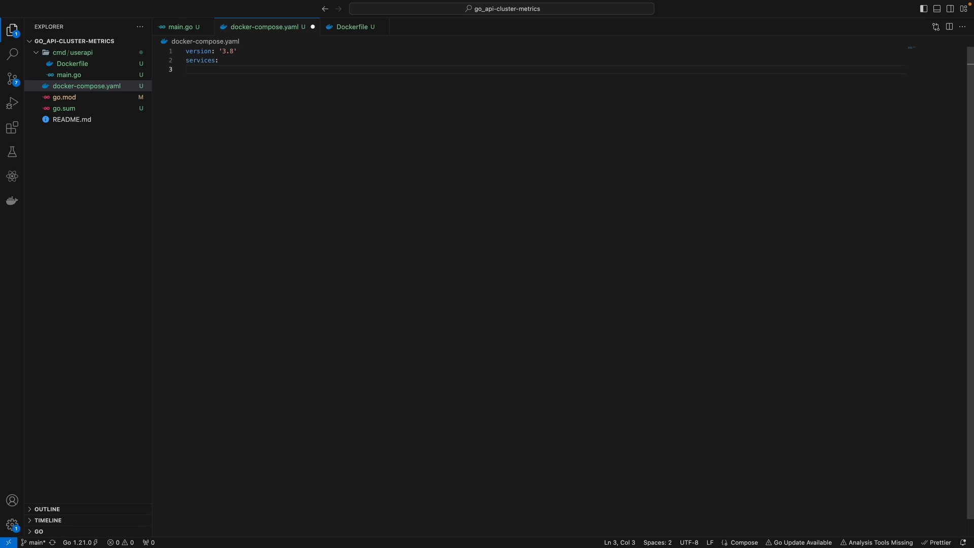
Step: List mysql and userapi as the two service entries under services
type("mysql:")
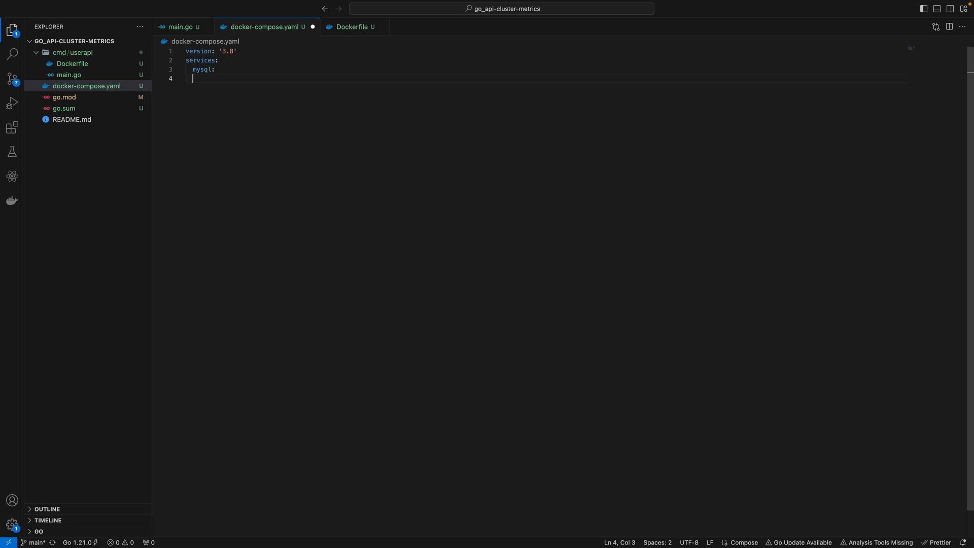
type("userapi:")
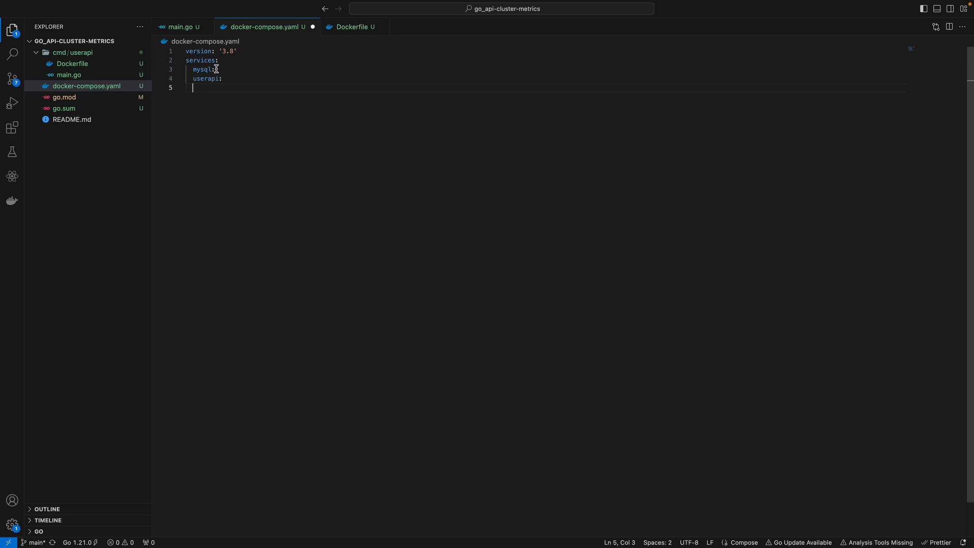
double_click(201, 69)
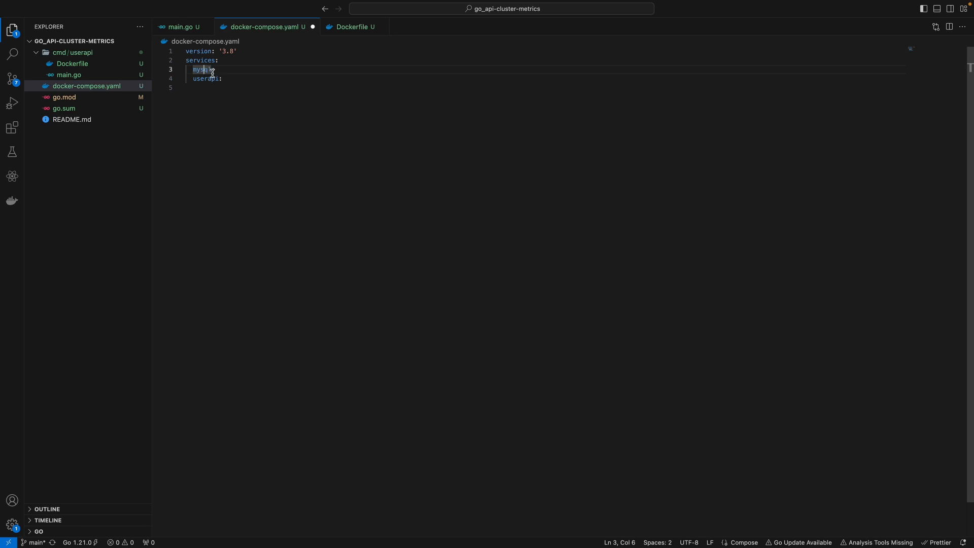
double_click(201, 70)
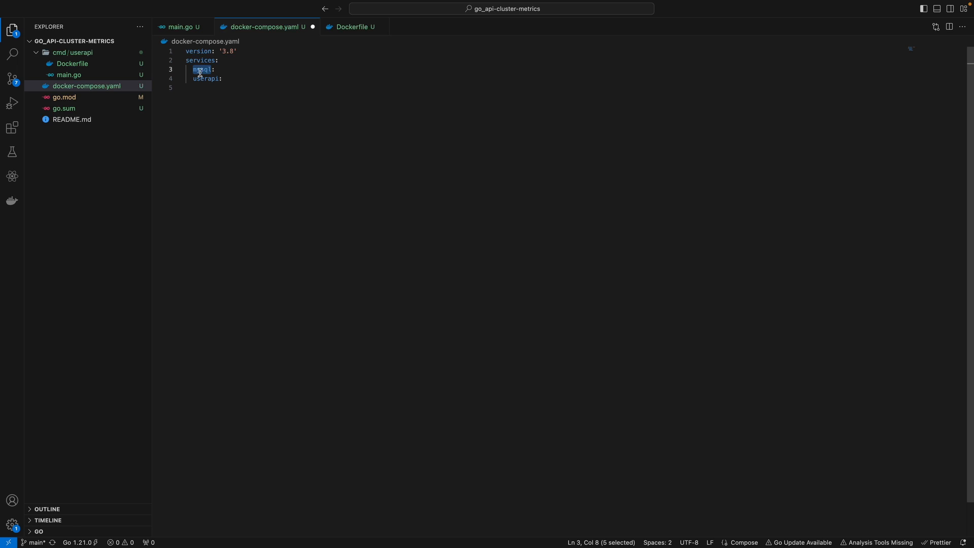
left_click(179, 26)
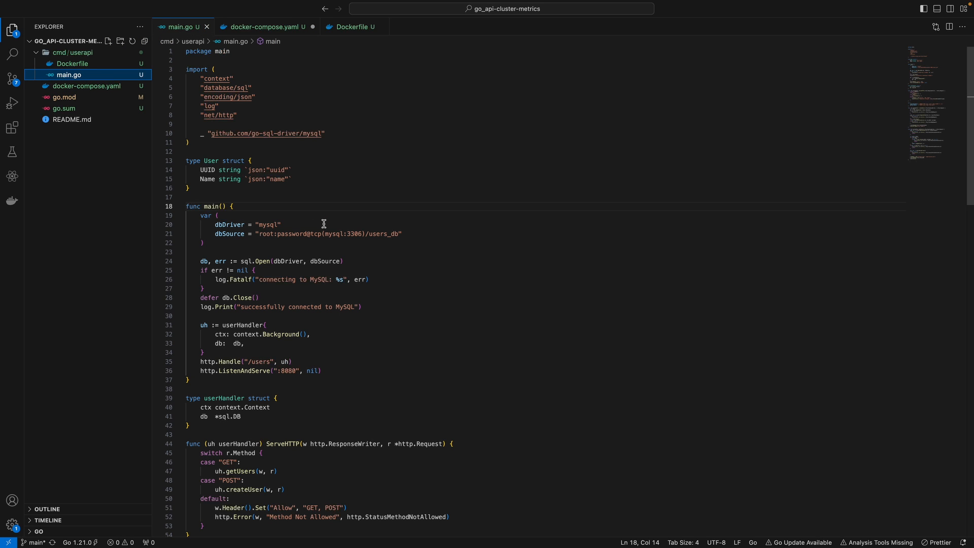
double_click(336, 233)
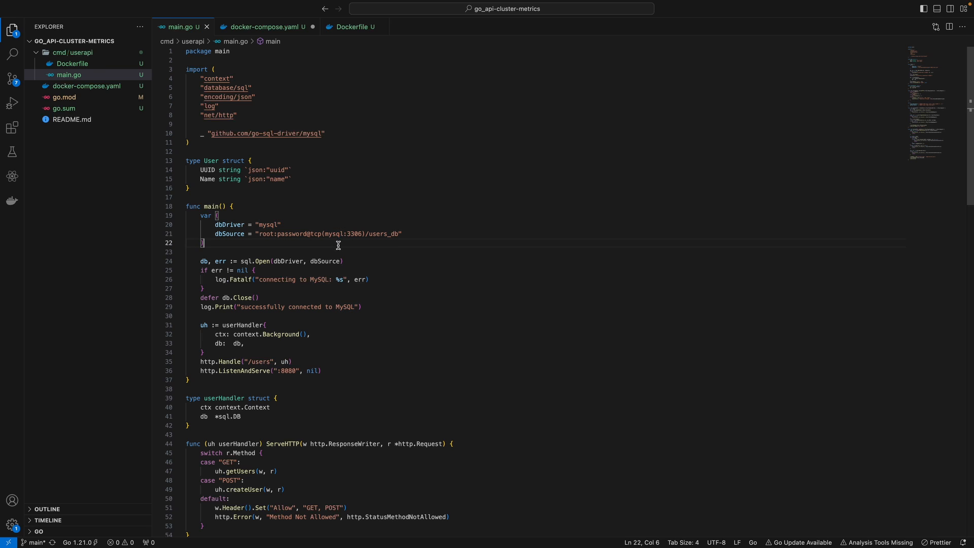
double_click(334, 234)
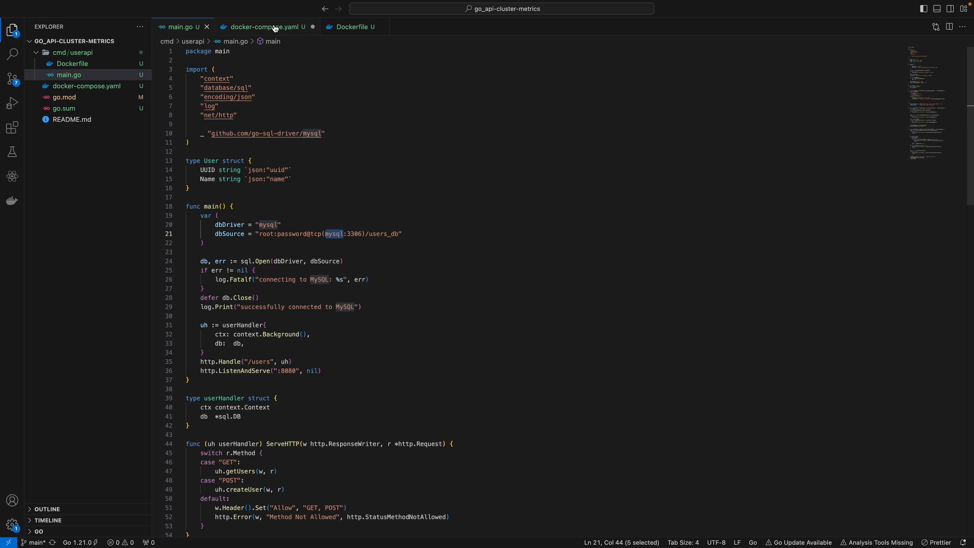
left_click(266, 27)
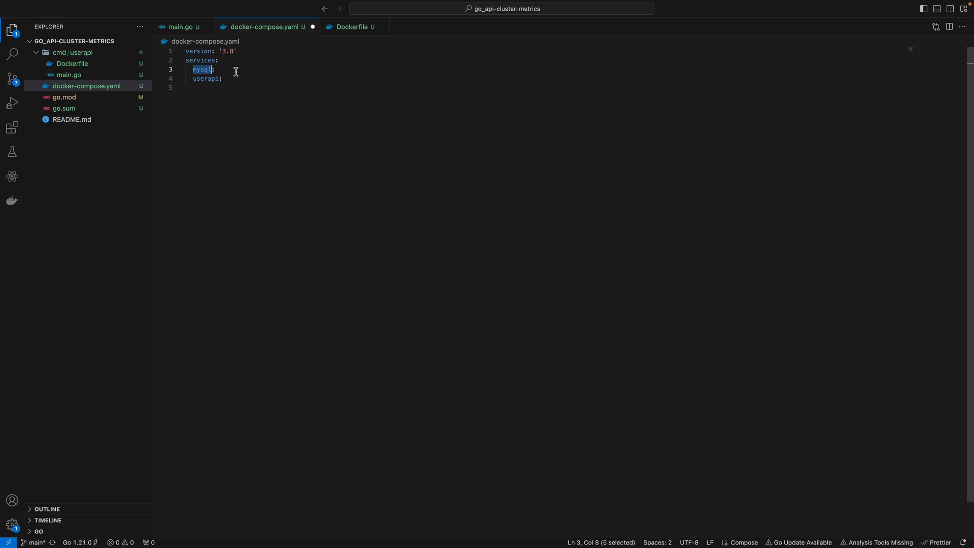
Step: Give the mysql service platform linux/amd64 and image mysql:8.0
key("Enter")
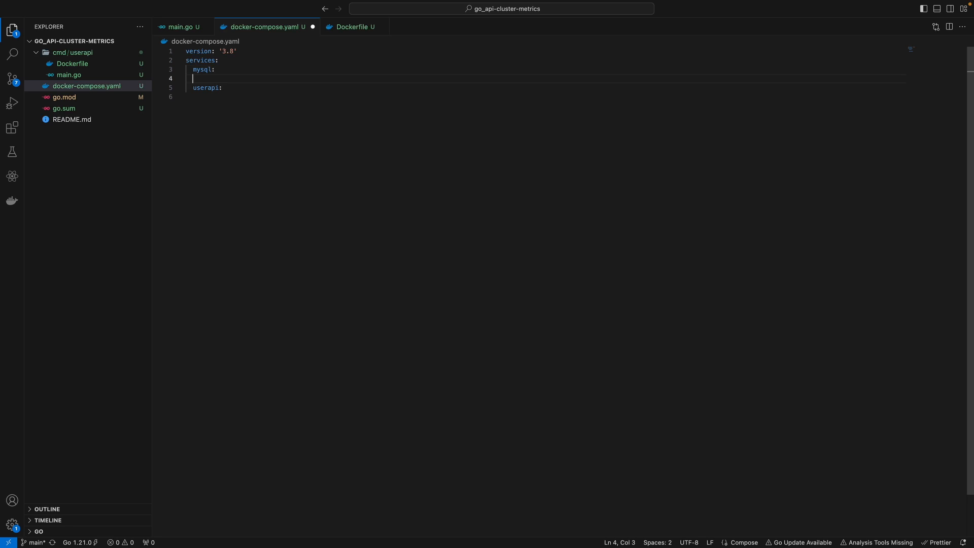
type("platform")
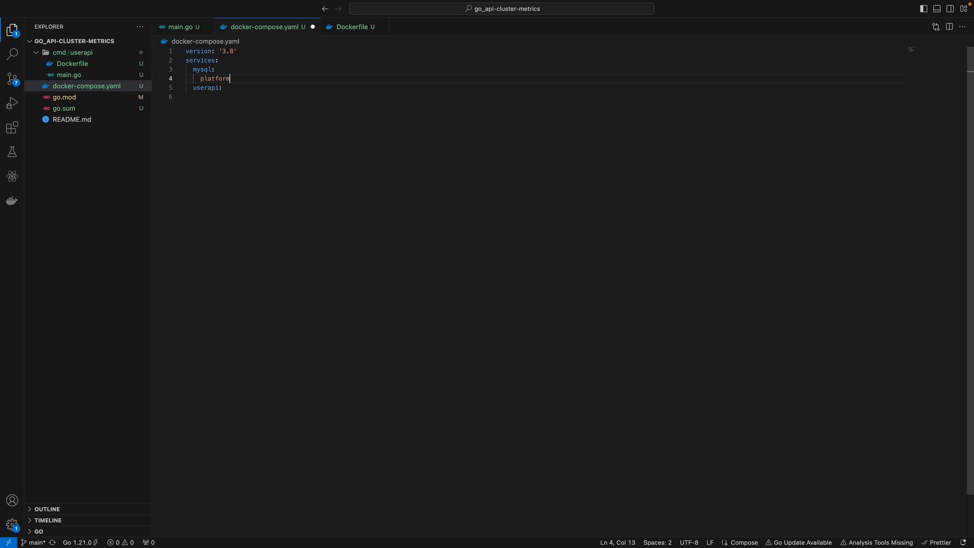
type(": linux/a")
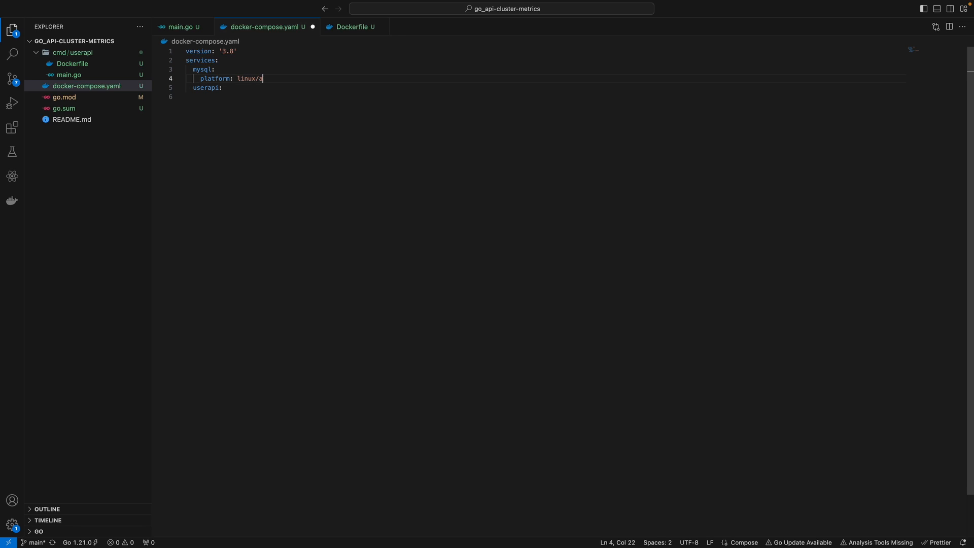
type("md64")
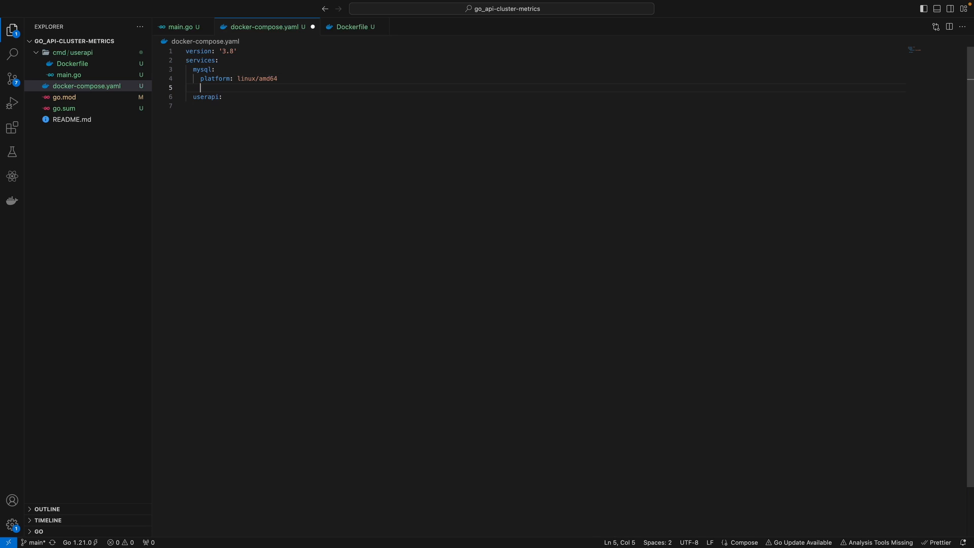
type("image: mysql:8.0")
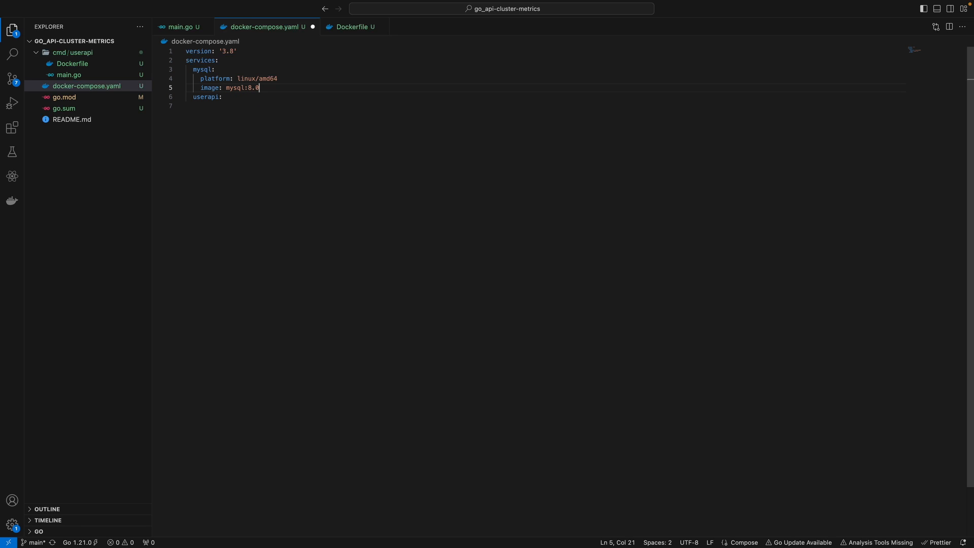
key("Enter")
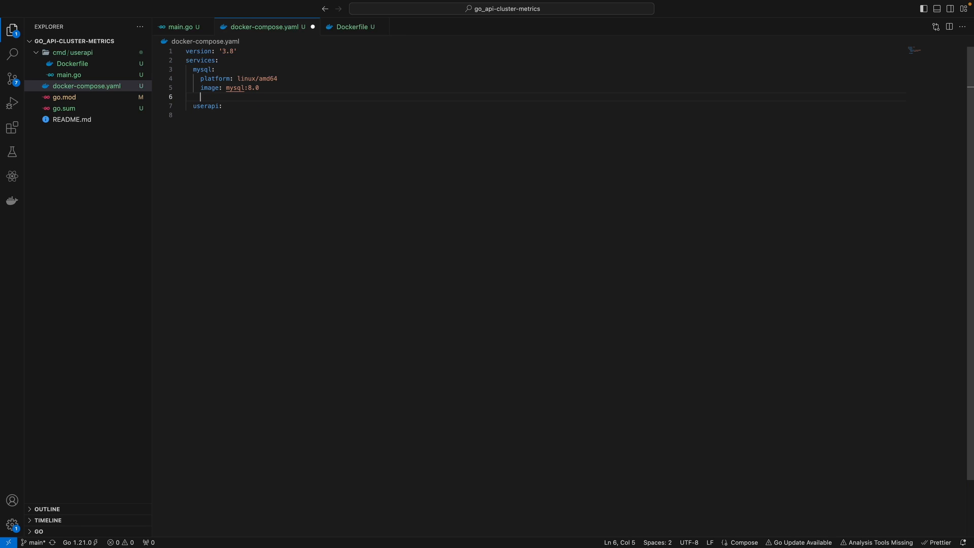
Step: Add an expose entry for port 3306 under the mysql service
type("expose")
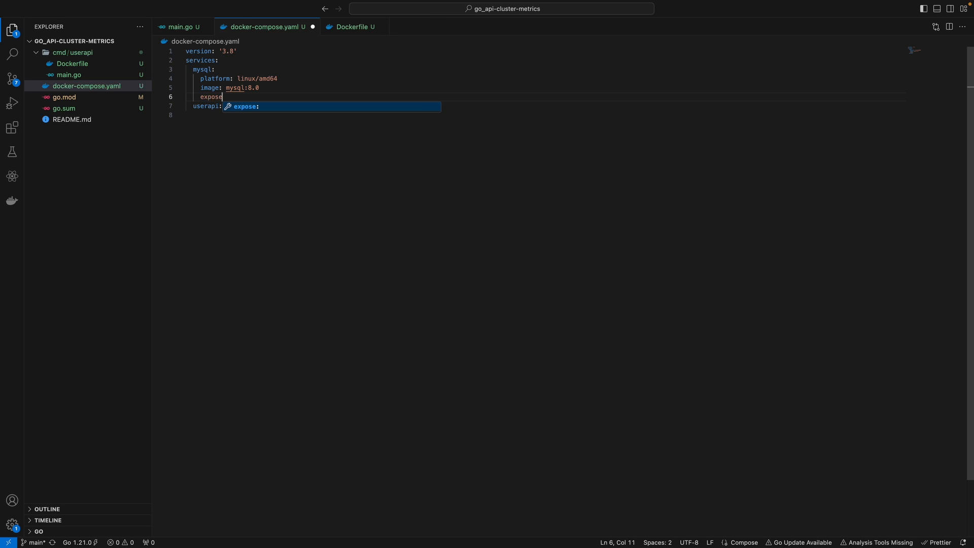
key("Enter")
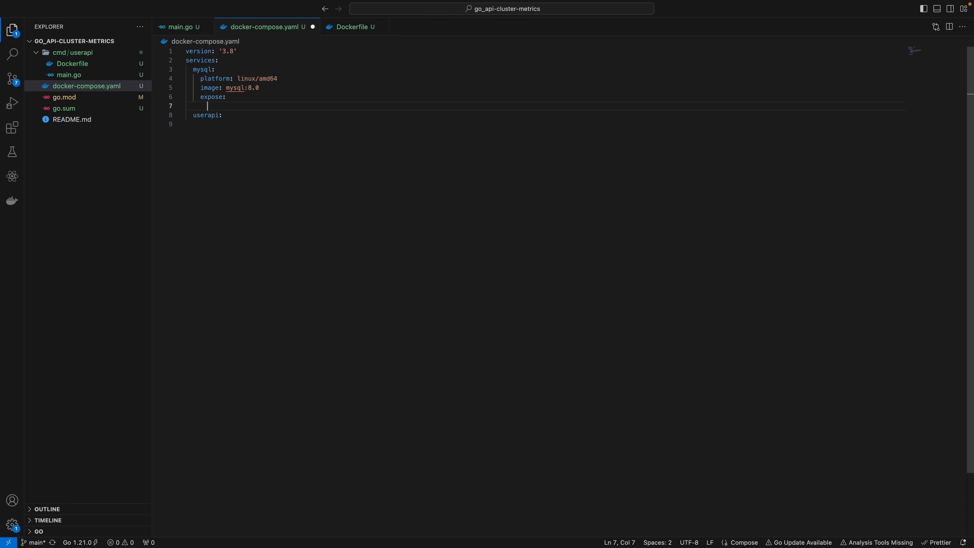
type("- \"")
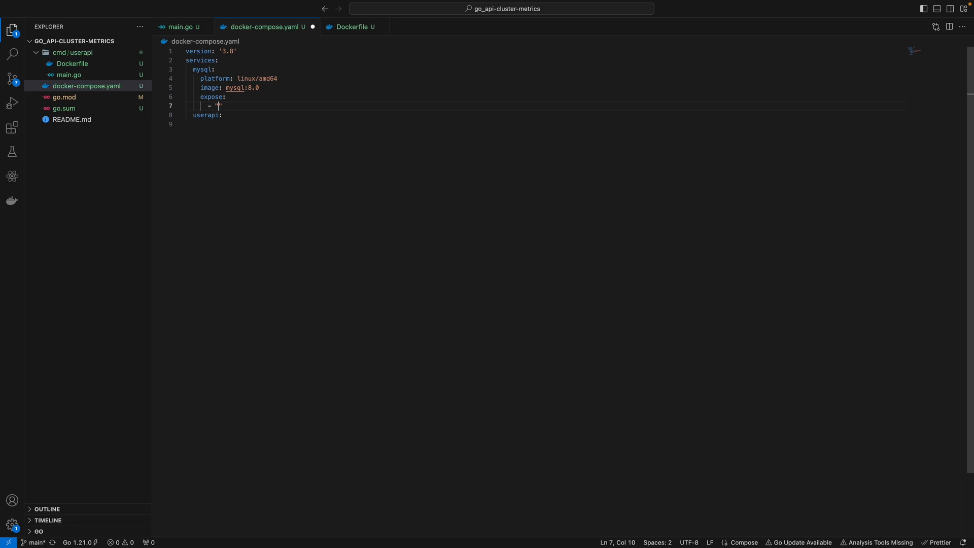
type("3306")
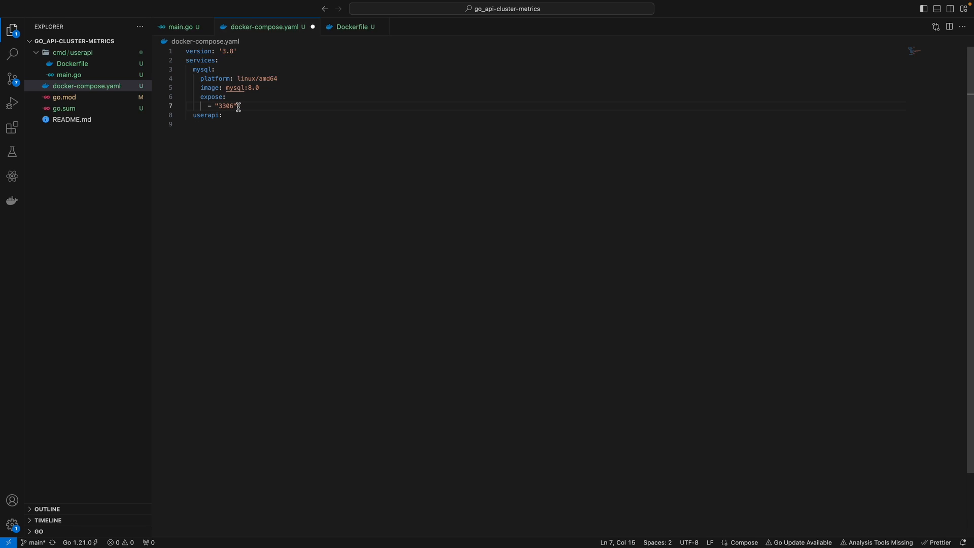
left_click_drag(199, 96, 237, 106)
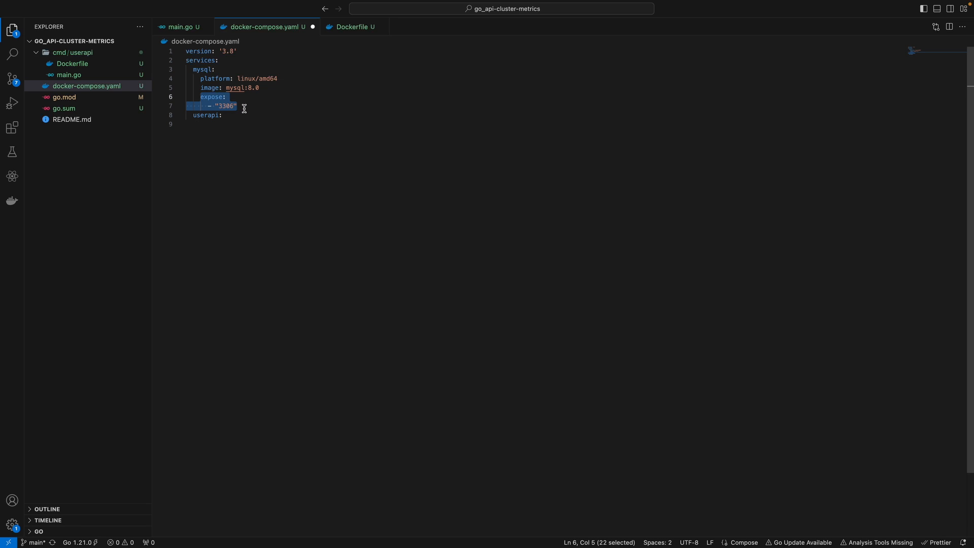
left_click(247, 106)
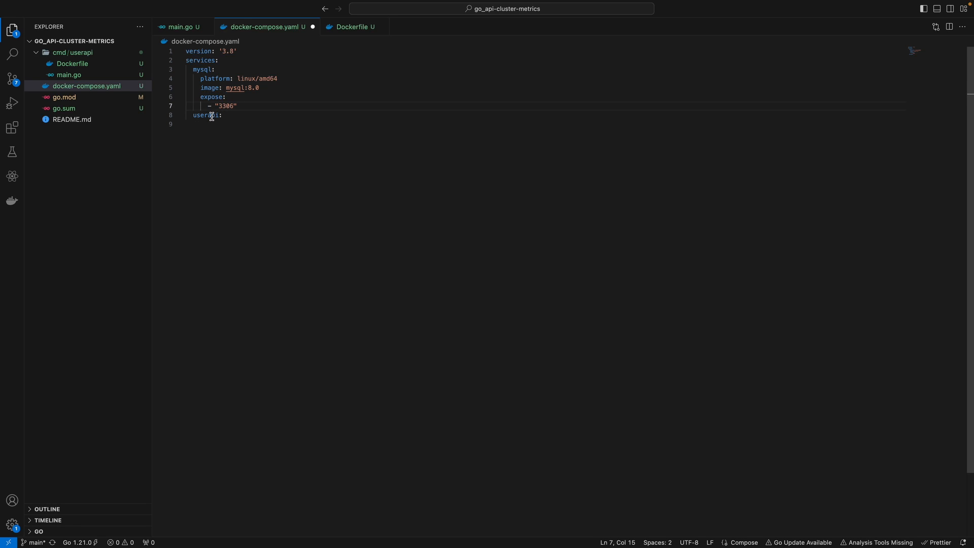
Step: Try a #localhost:3306 comment and a ports mapping, then delete them, keeping only expose 3306
double_click(226, 105)
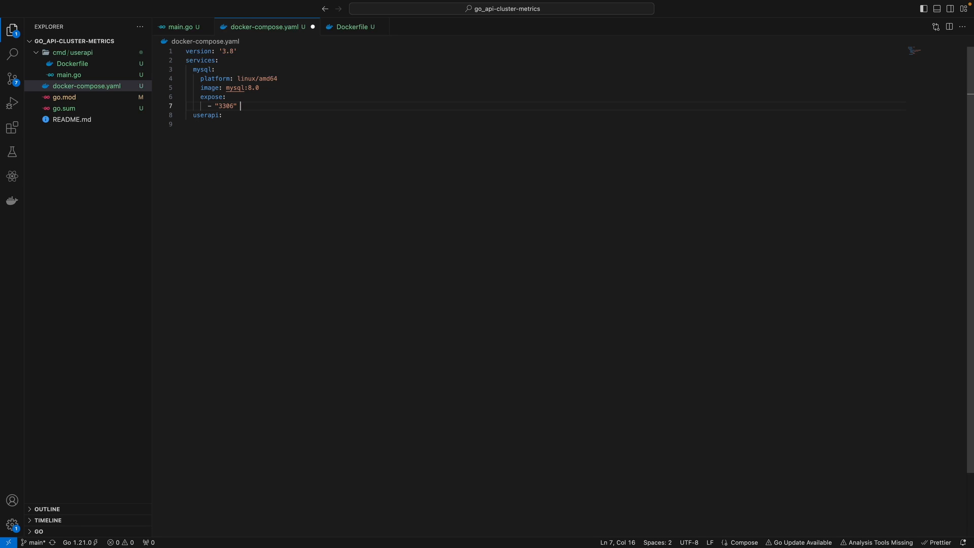
type("#localhost:3")
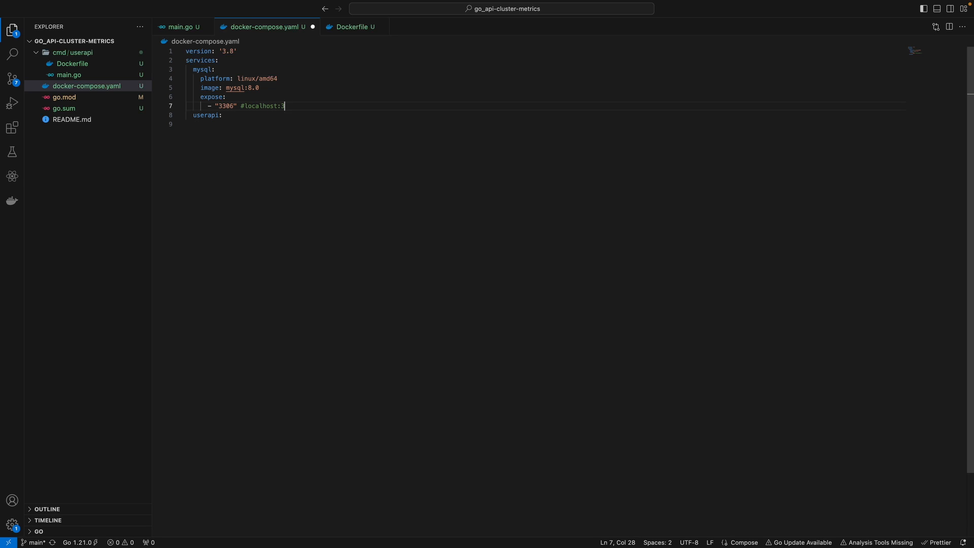
type("306\"")
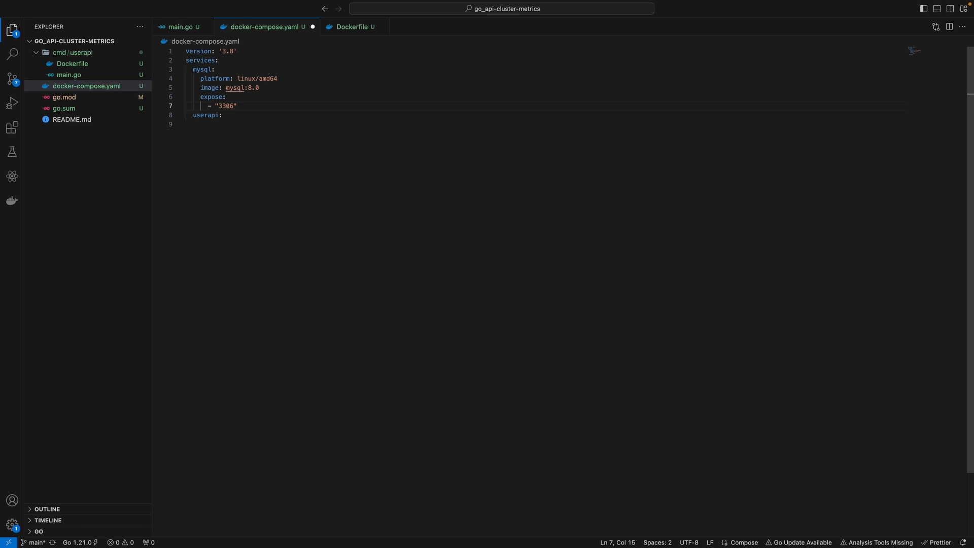
key("Enter")
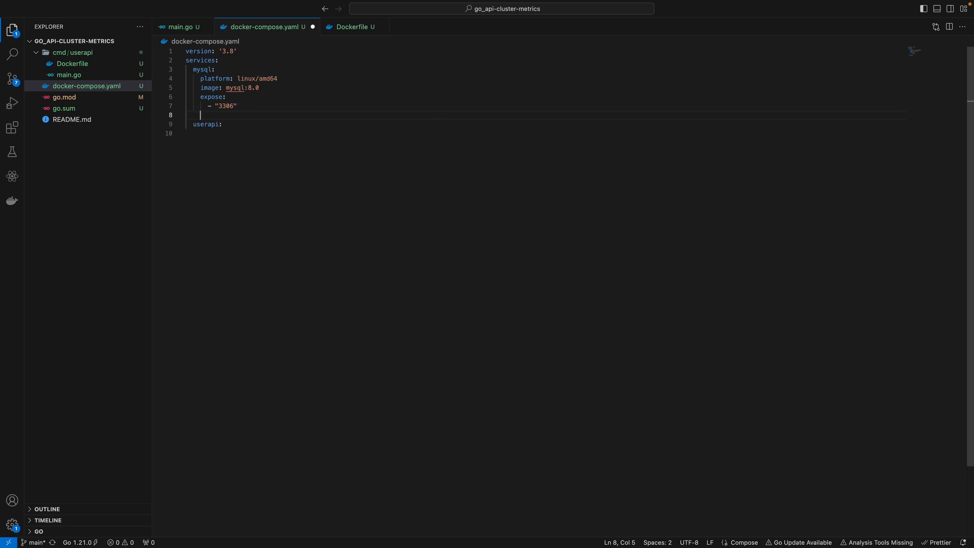
type("ports:")
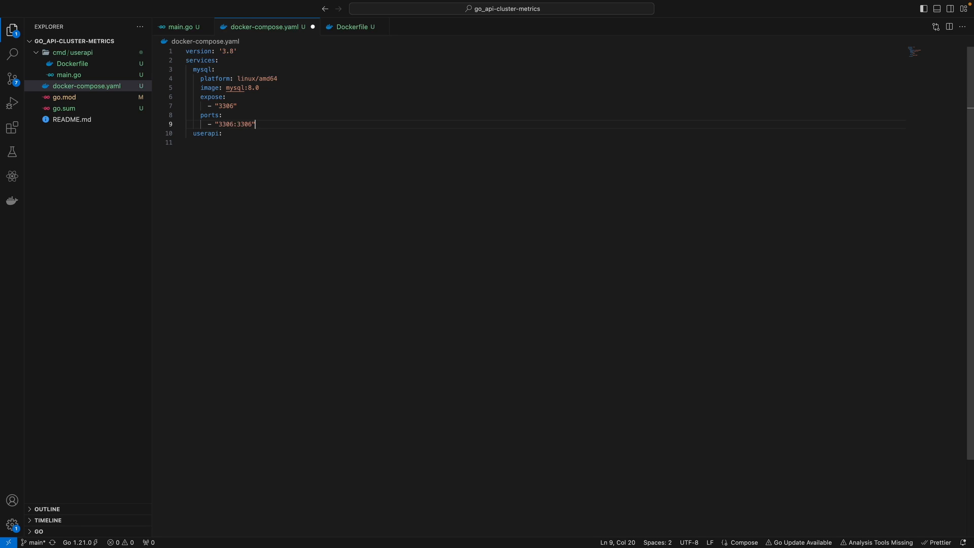
double_click(227, 124)
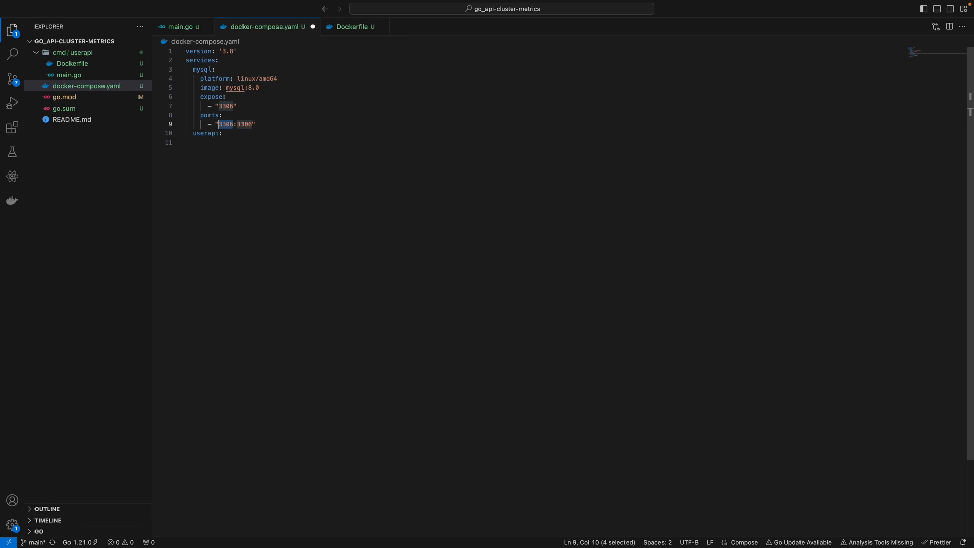
left_click(255, 124)
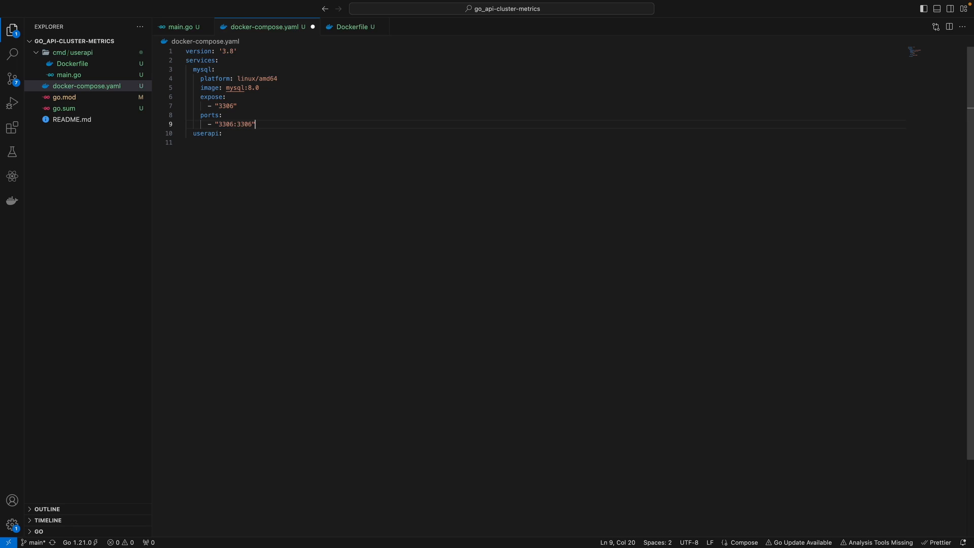
left_click_drag(254, 123, 200, 115)
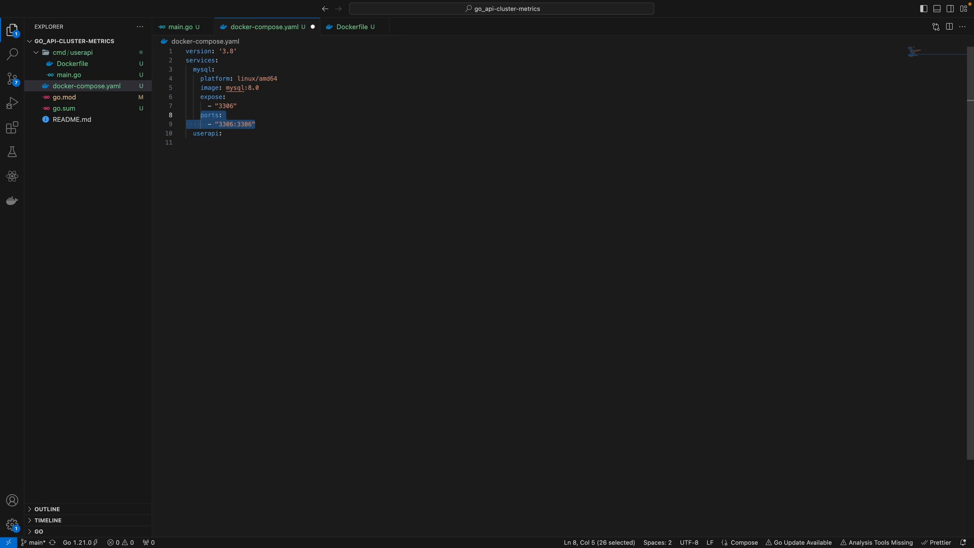
key("Delete")
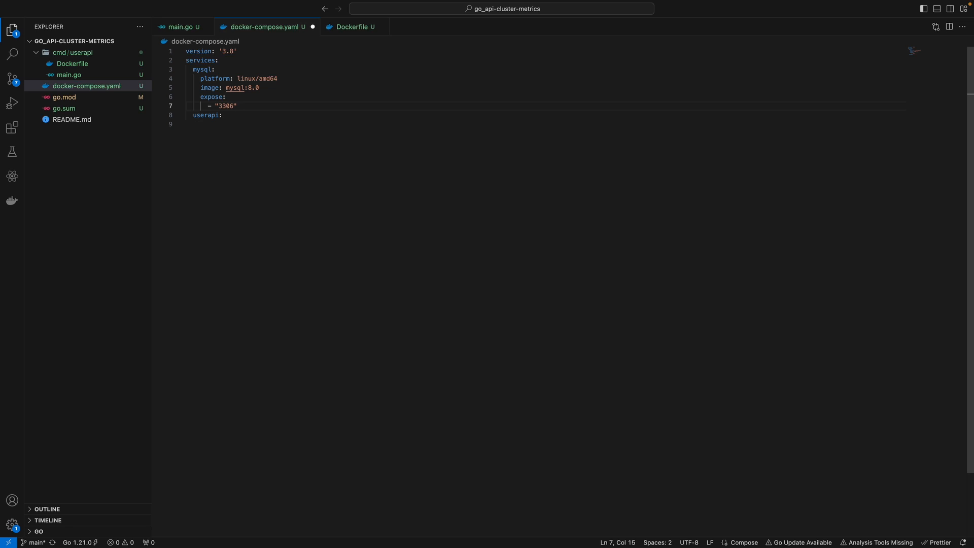
type("enviro")
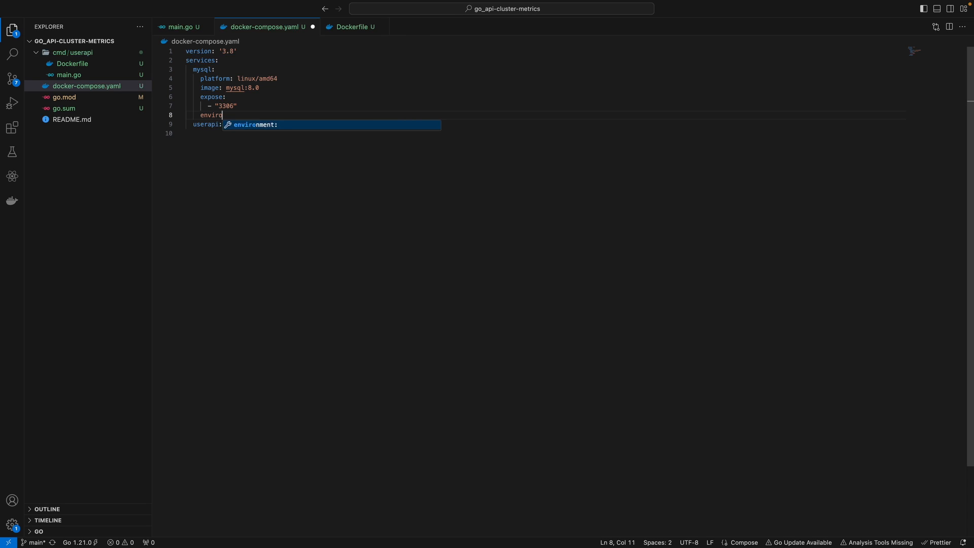
key("Enter")
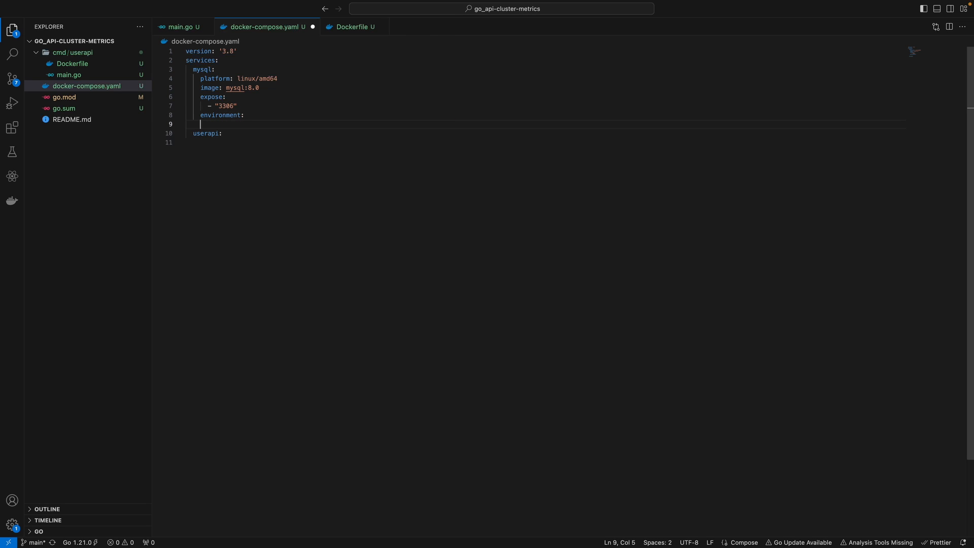
type("MYSQL")
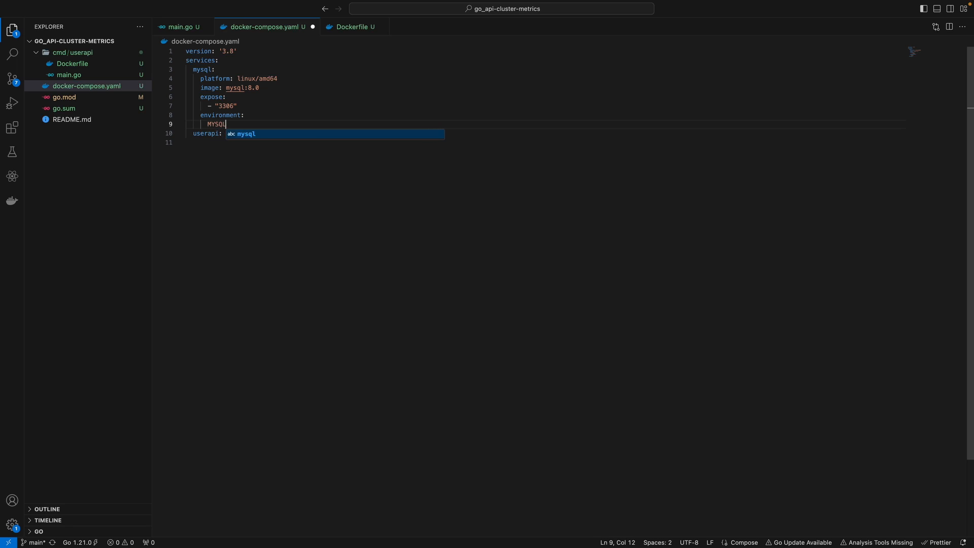
type("_ROOT")
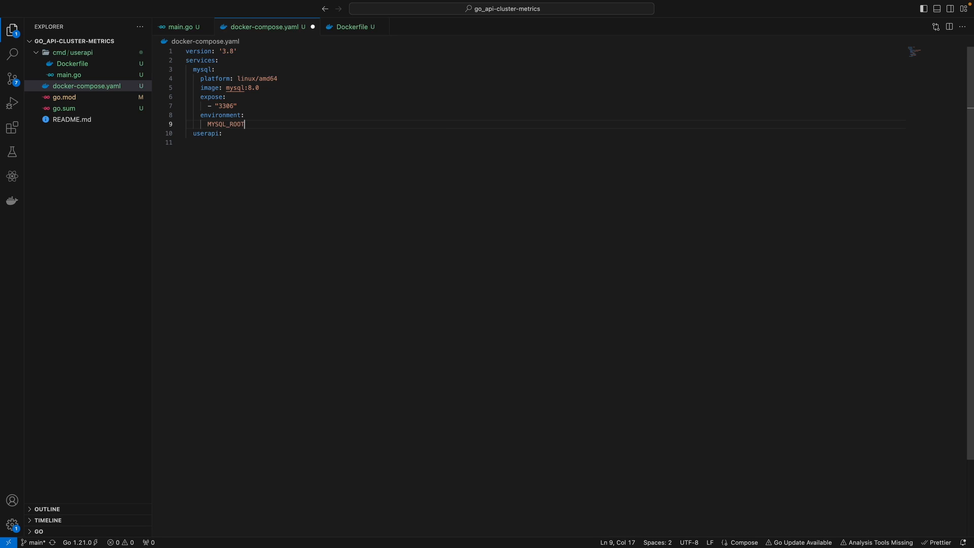
type("_PASSWORD")
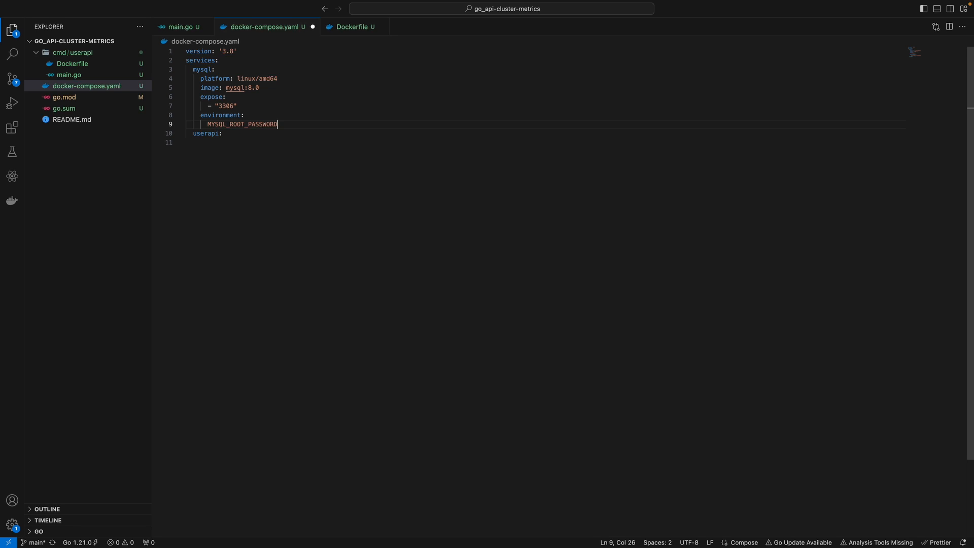
type(": pass")
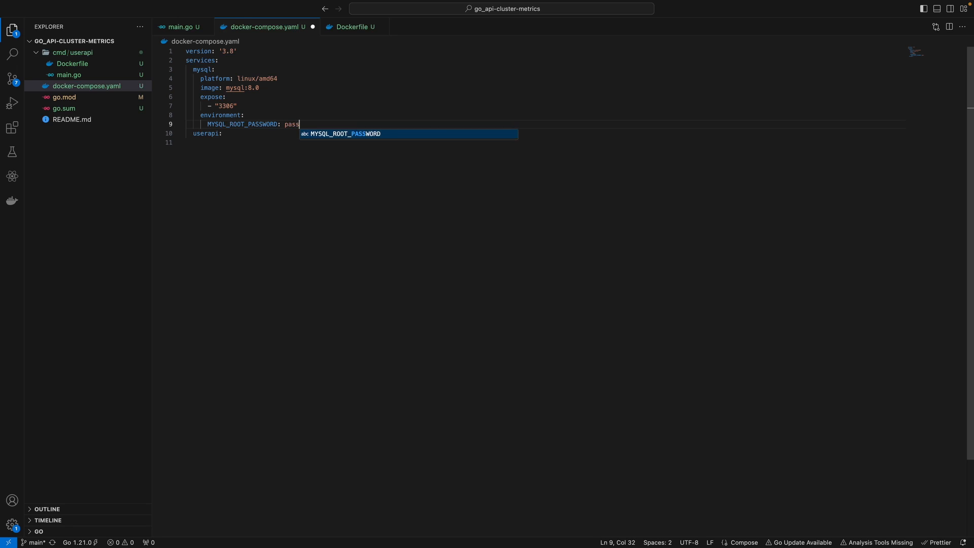
type("word")
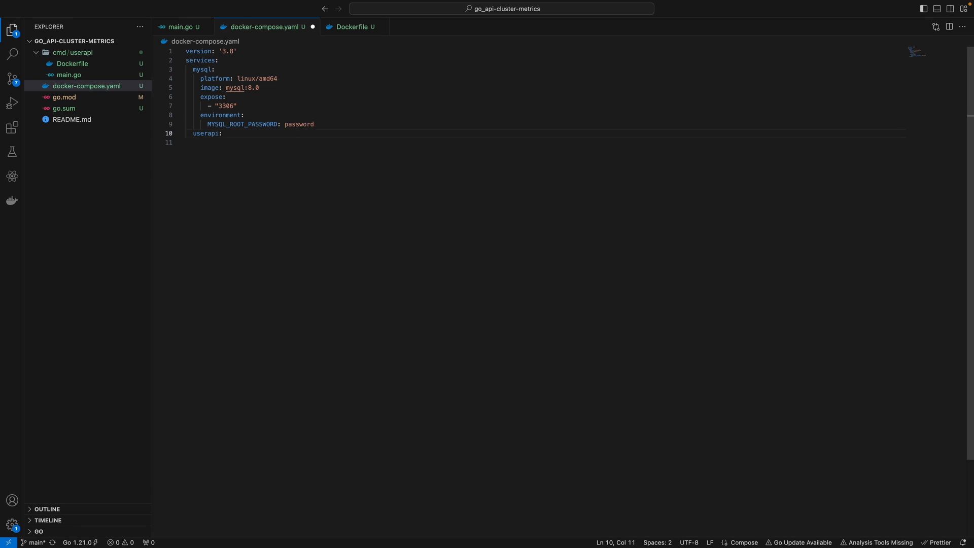
Step: Add a build block under userapi with context set to the project root (.)
type("b")
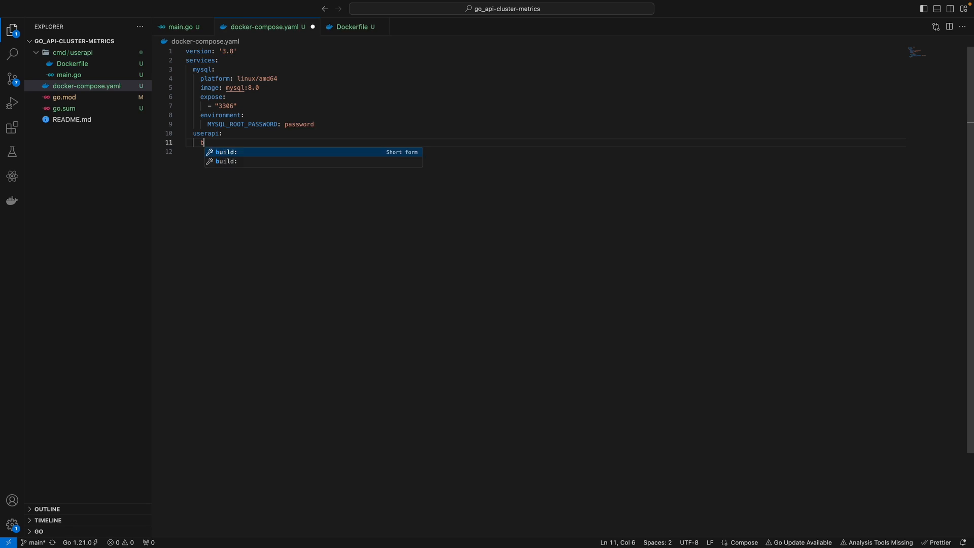
key("Enter")
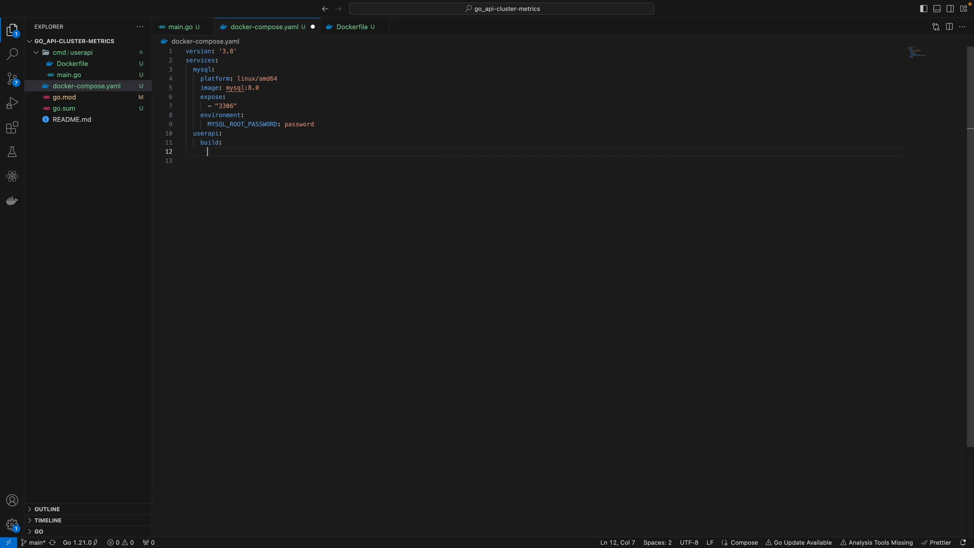
type("context:")
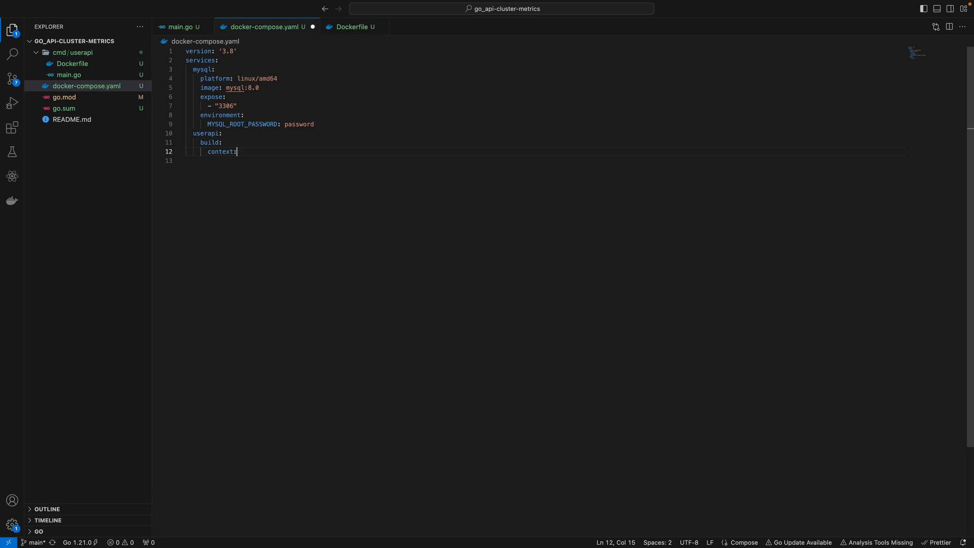
type(".")
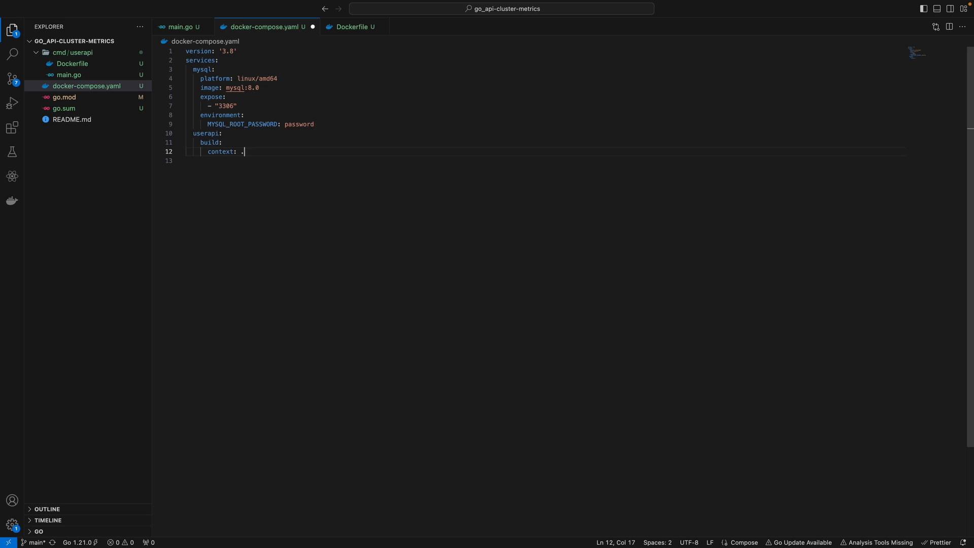
Step: Set dockerfile to ./cmd/userapi/Dockerfile and start a ports key under userapi
type("d")
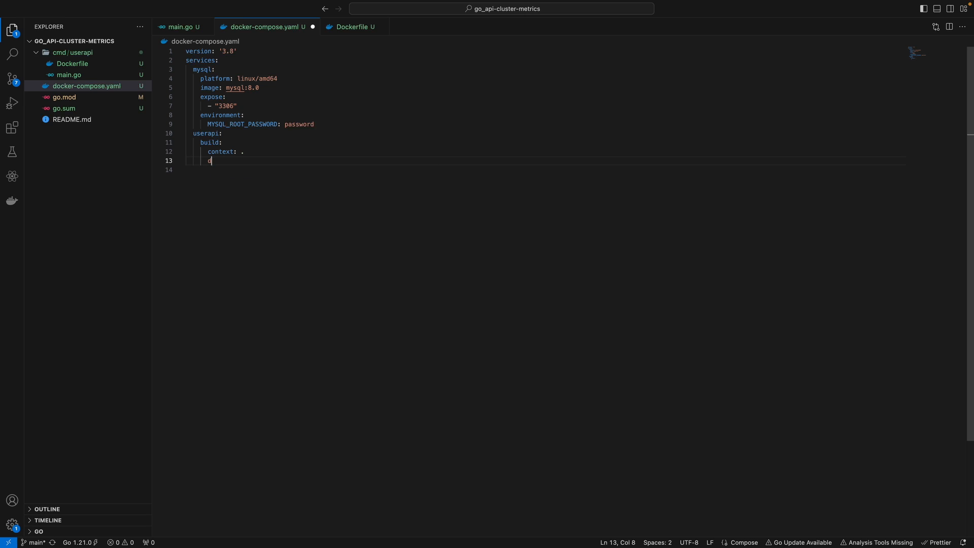
type("ockerfile:")
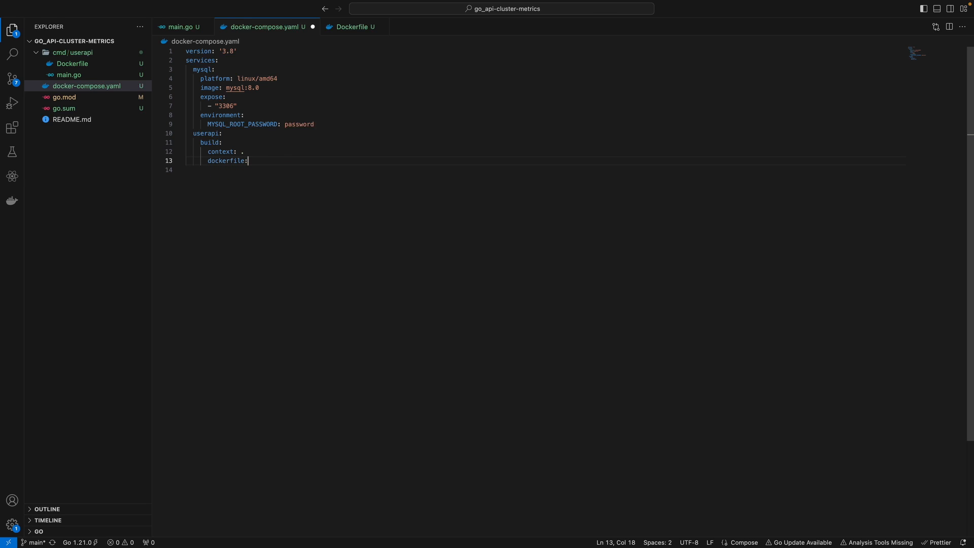
type("./")
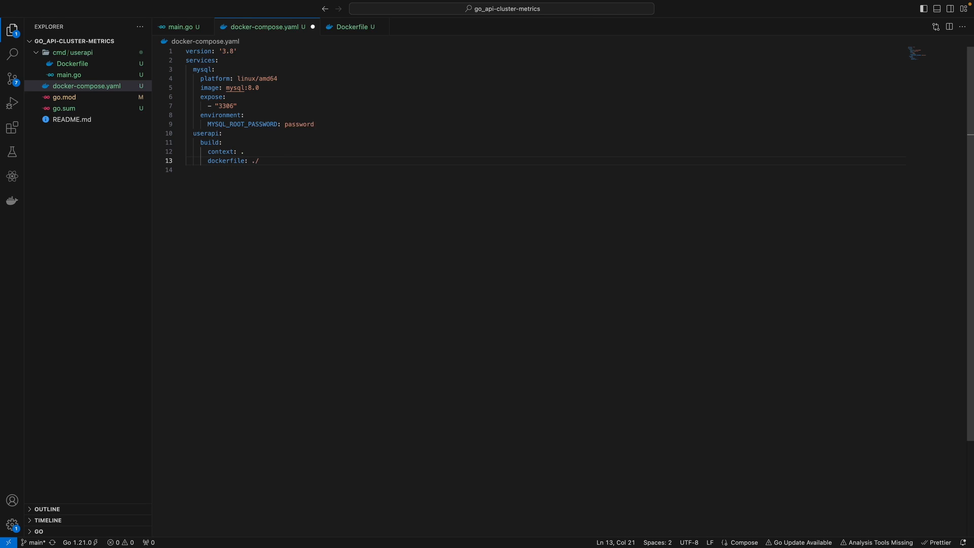
type("cmd")
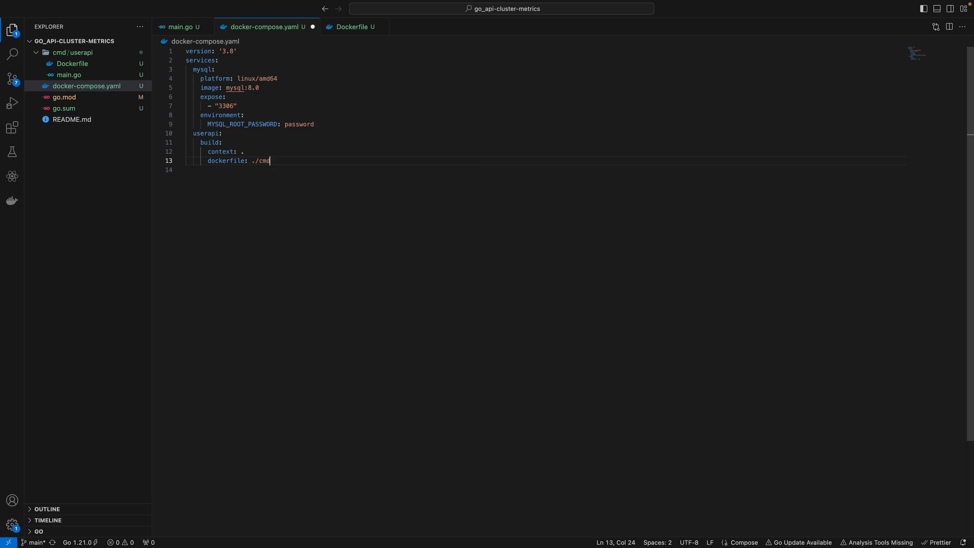
type("/userapi/Doc")
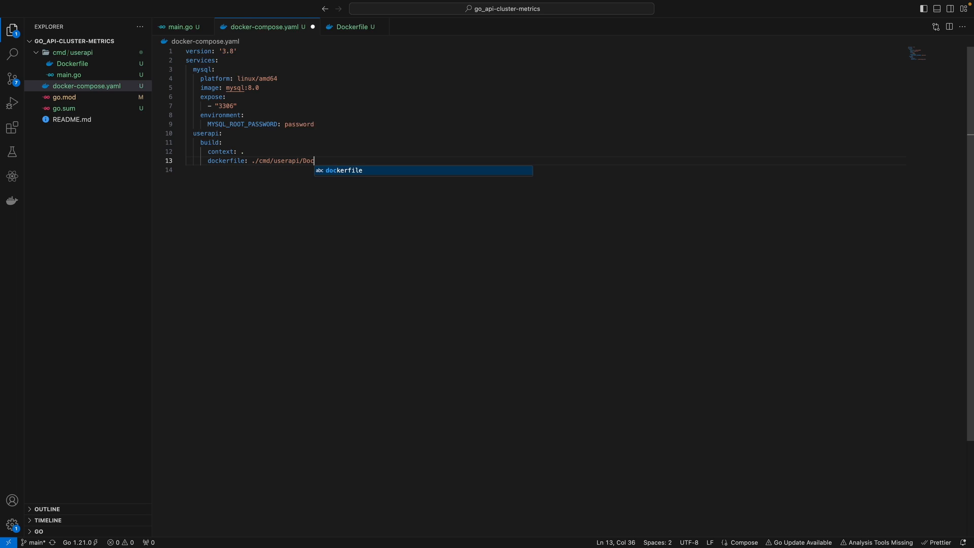
key("Enter")
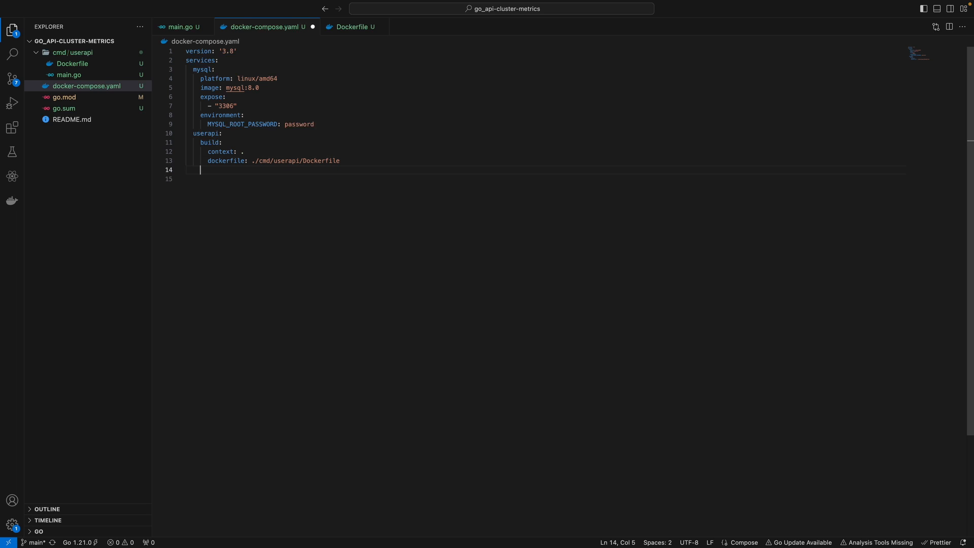
type("ports:")
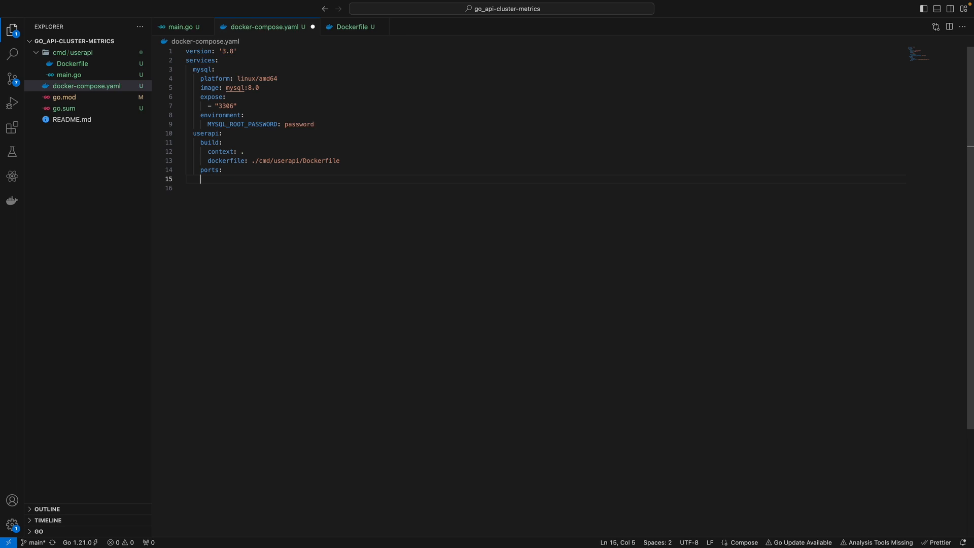
Step: Map userapi ports as "8080:8080" in docker-compose.yaml
type("- \"")
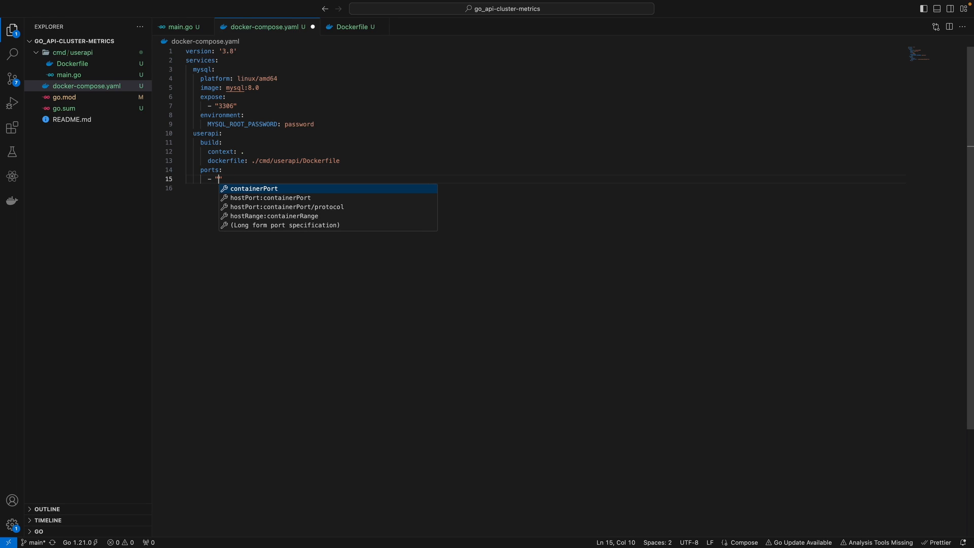
type("8080")
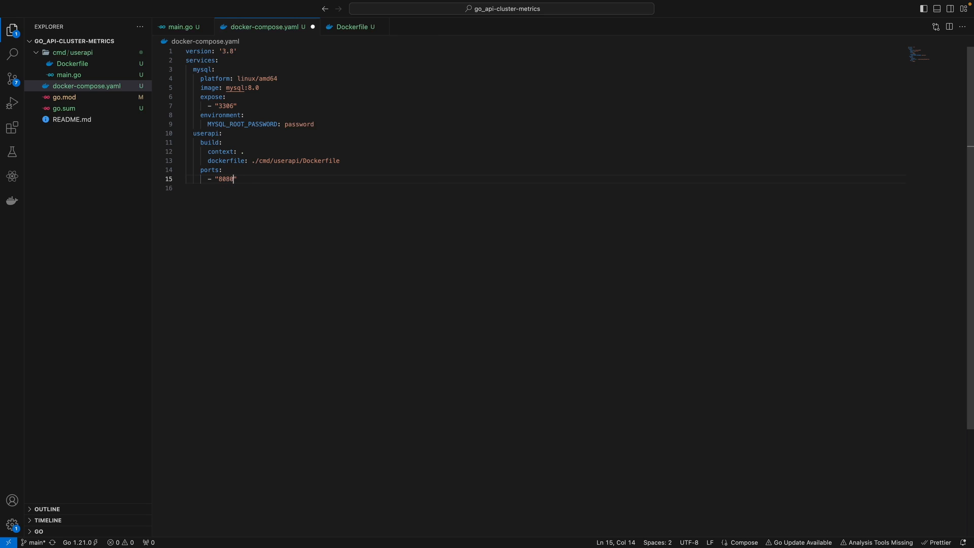
type(":8080")
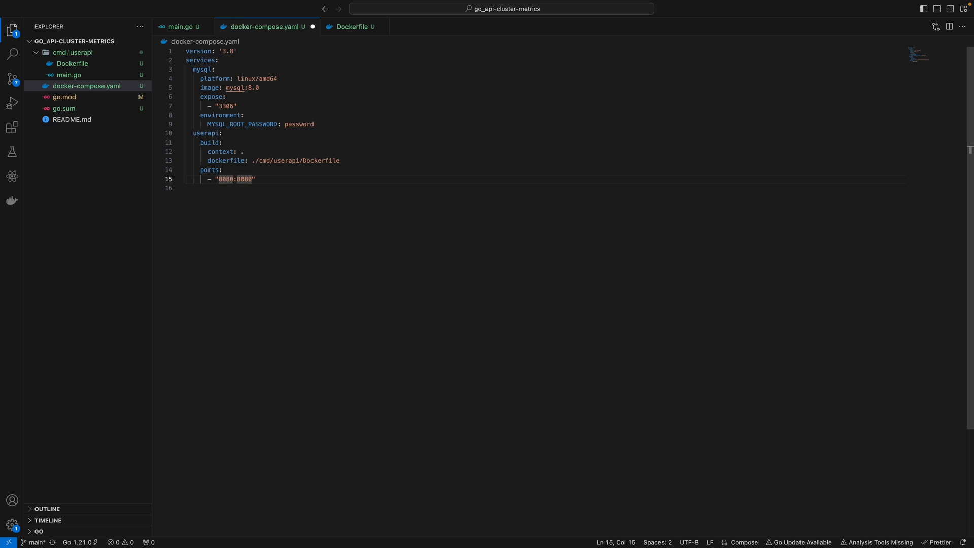
double_click(244, 179)
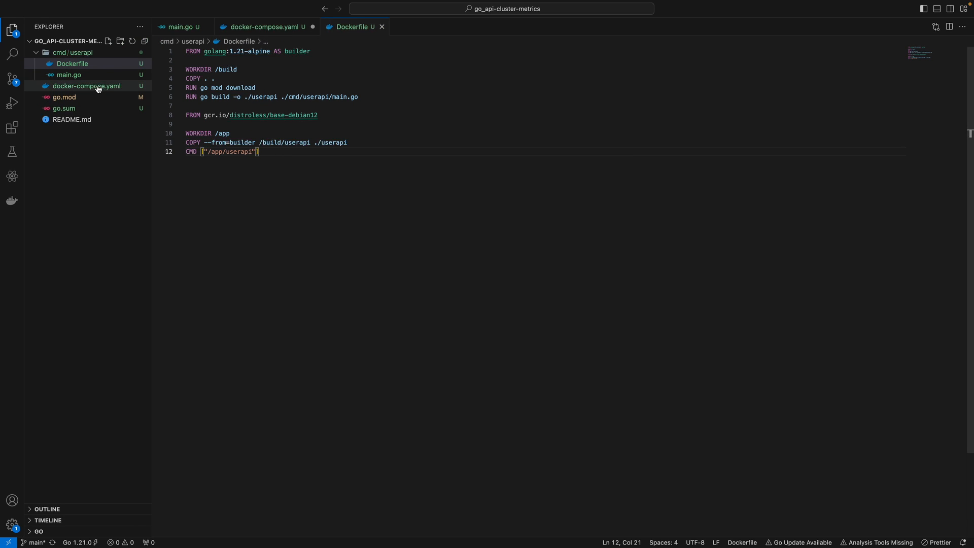
left_click(264, 26)
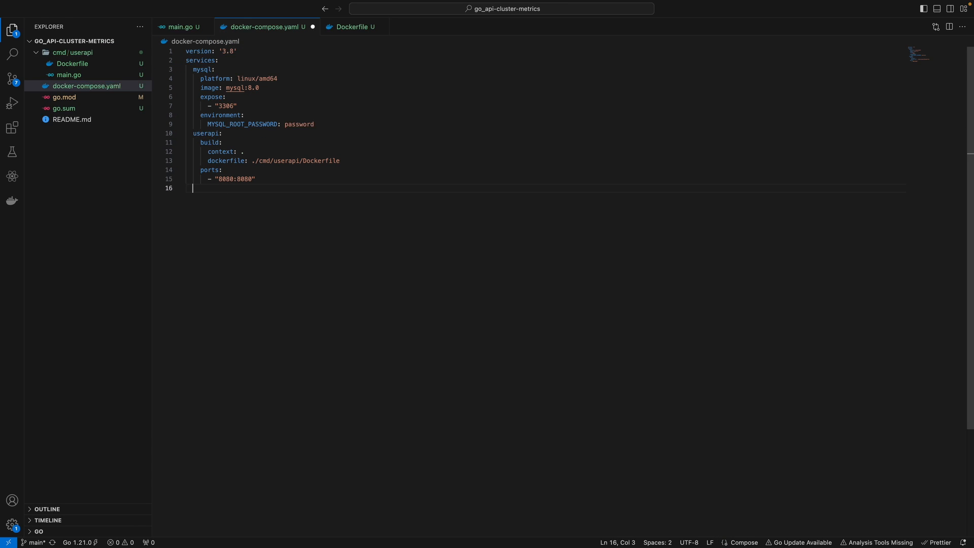
type("command:")
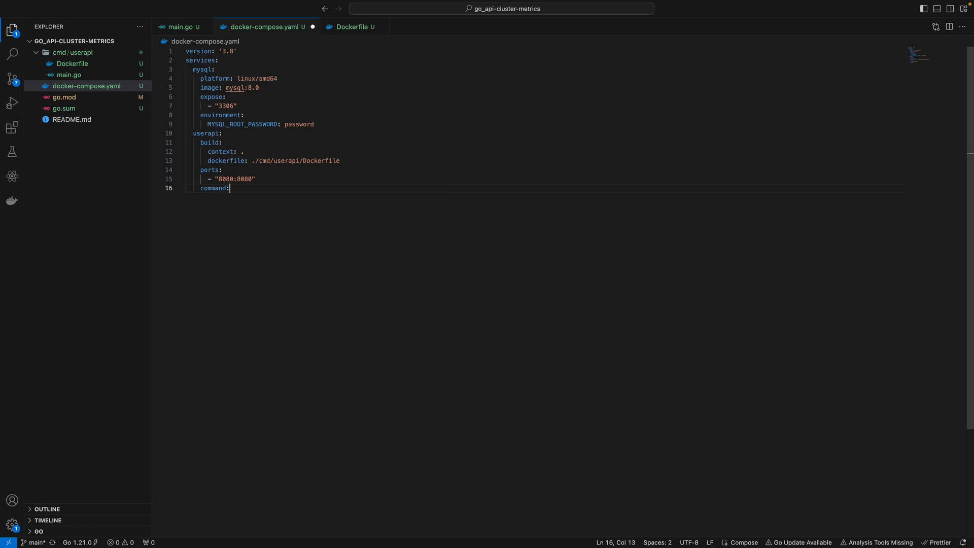
left_click(352, 26)
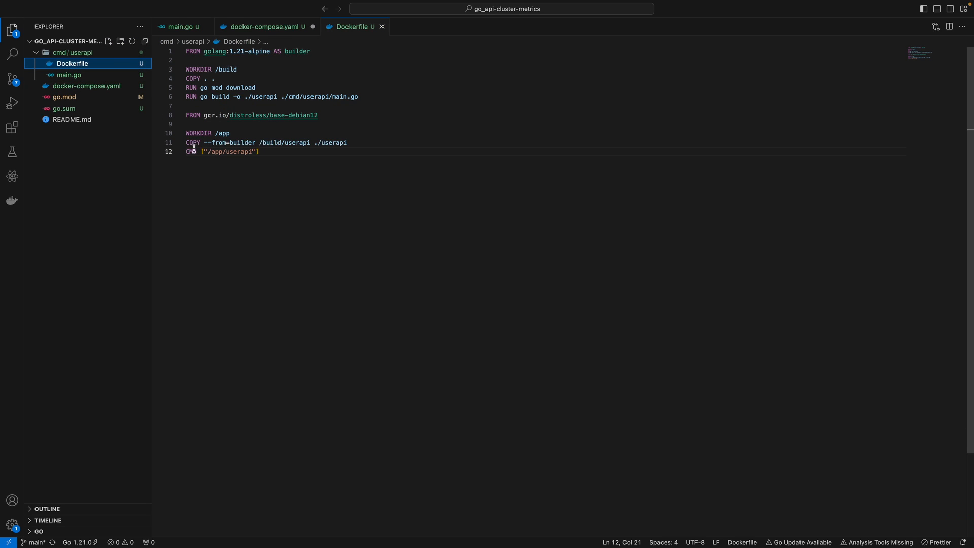
type("ENTRY")
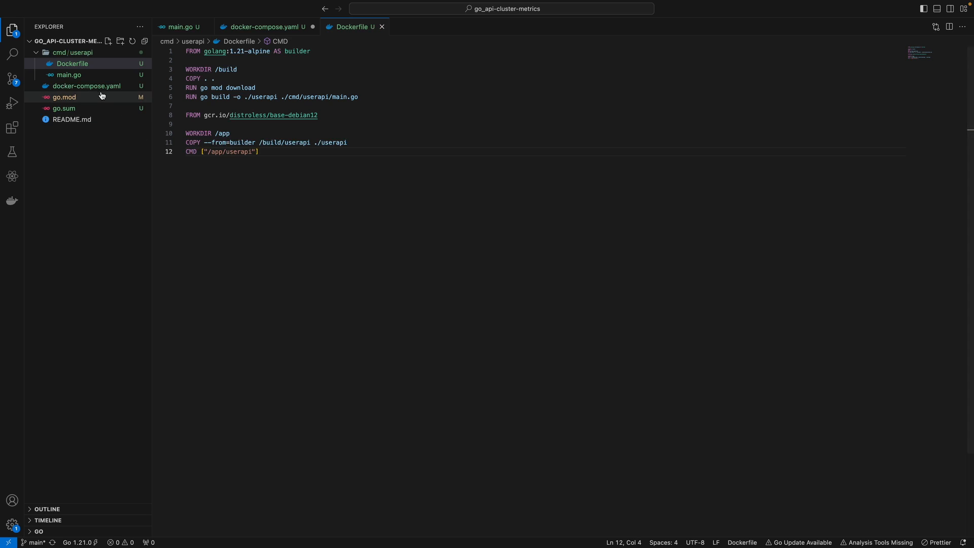
left_click(264, 27)
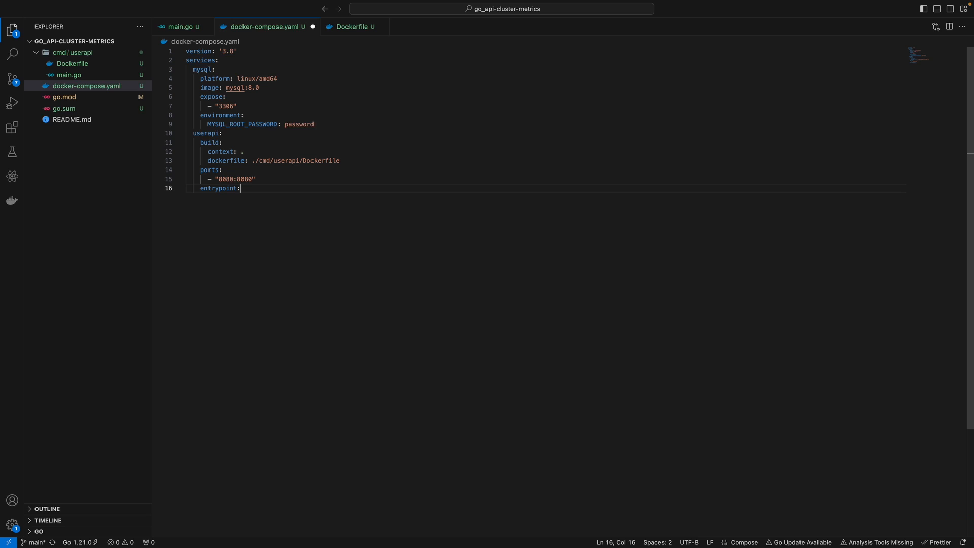
key("Backspace")
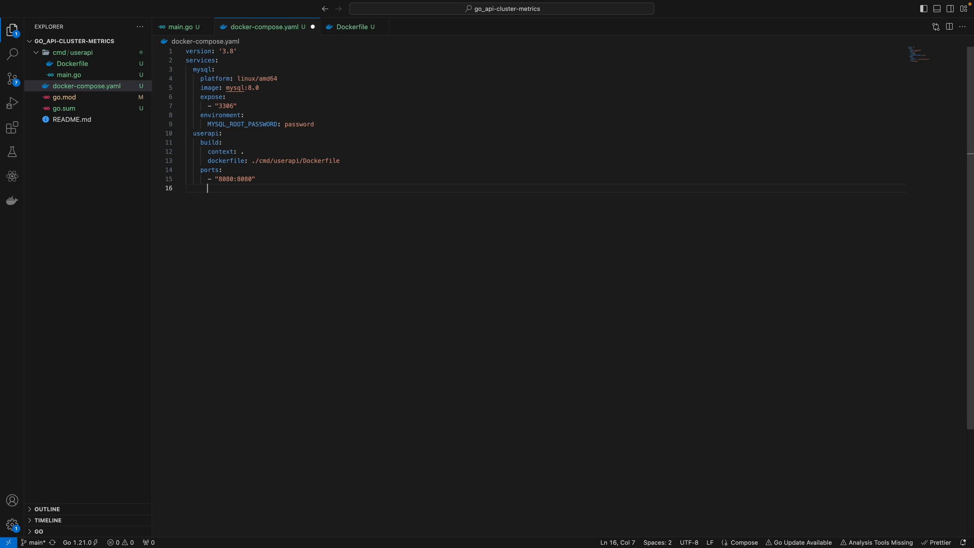
Step: Add depends_on with mysql under the userapi service
type("depends_on:")
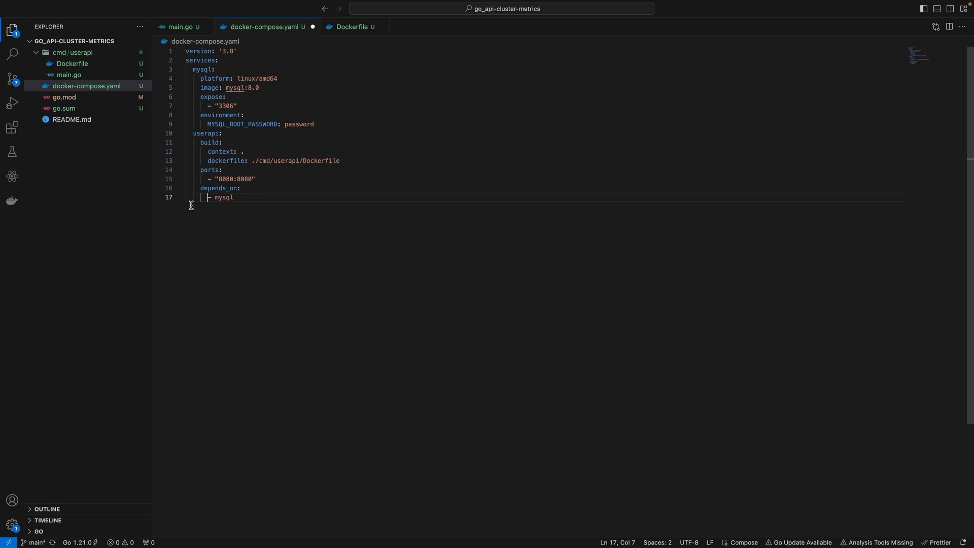
double_click(224, 198)
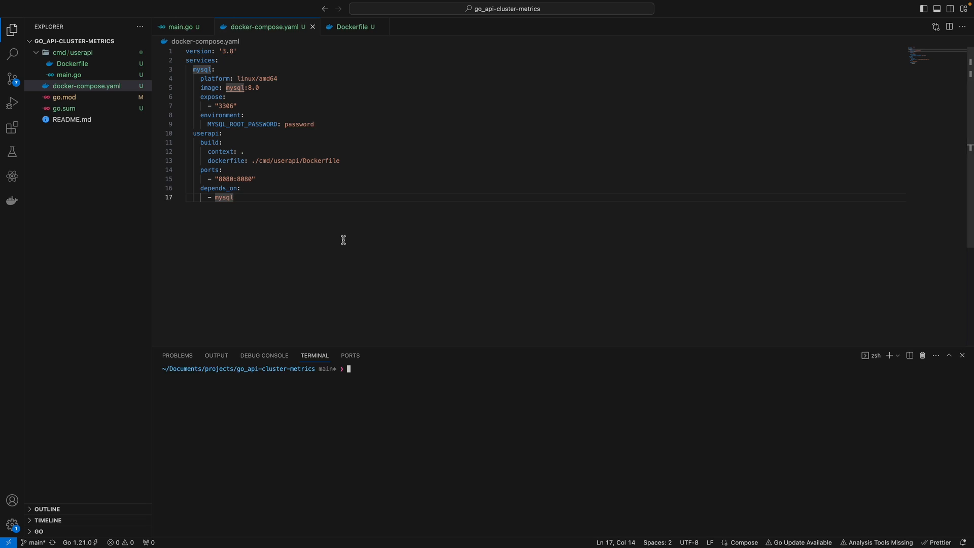
Step: Run docker-compose up in the terminal and watch the mysql and userapi containers start logging
type("docker-compose up")
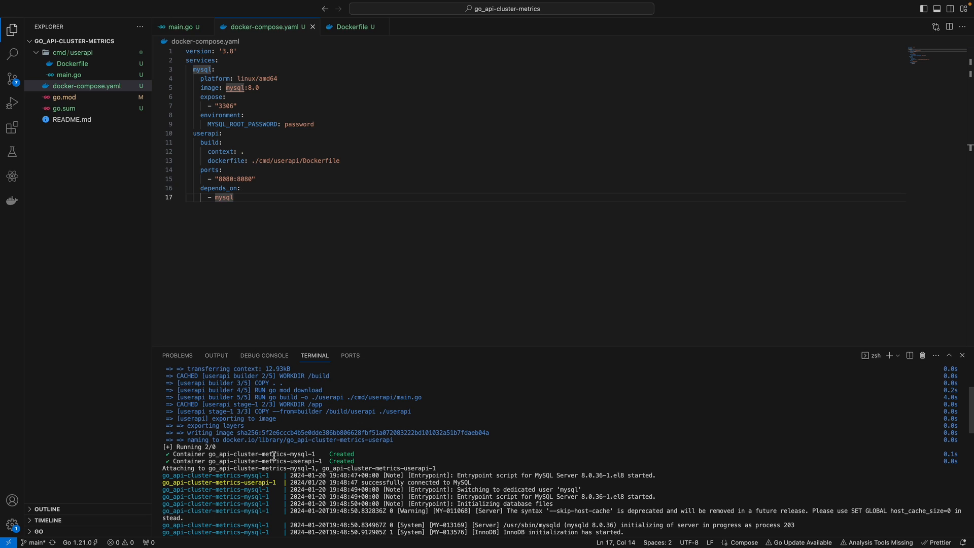
double_click(264, 453)
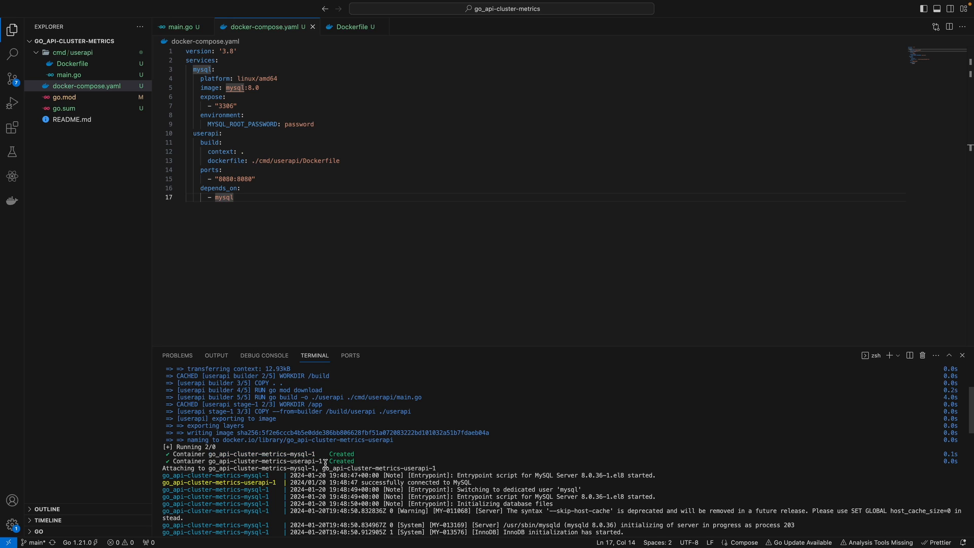
double_click(261, 454)
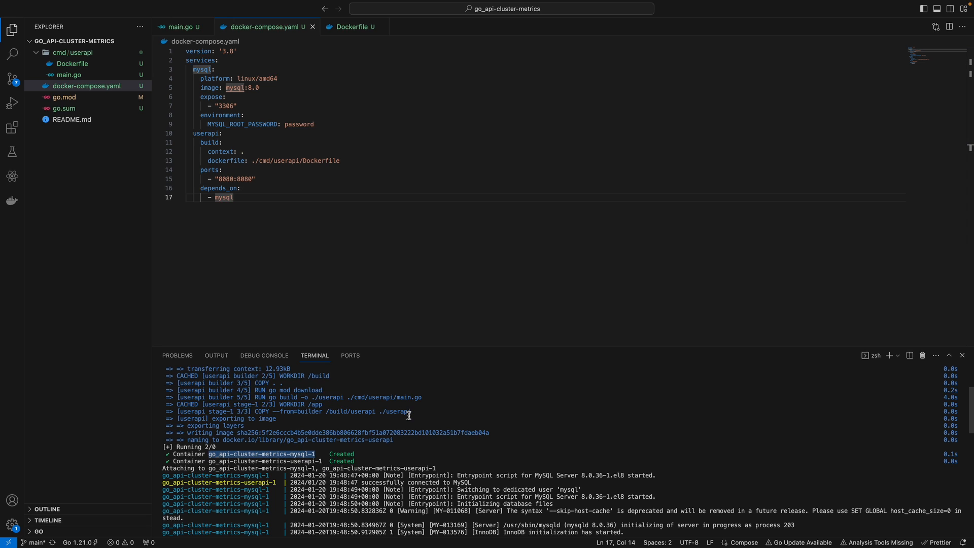
mouse_move(296, 462)
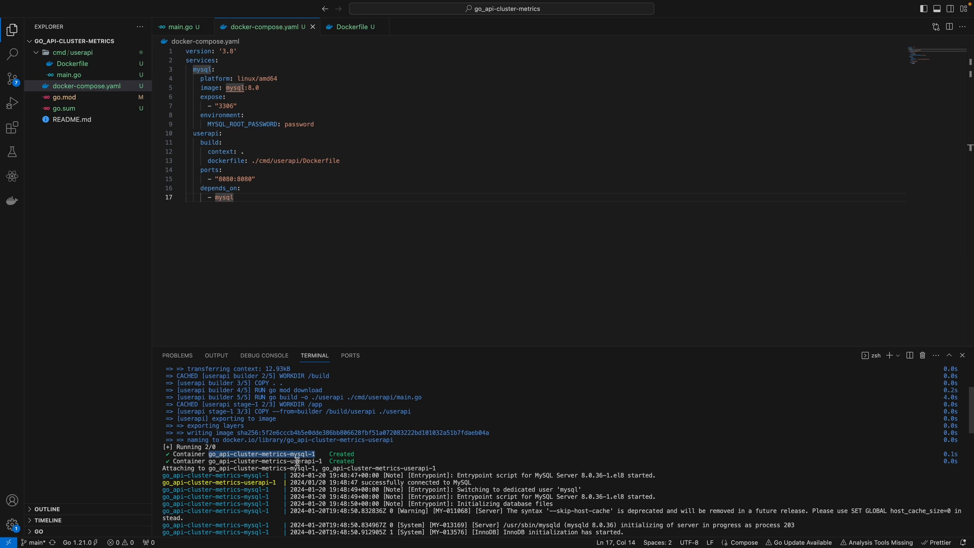
mouse_move(527, 469)
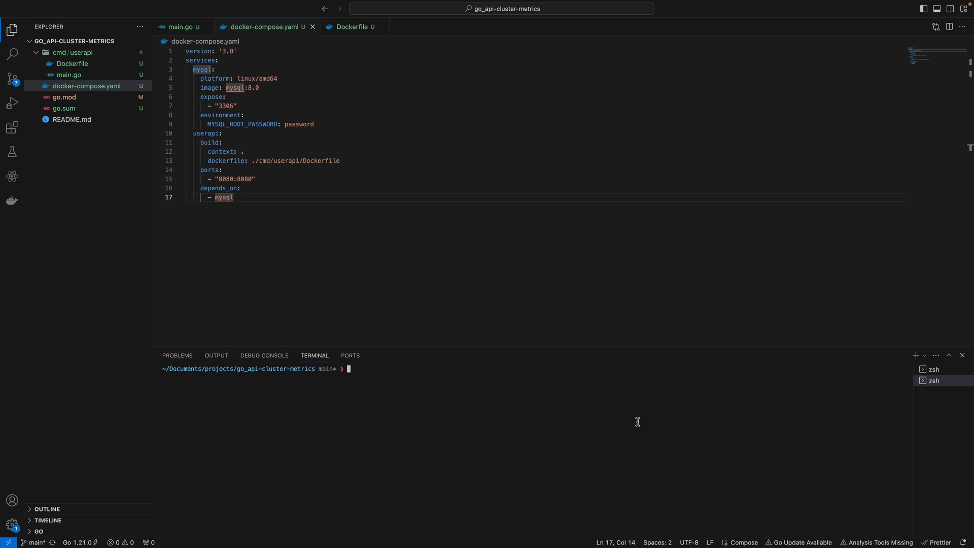
Step: In a second terminal confirm userapi and mysql are running and pick out the mysql container name
type("docker-compose up")
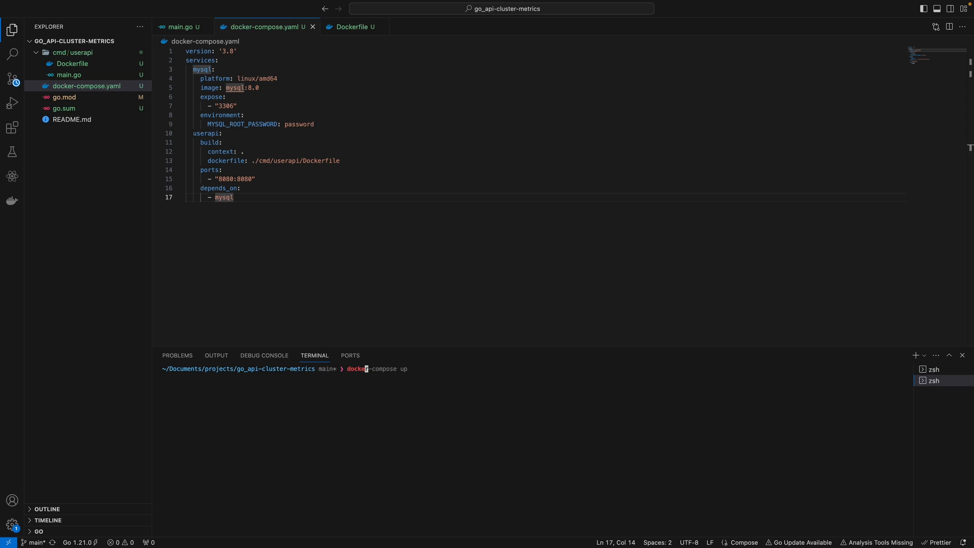
type("docker exec -it go_api-cluster-metrics-mysql-1 mysql -uroot -ppassword")
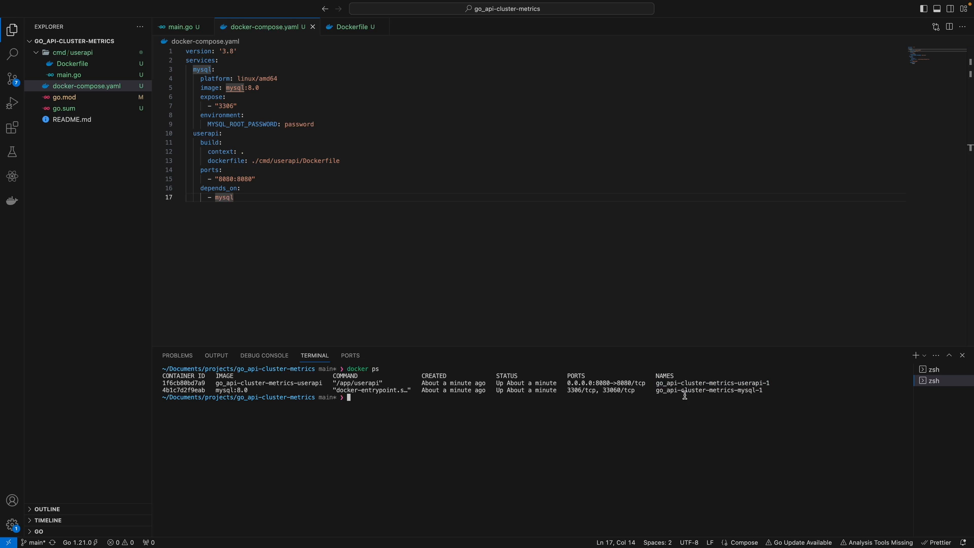
double_click(708, 389)
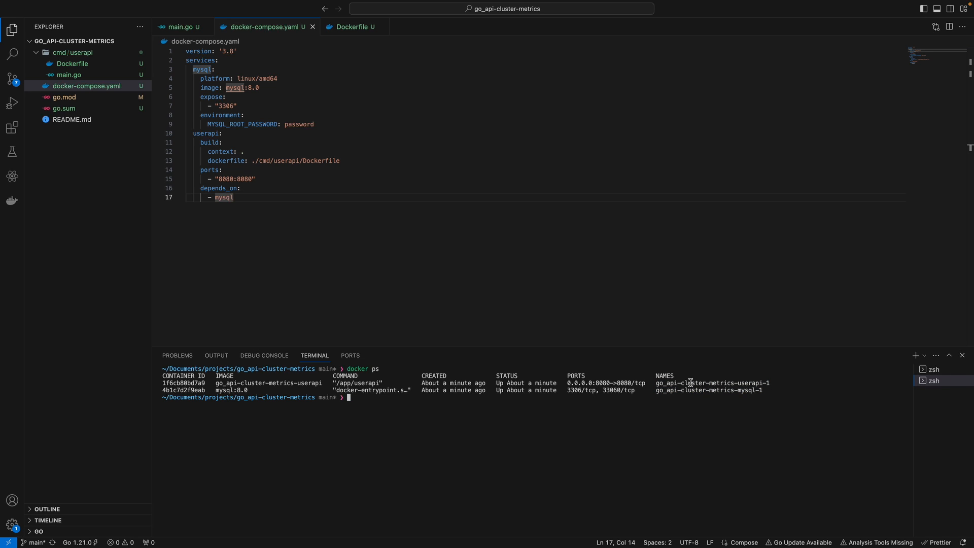
mouse_move(654, 412)
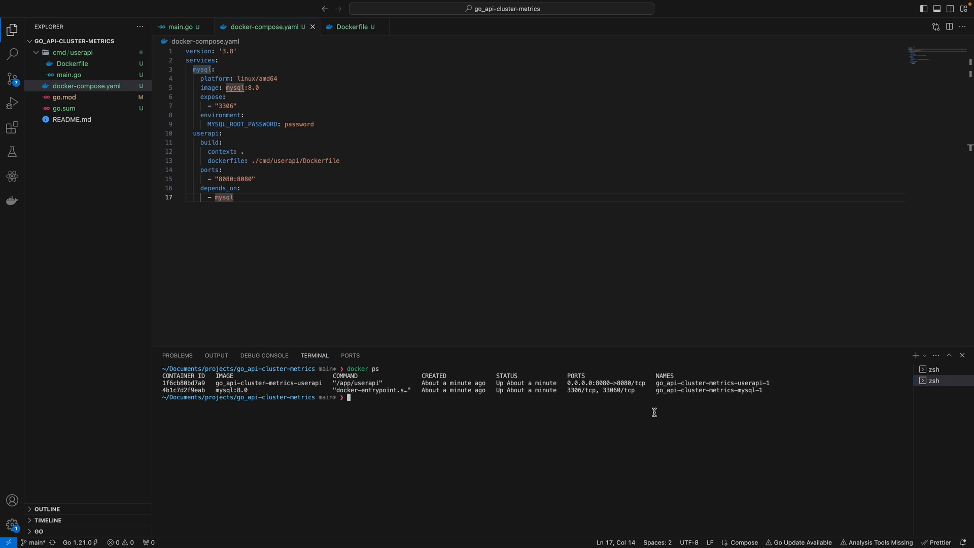
type("docker exec -it go_api-cluster-metrics-mysql-1 mysql -uroot -ppassword")
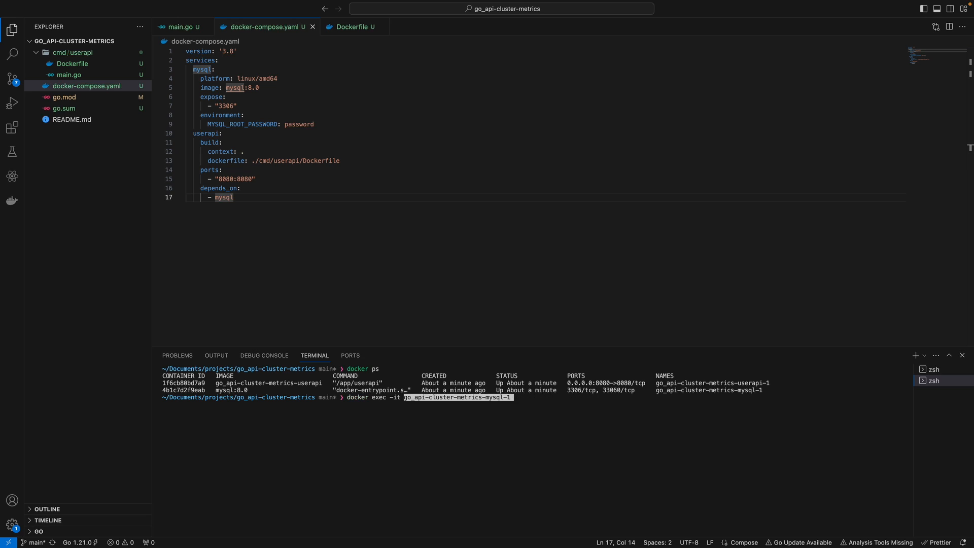
type("mysql -uroot -ppassword")
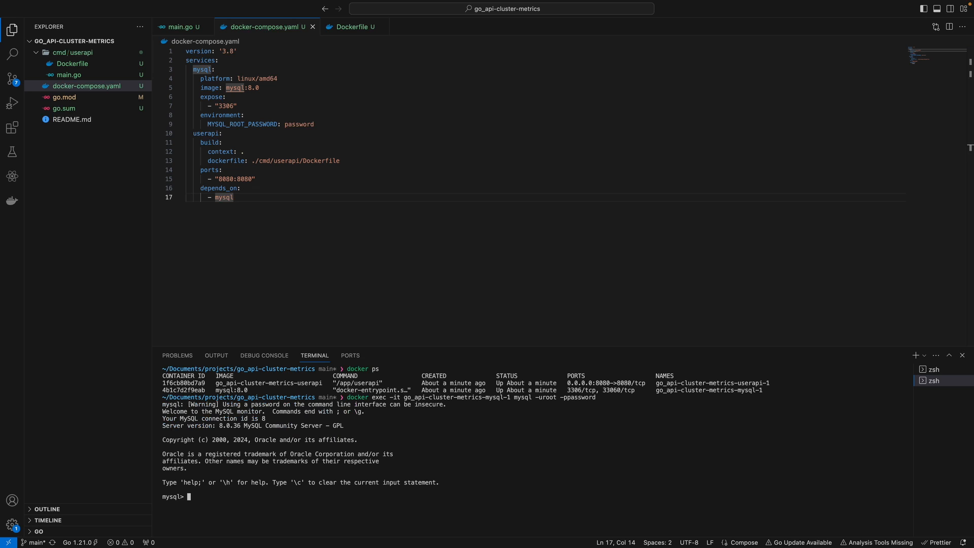
type("show t")
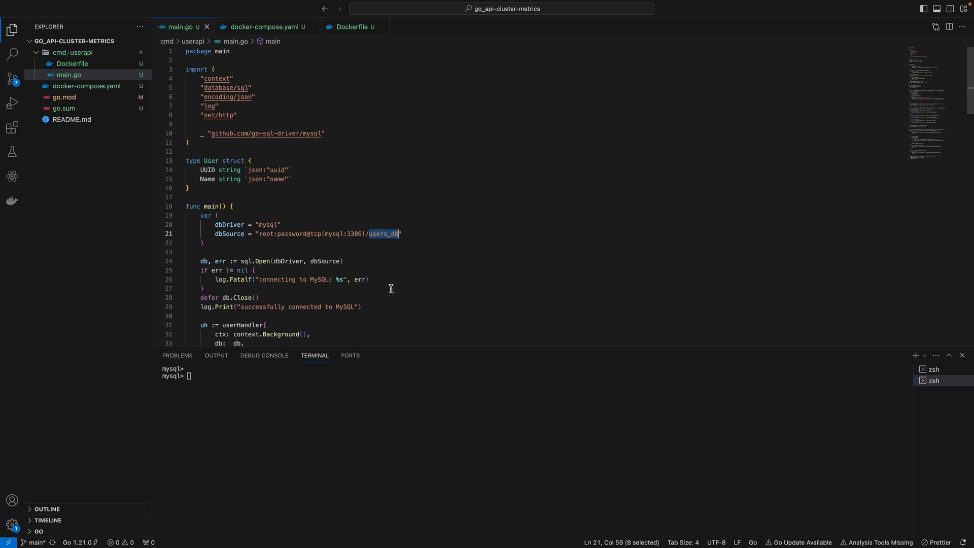
Step: Create database users_db and list databases to confirm it exists
type("create")
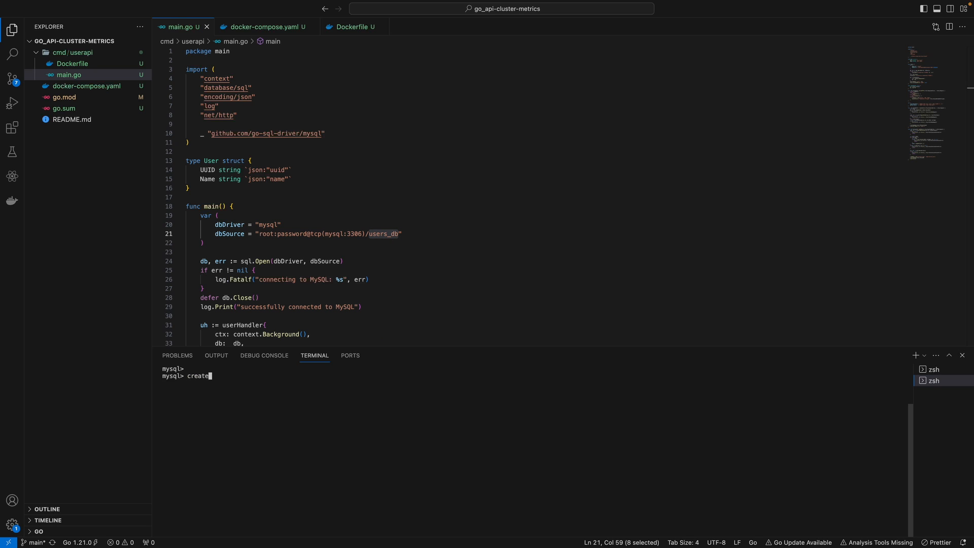
type("database us")
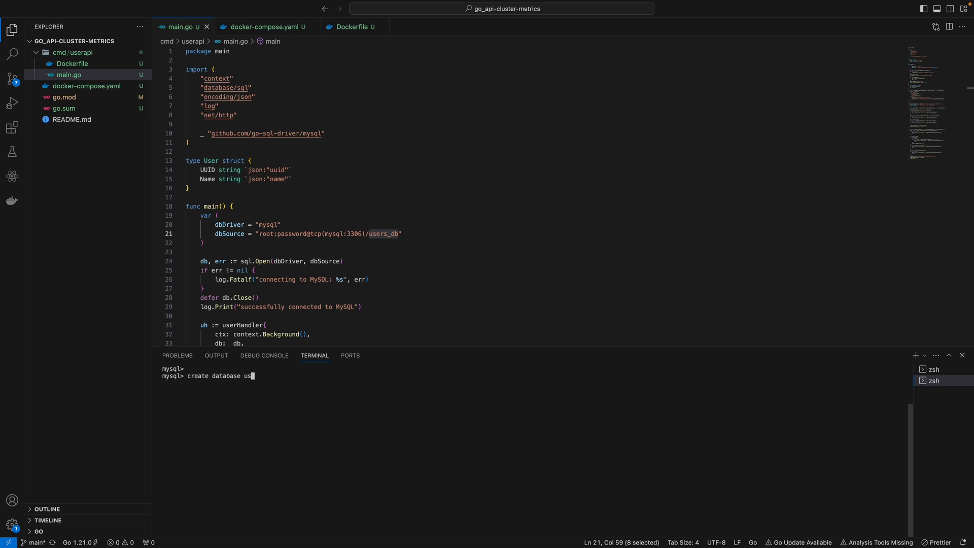
key("Enter")
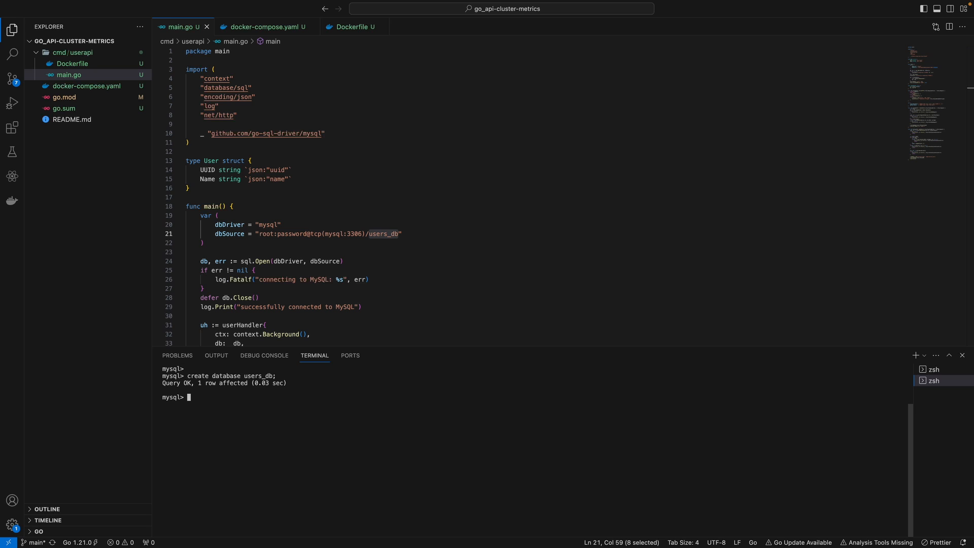
type("show databae")
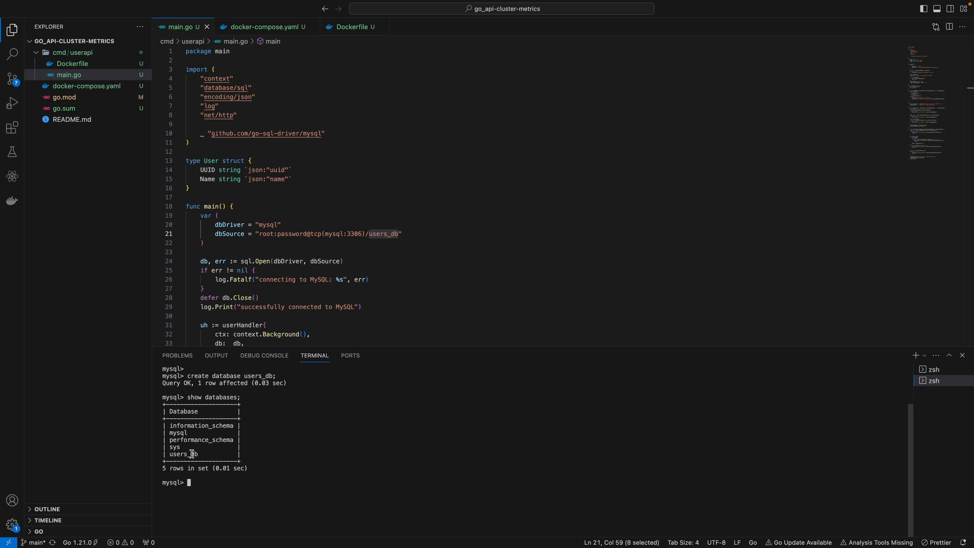
Step: Clear the screen and switch to users_db with use users_db;
type("clear")
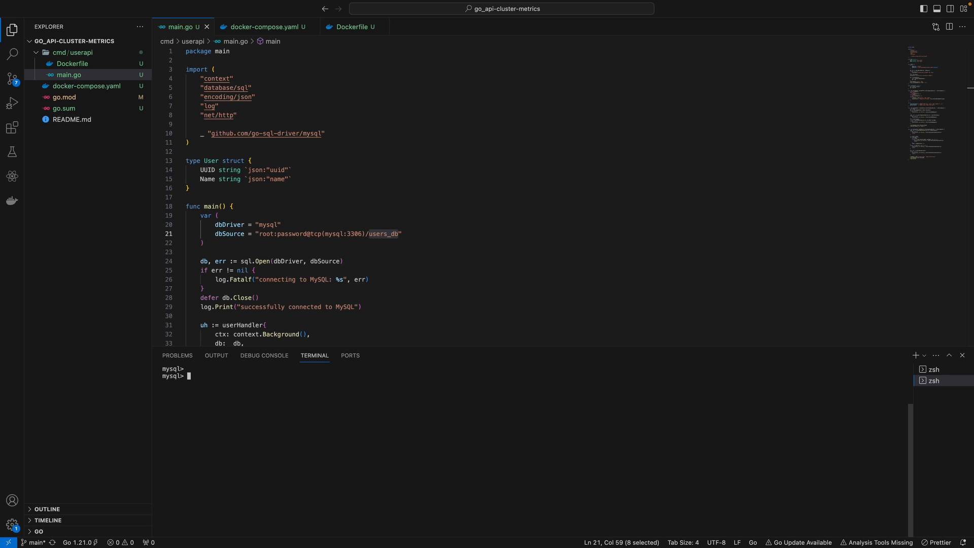
type("use")
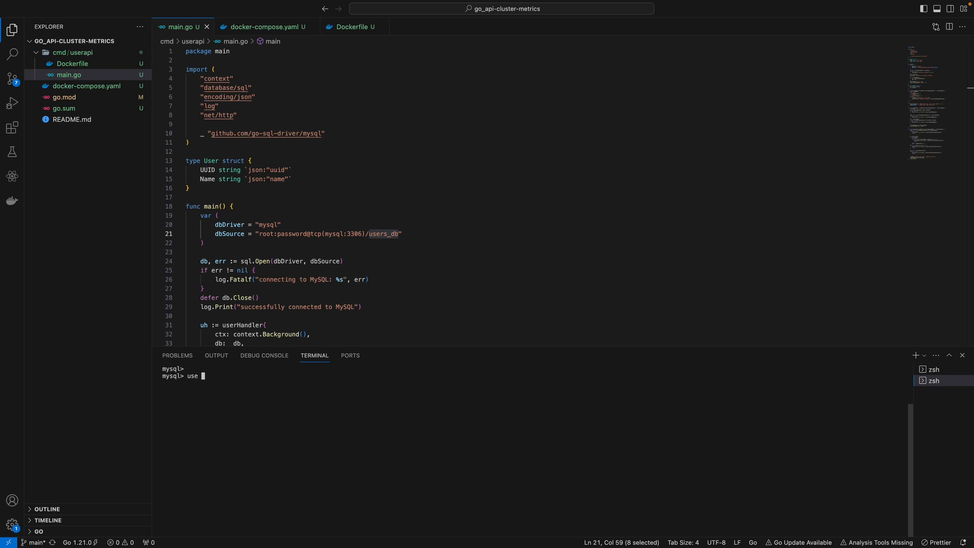
type("users_db;")
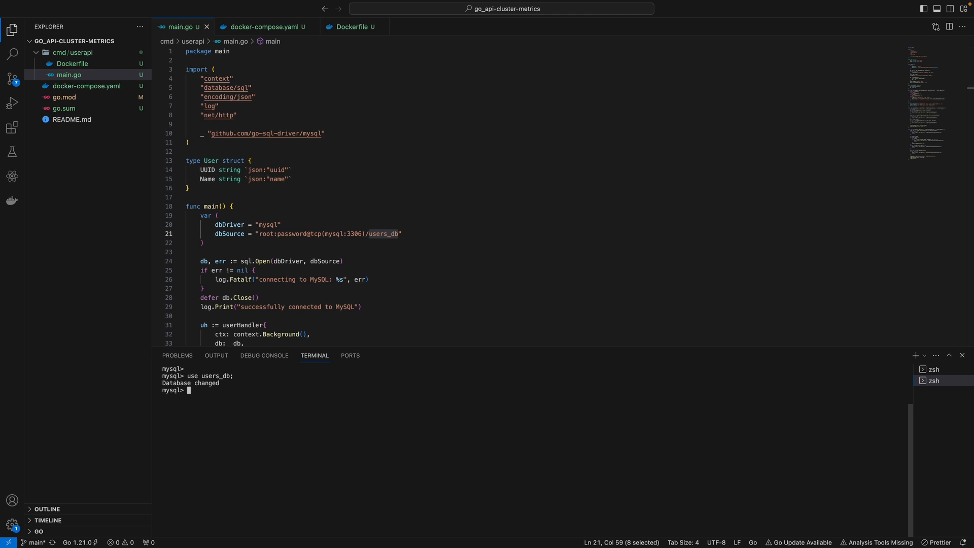
Step: Begin the CREATE TABLE `users` statement with `uuid` varchar(255) PRIMARY KEY
type("CREATE TABLE")
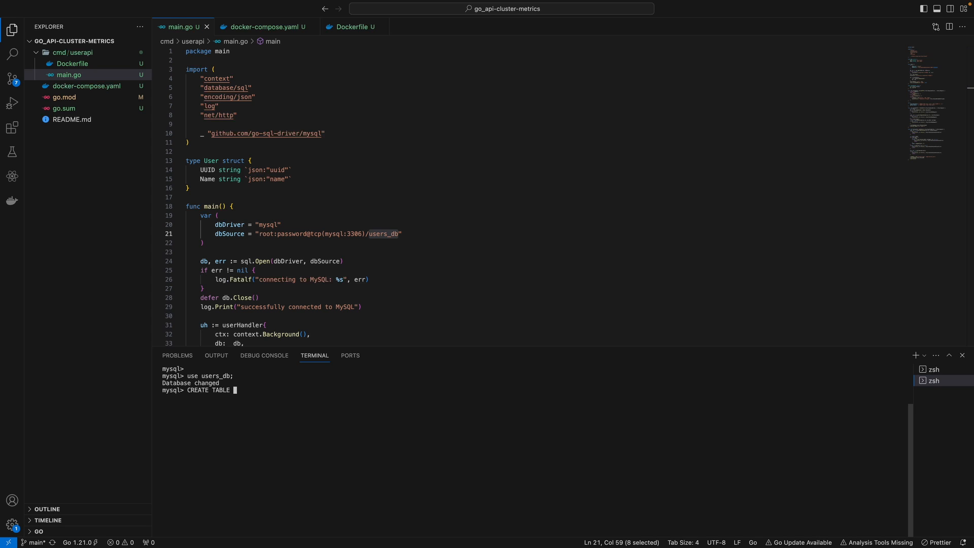
type("`users")
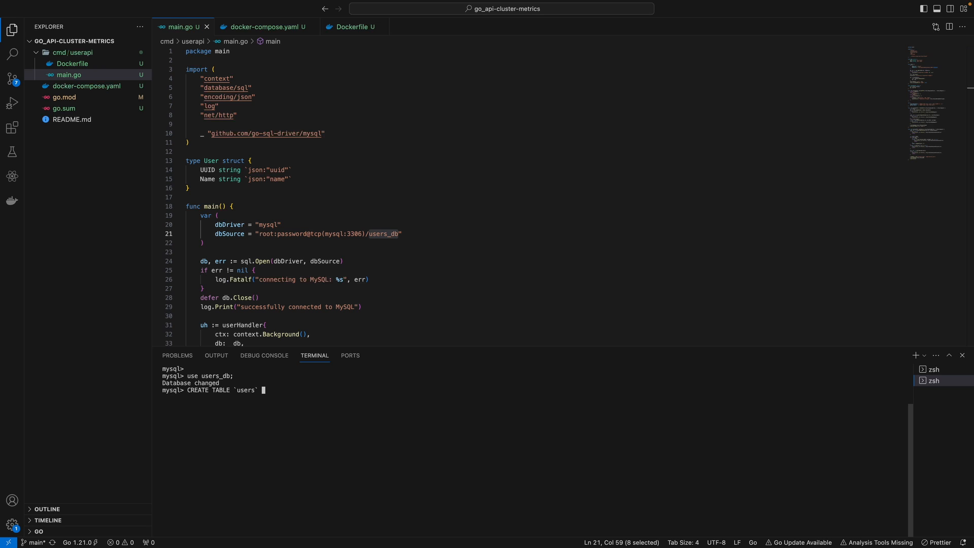
type("(")
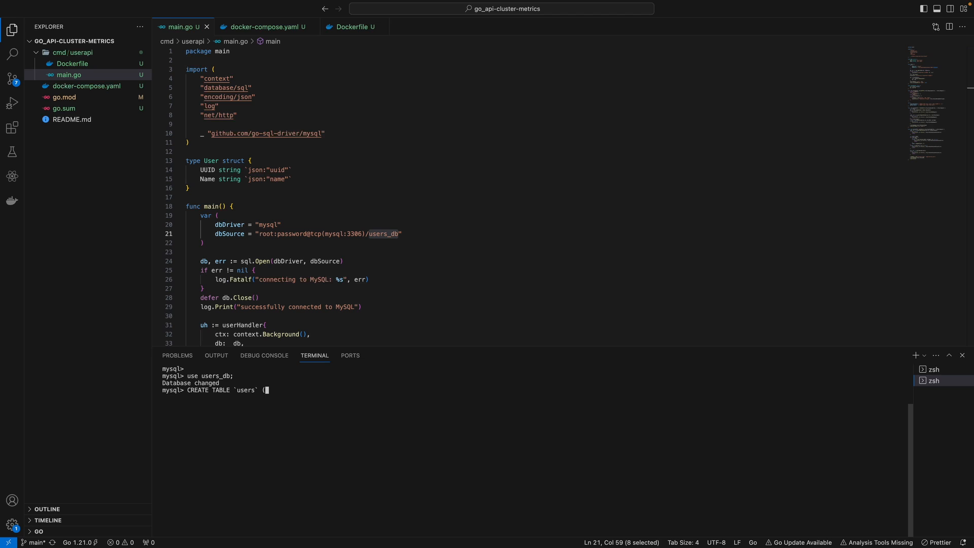
type("\\")
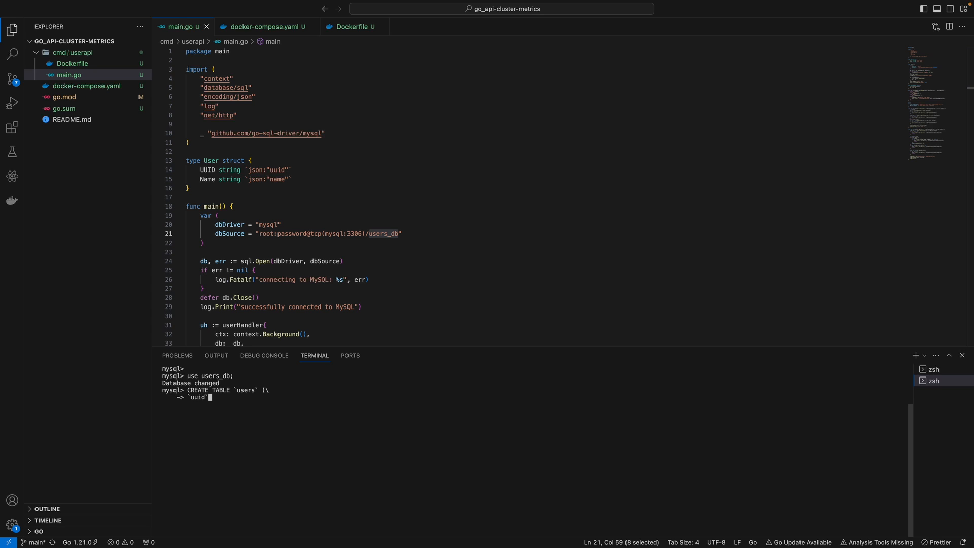
type("varchar(2")
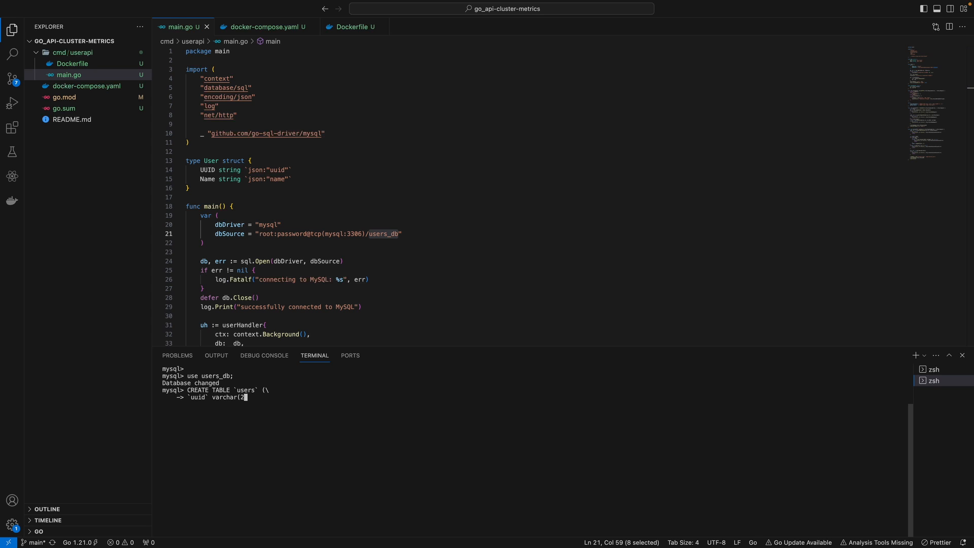
type("55) PRIMAR")
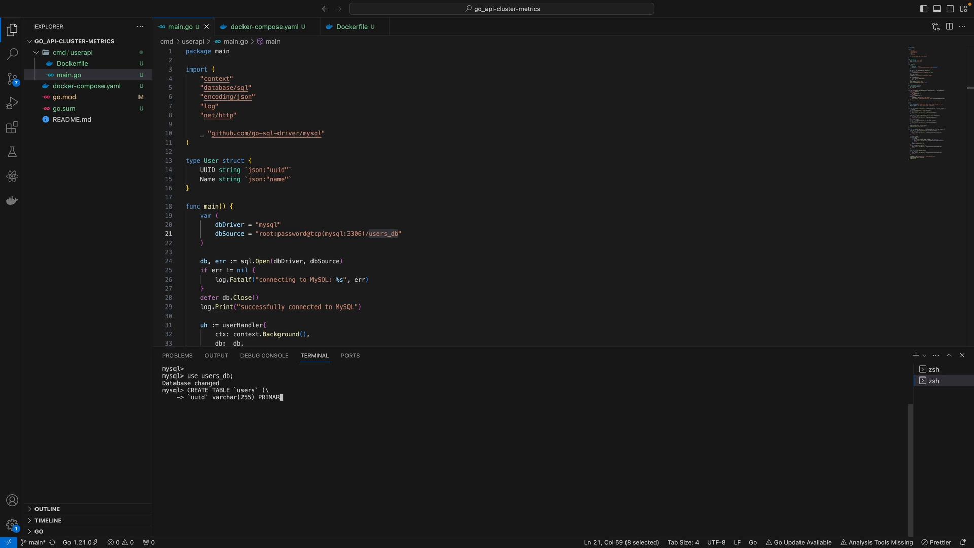
type("KEY<")
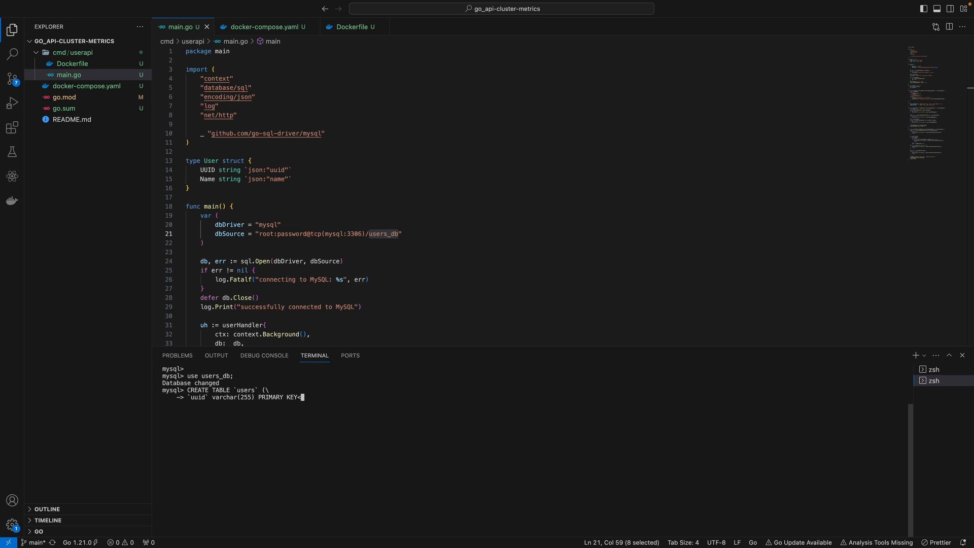
type(",\\")
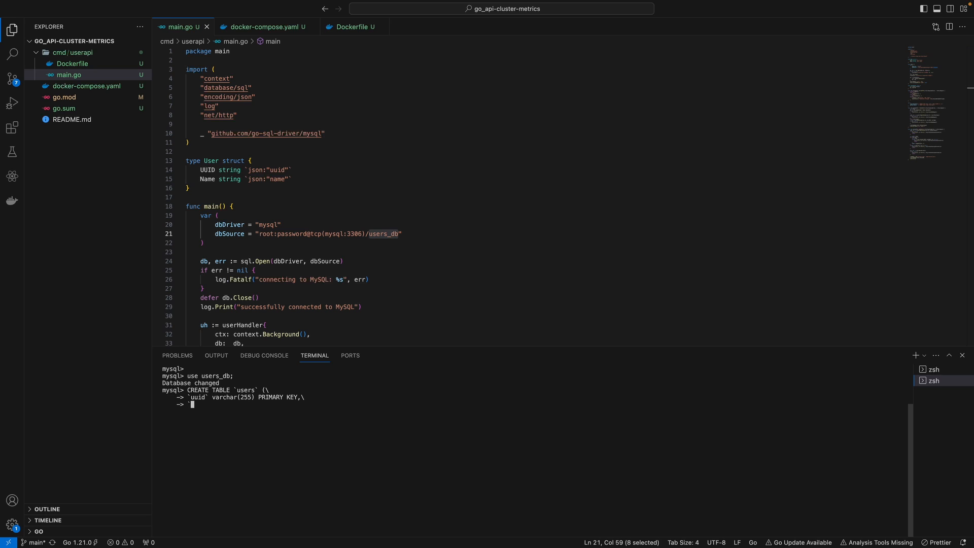
Step: Finish with `name` varchar(255), ENGINE=InnoDB DEFAULT CHARSET=utf8, and run it
type("`name` varchar")
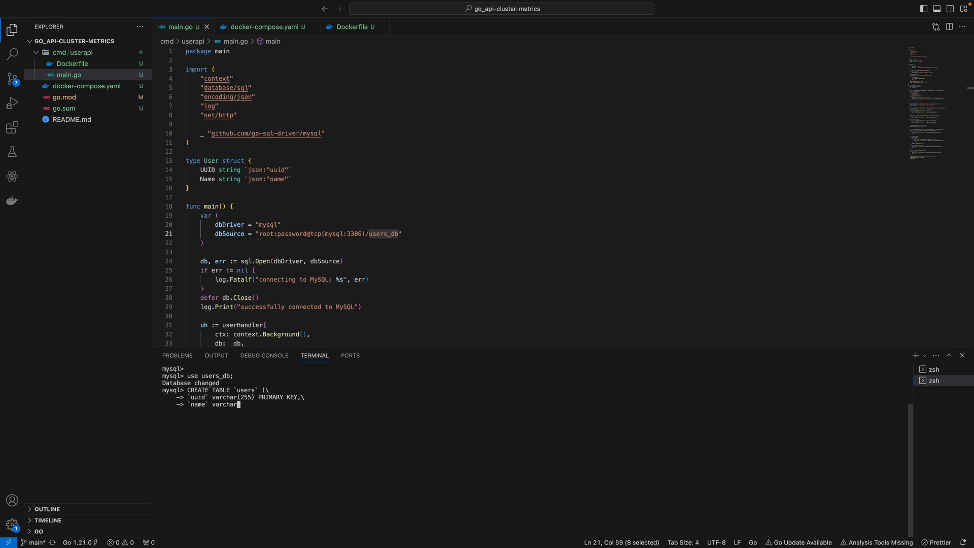
type("(255)\\")
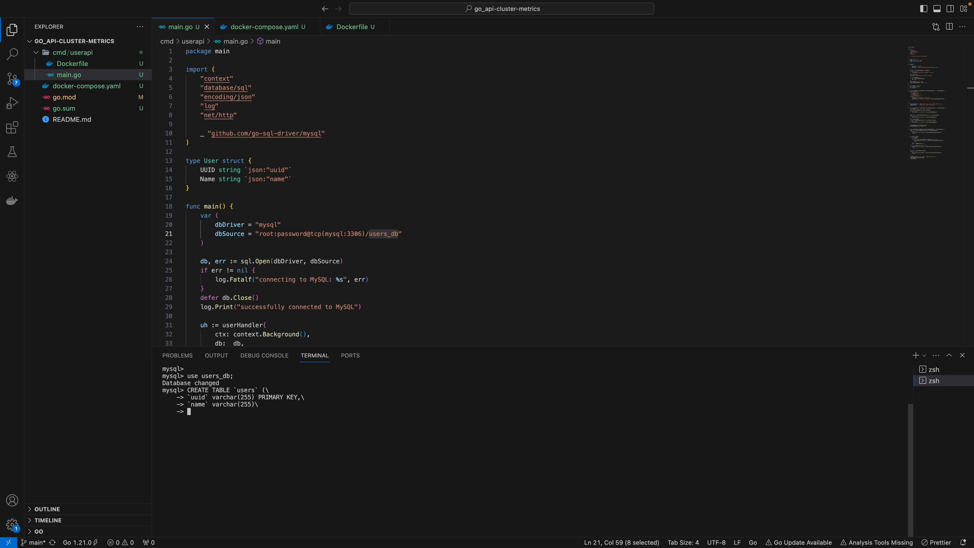
type(")")
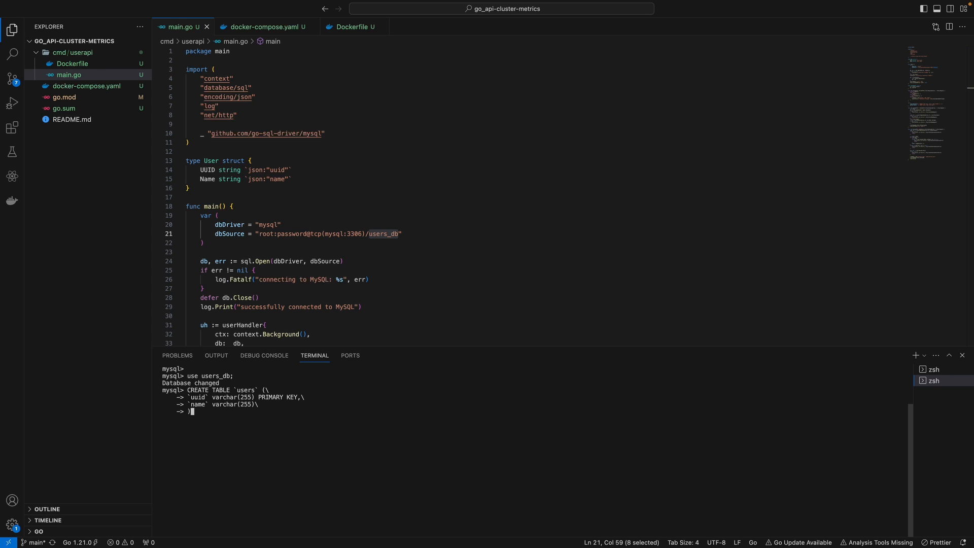
type("ENGINE=InnoDB DEFAULT CHARSET")
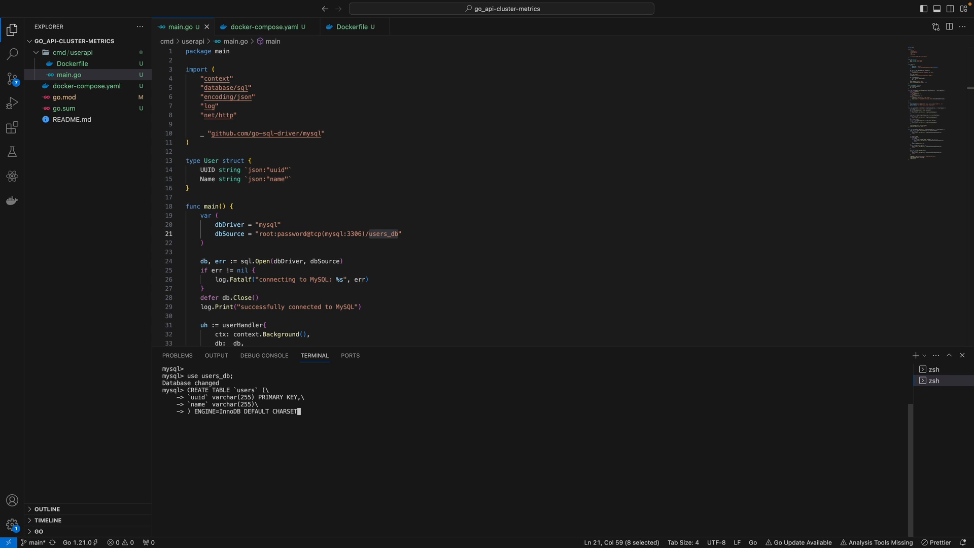
type("utf8;")
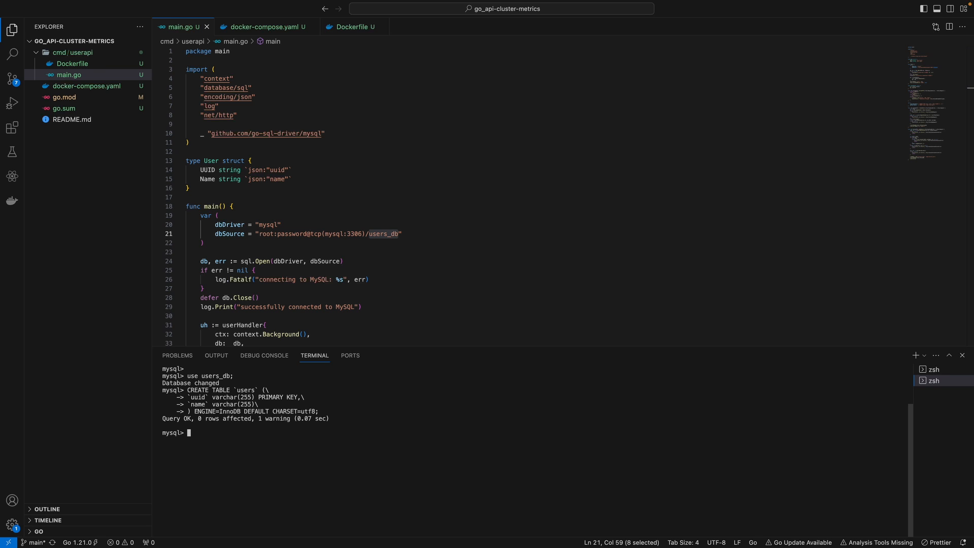
Step: Run show tables and describe users to verify uuid and name columns, then exit MySQL
type("show tables;")
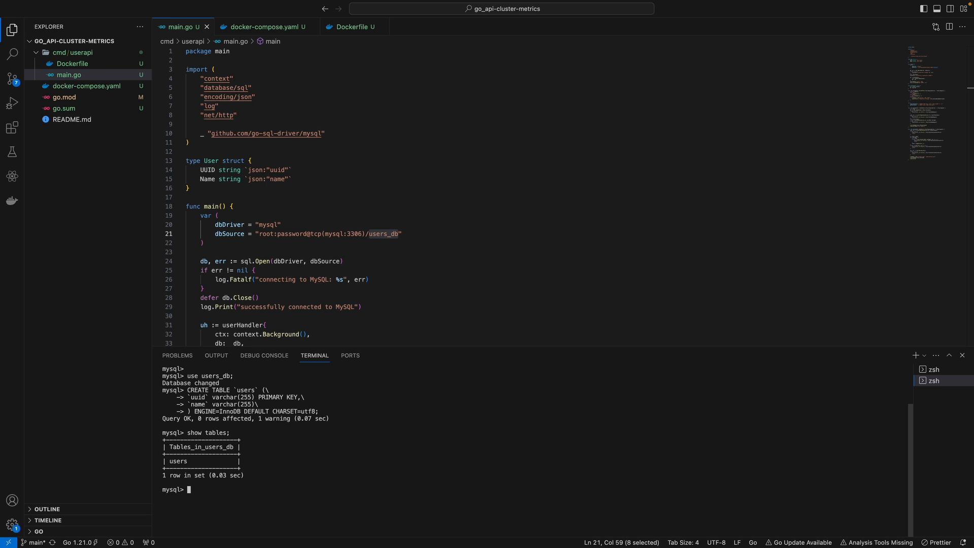
type("describe users;")
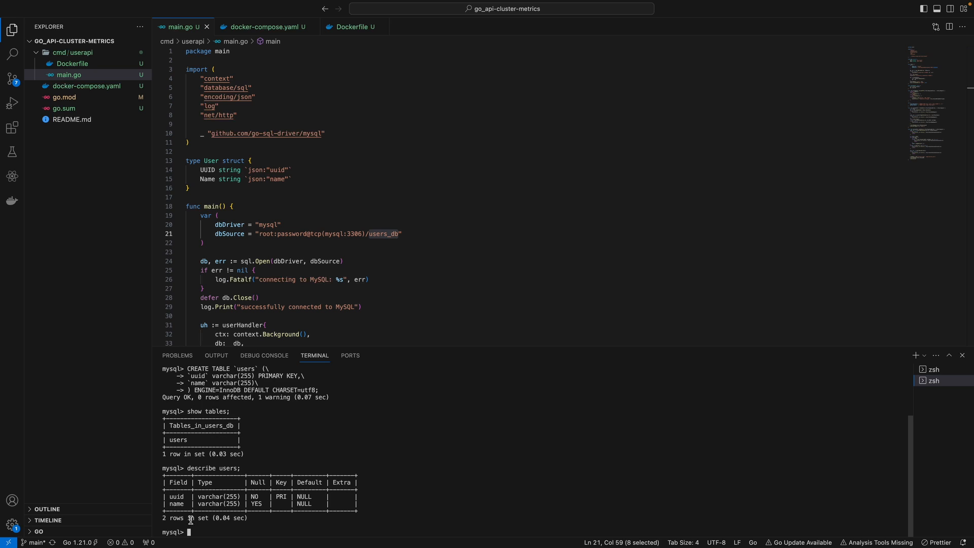
double_click(176, 497)
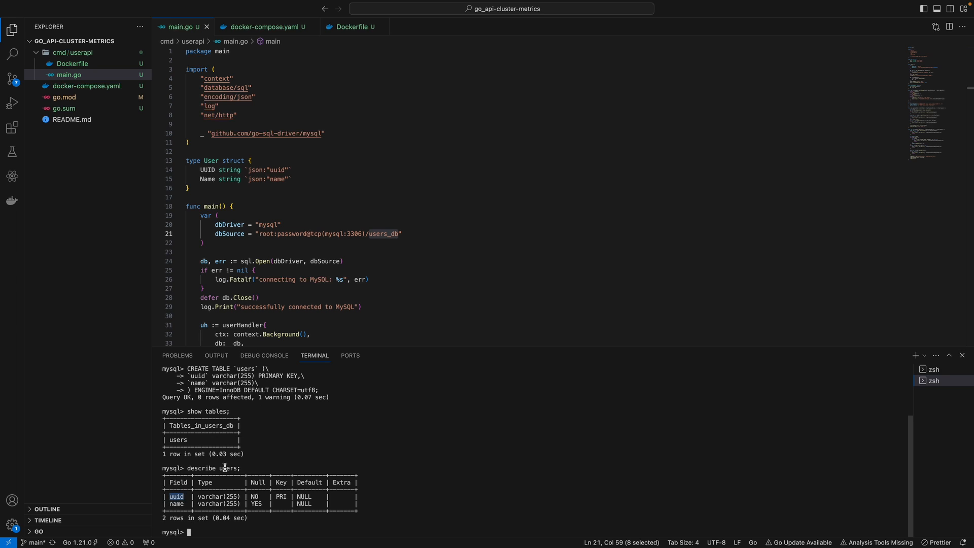
mouse_move(175, 503)
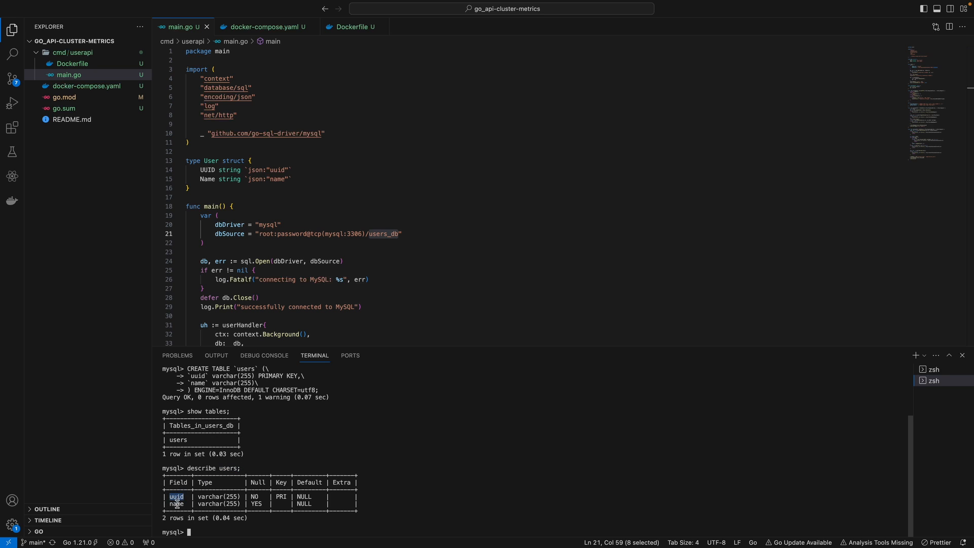
type("exit")
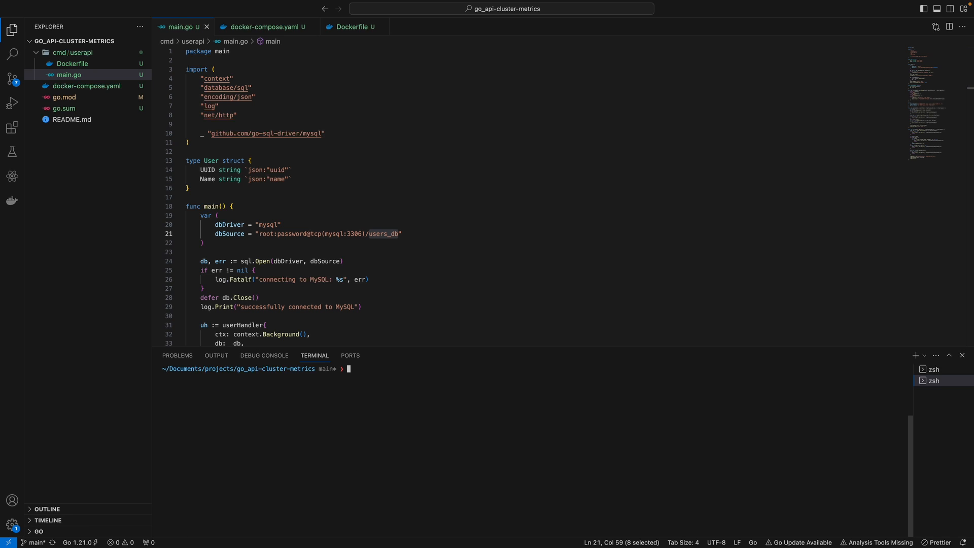
Step: Compose curl POSTs to localhost:8080/users adding jeff (uuid 3) and brian as JSON
type("localhost:8080")
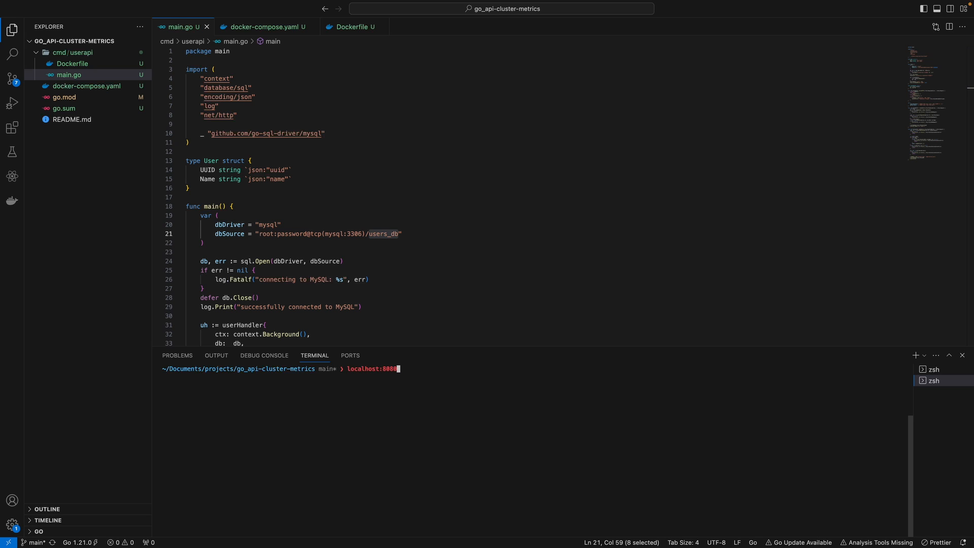
type("/users")
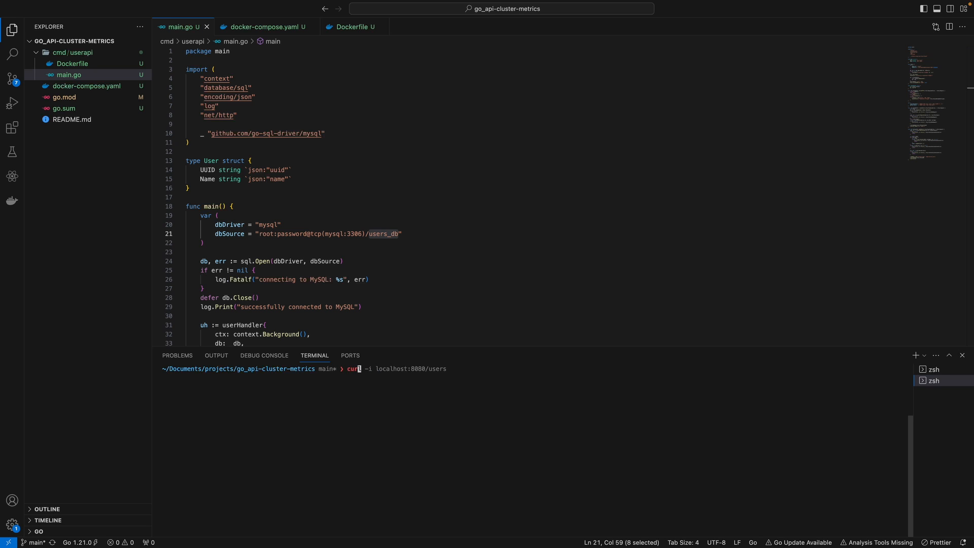
type("curl -X POST -H \"Content-Type: application/json\" -d '{\"uuid\": \"3\", \"name\": \"jeff\"}' http://localhost:8080/users")
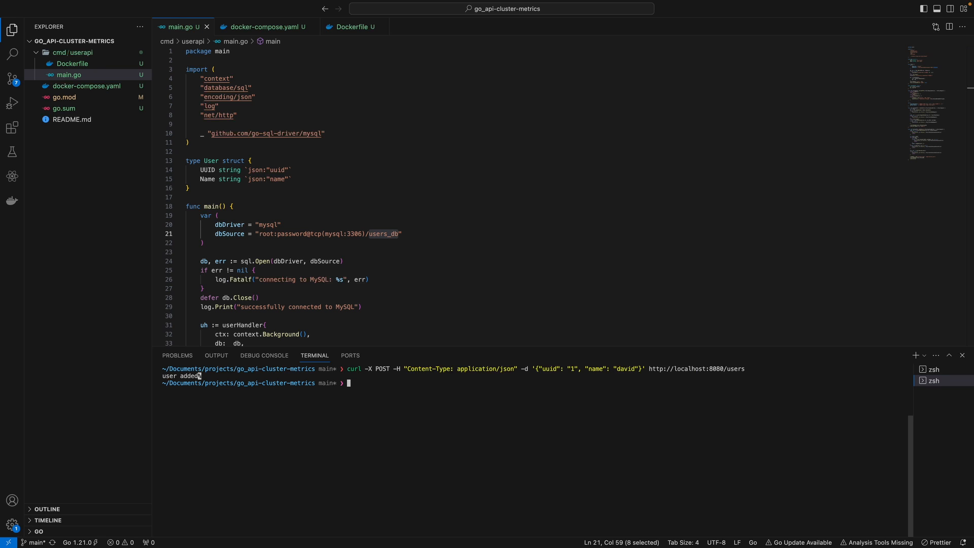
mouse_move(162, 383)
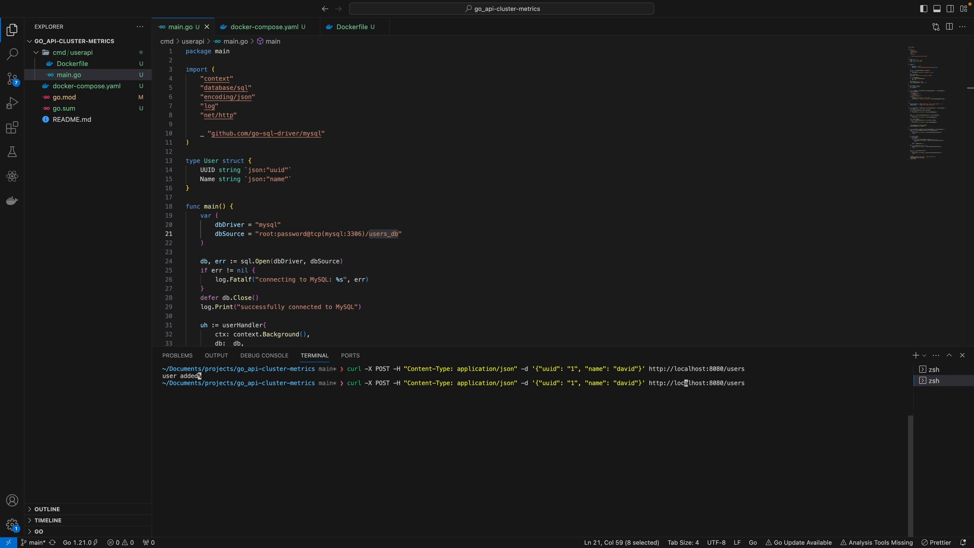
type("brian")
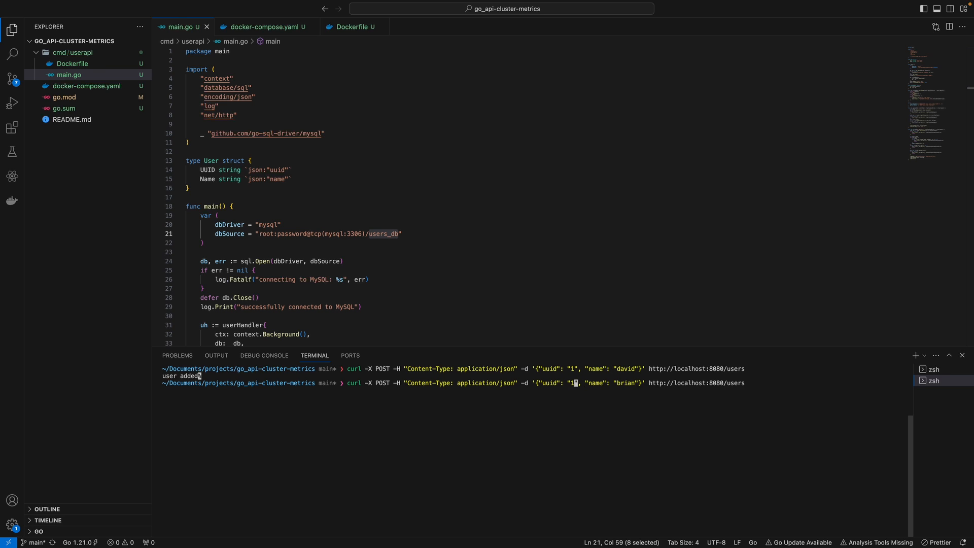
Step: Send the remaining user POSTs and request GET localhost:8080/users with curl -i
key("Enter")
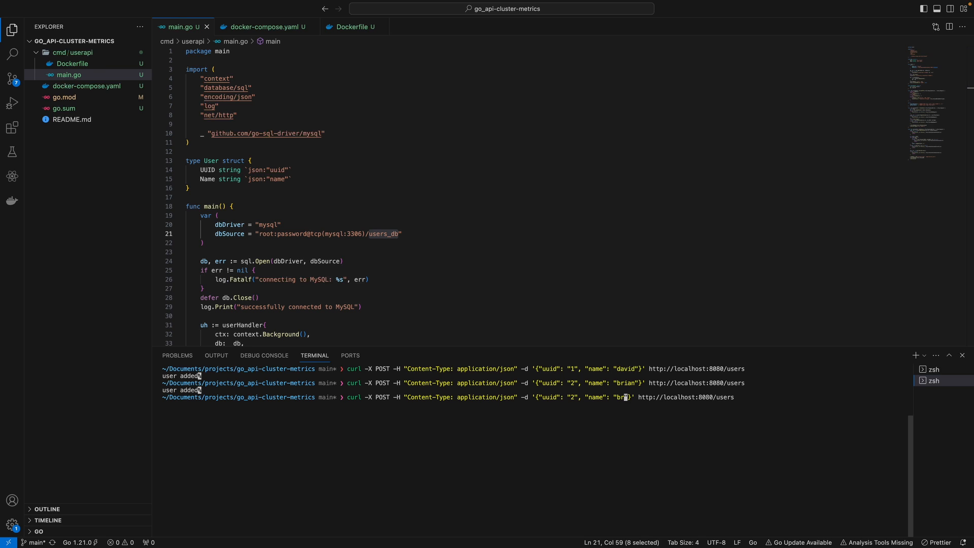
key("Enter")
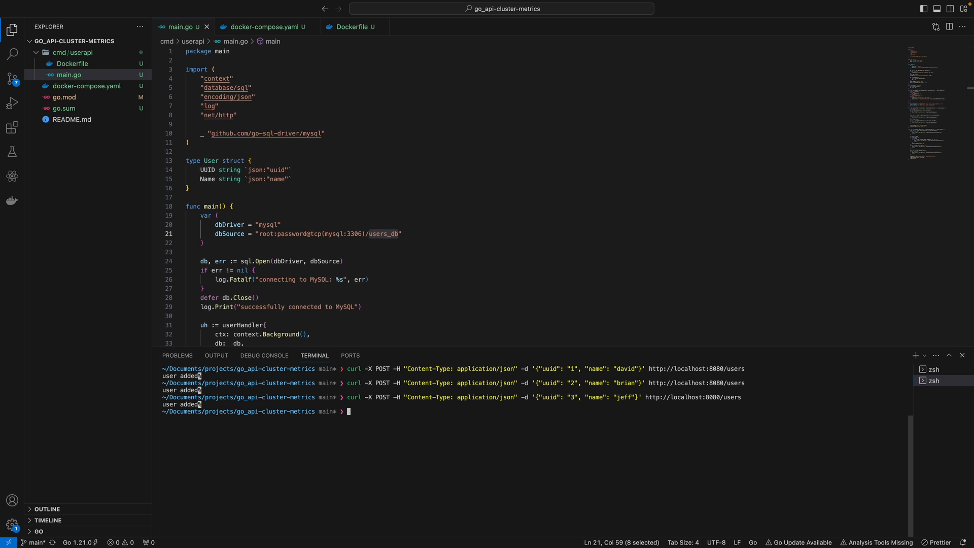
type("curl -i localhost:8080/users")
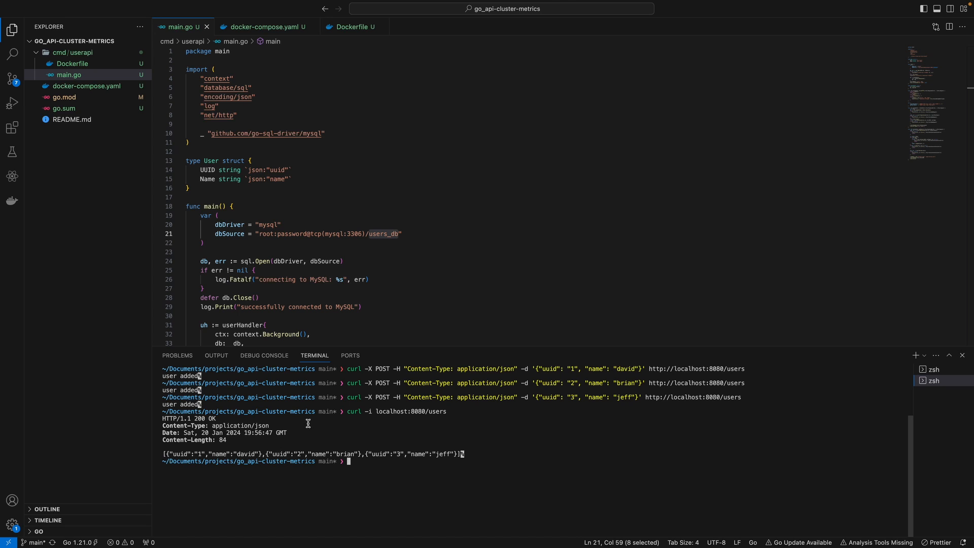
Step: Select the returned JSON array listing users 1, 2 and 3 in the 200 OK response
left_click_drag(162, 453, 457, 461)
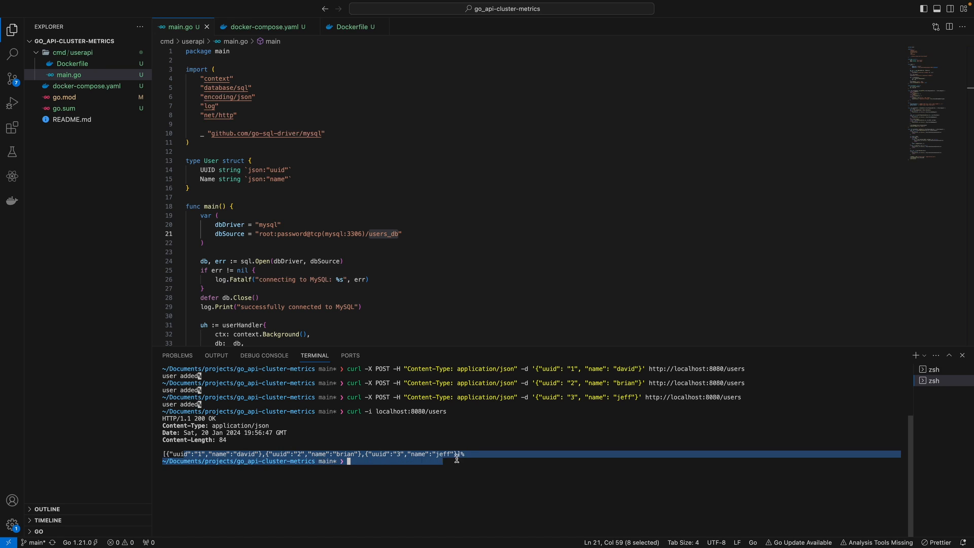